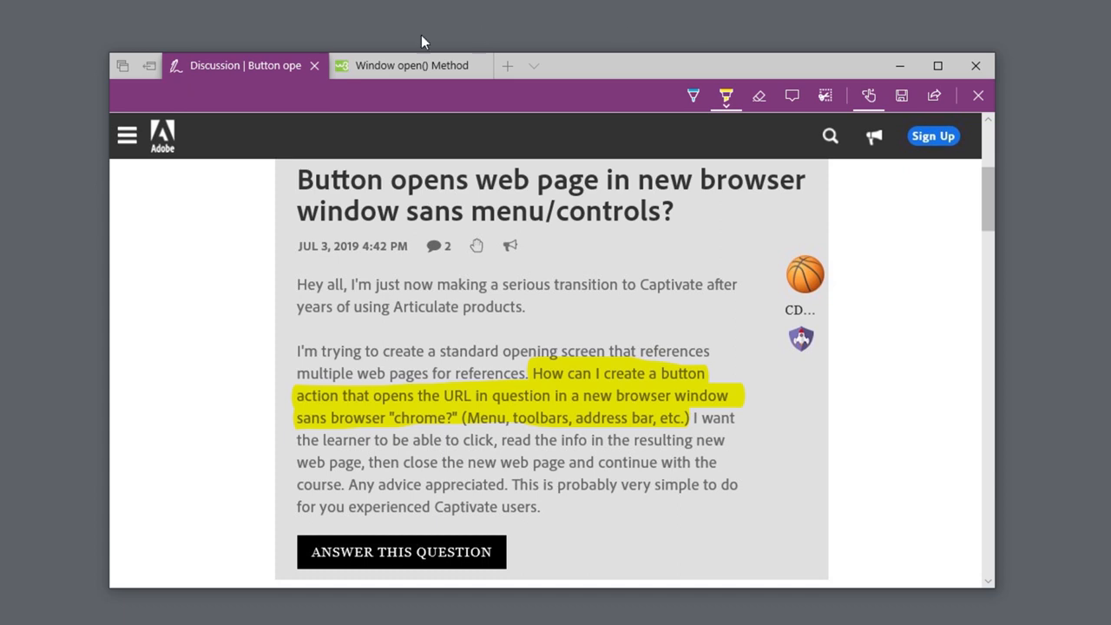
- View the w3schools Window open() Method page's example, browser support and syntax sections
left_click(409, 65)
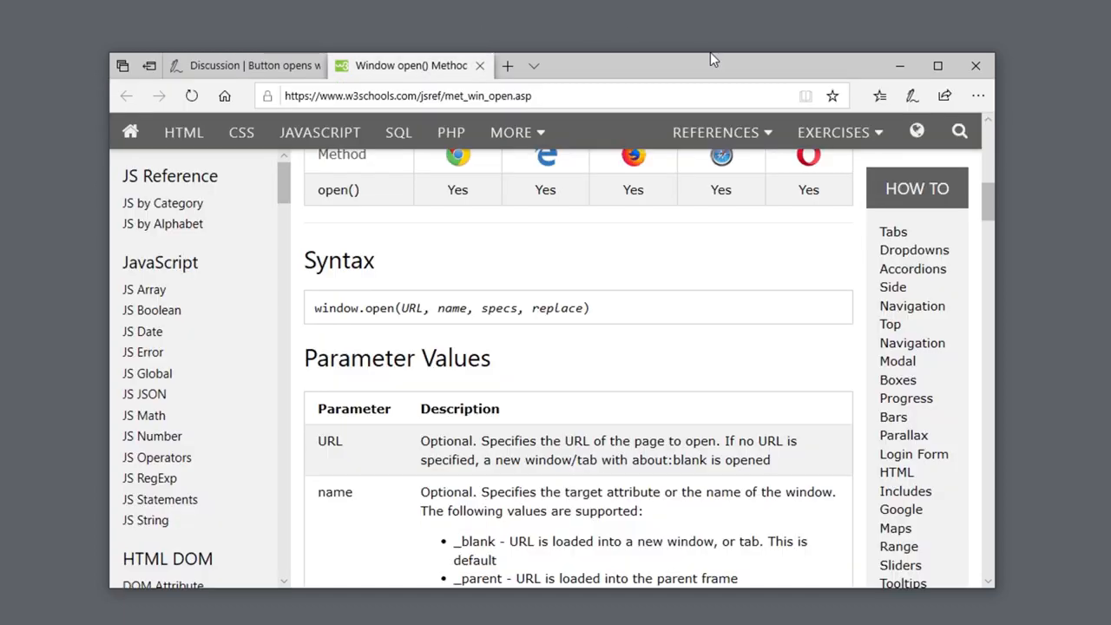
scroll("up", 3)
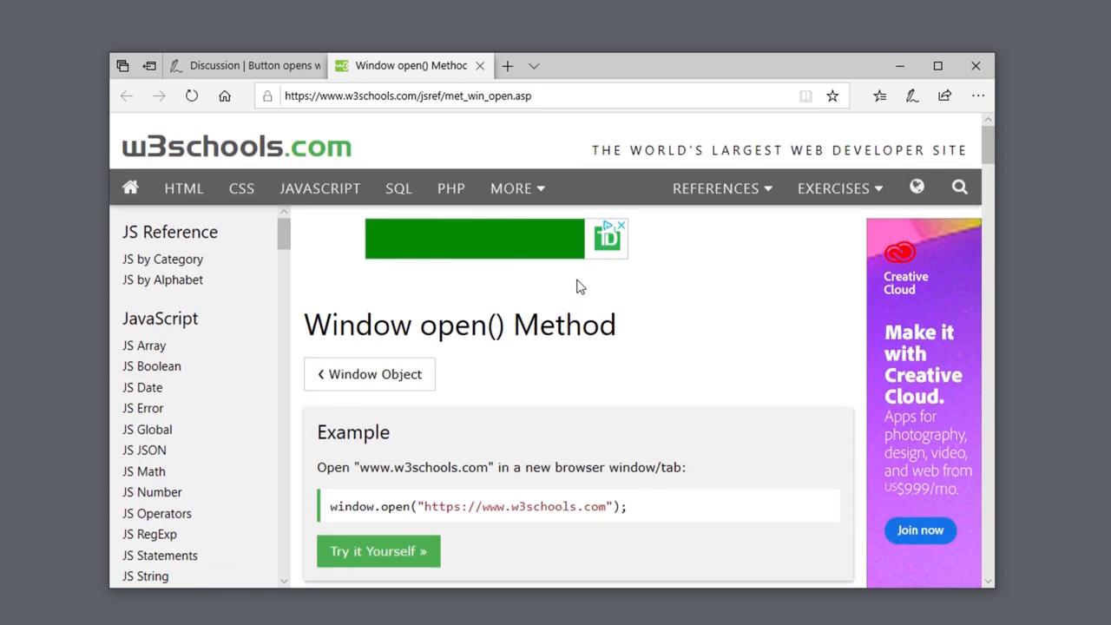
mouse_move(564, 261)
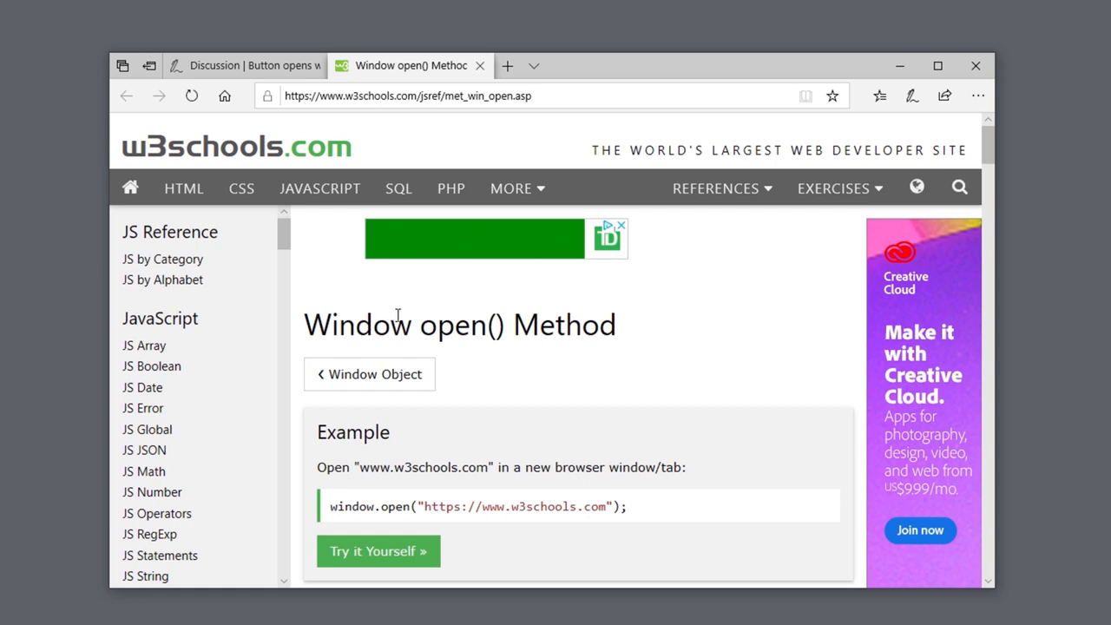
scroll("down", 3)
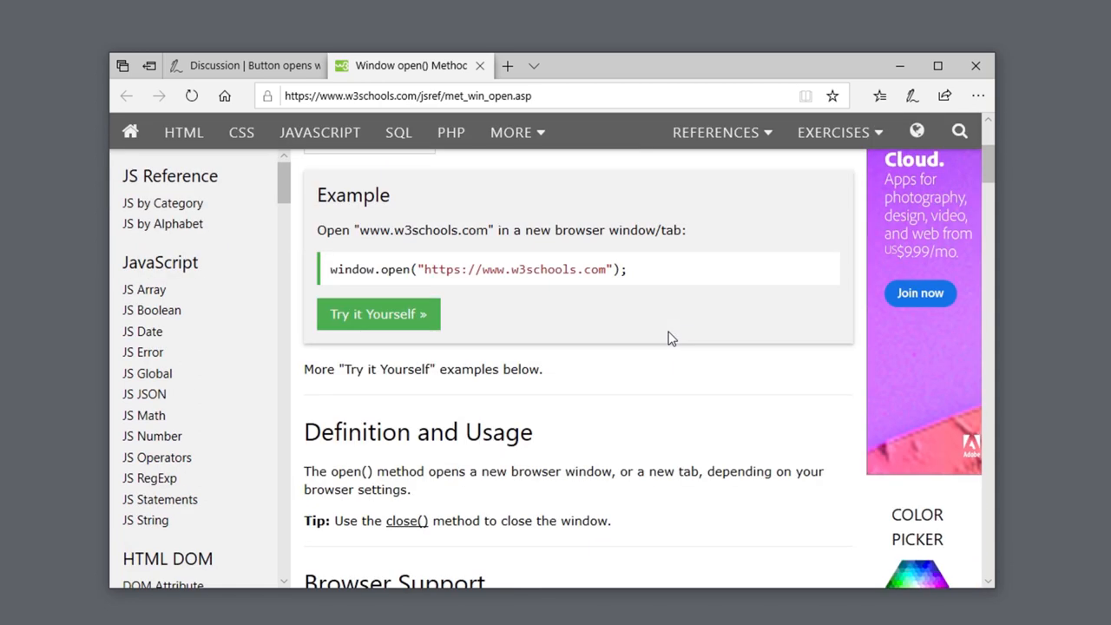
scroll("down", 3)
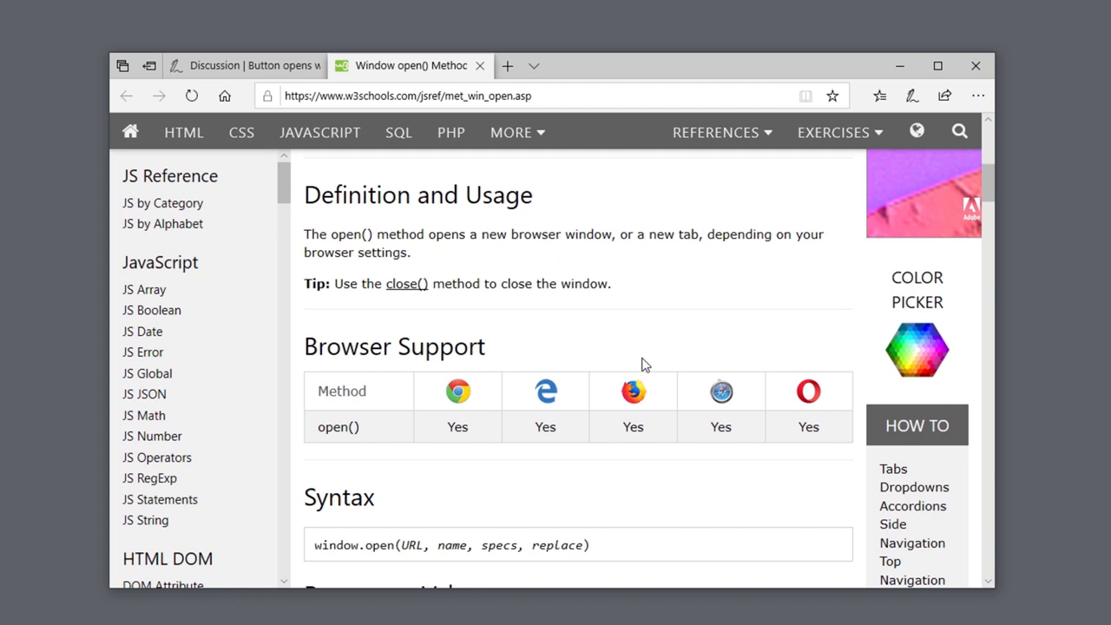
mouse_move(443, 398)
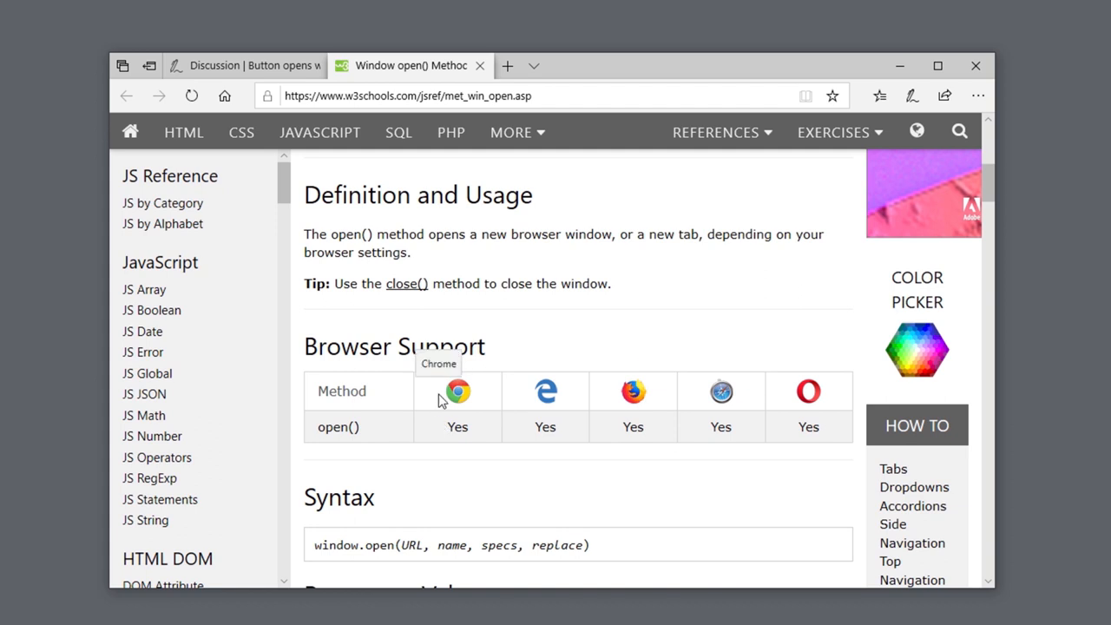
mouse_move(445, 410)
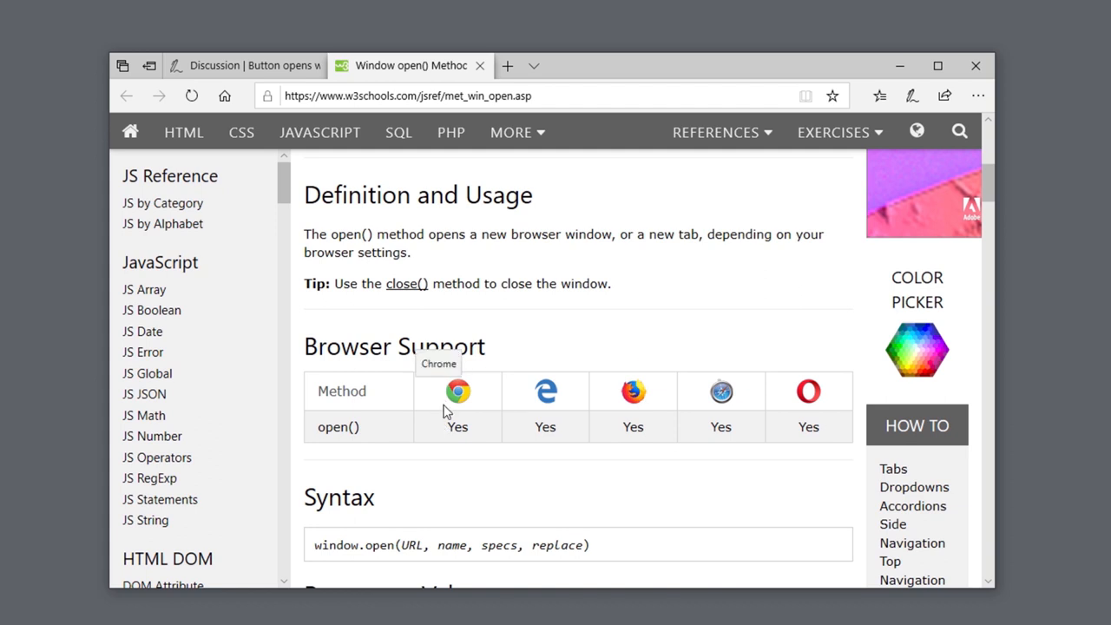
mouse_move(512, 416)
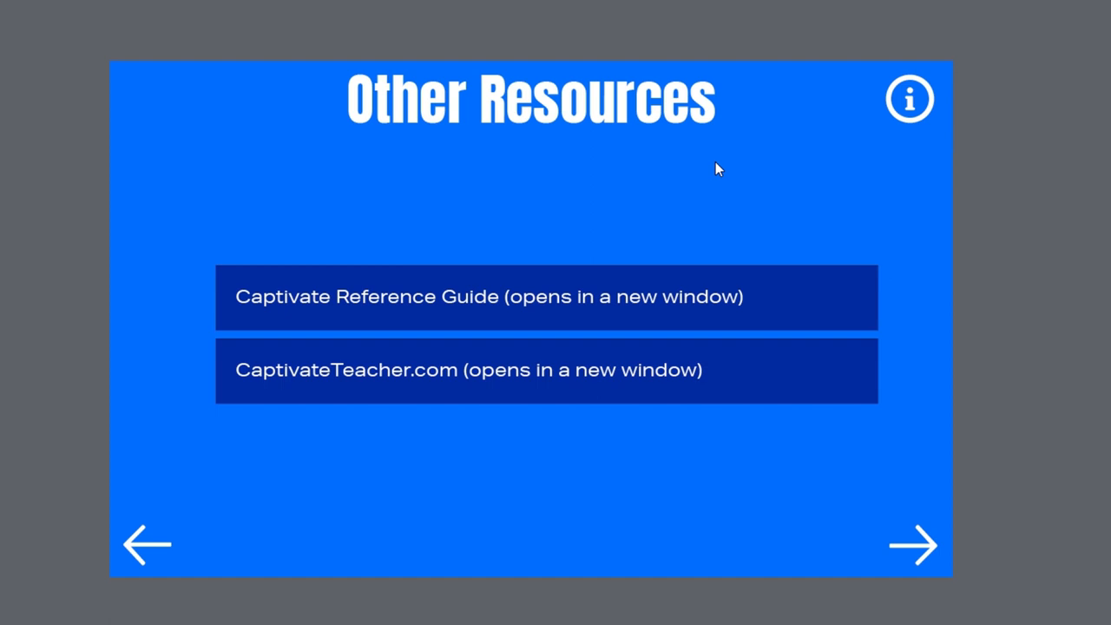
mouse_move(465, 305)
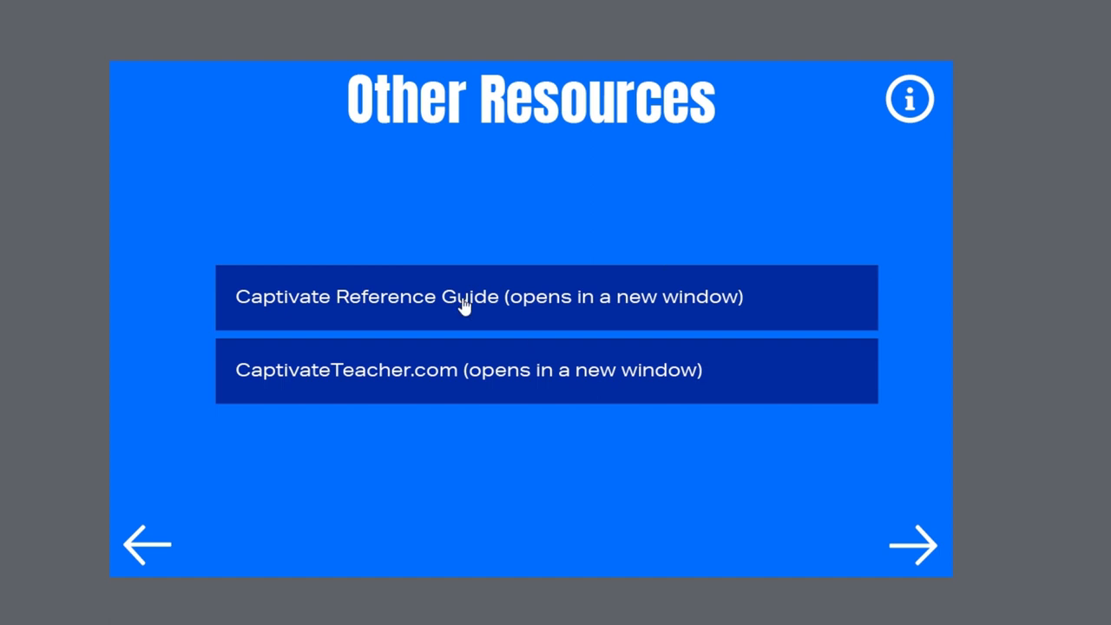
- Select the Captivate Reference Guide button on the Other Resources slide
left_click(460, 297)
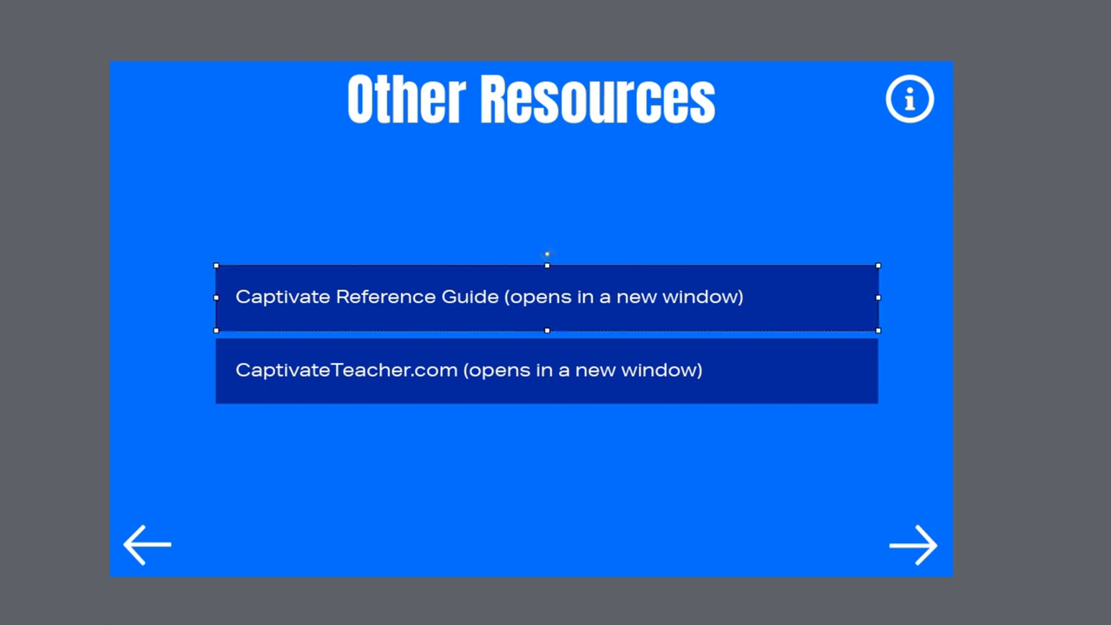
mouse_move(556, 308)
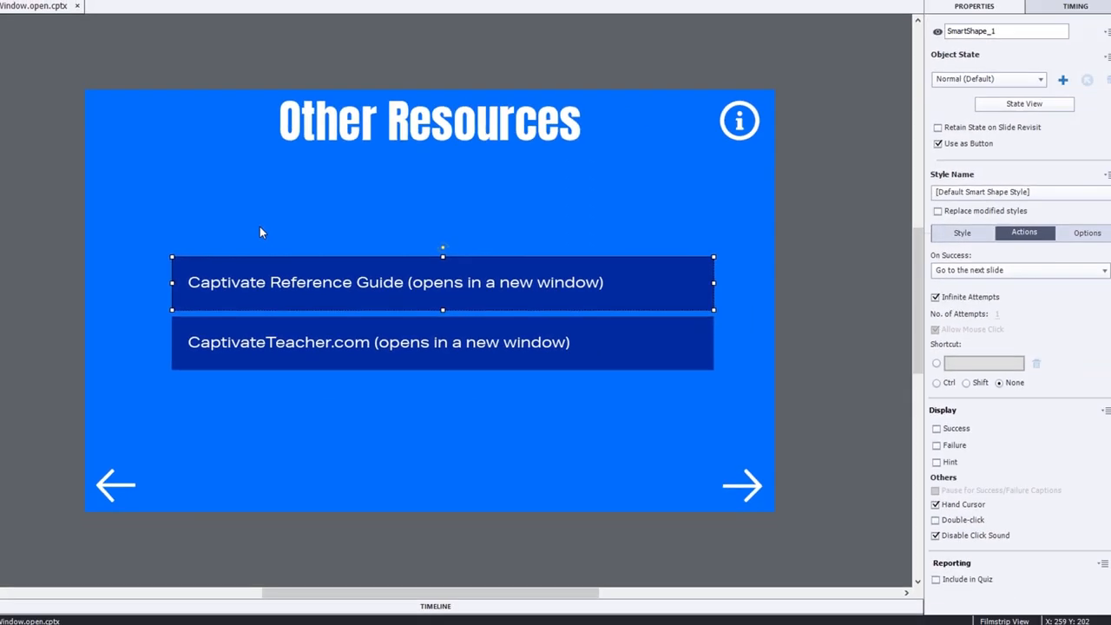
- Set the button's On Success action to Execute JavaScript and review the Script_Window choices
left_click(1007, 270)
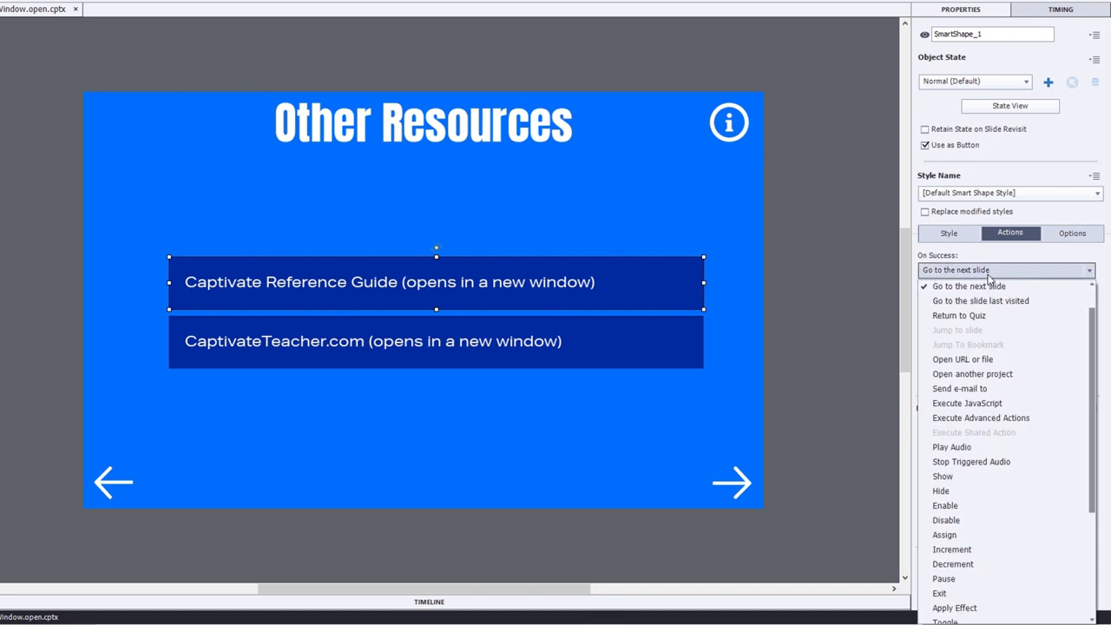
left_click(967, 402)
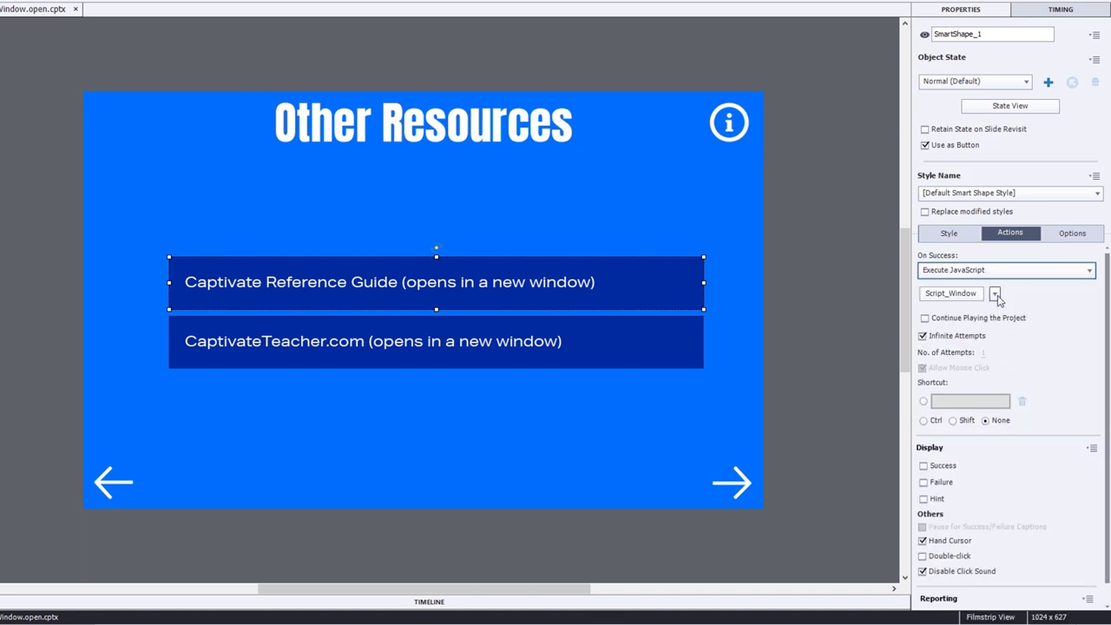
left_click(995, 293)
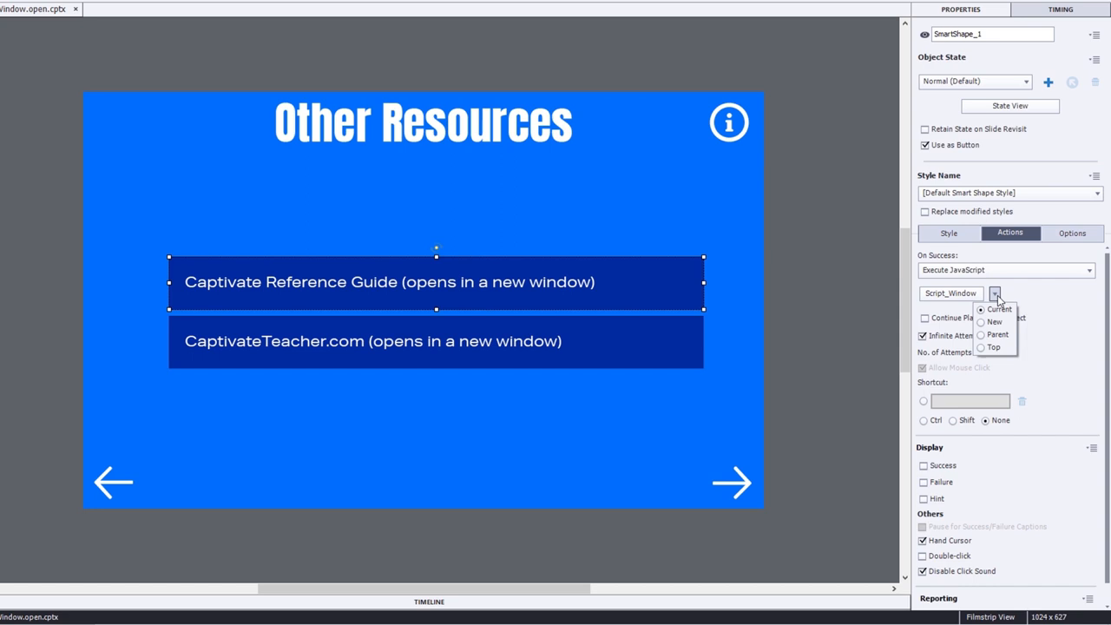
mouse_move(997, 313)
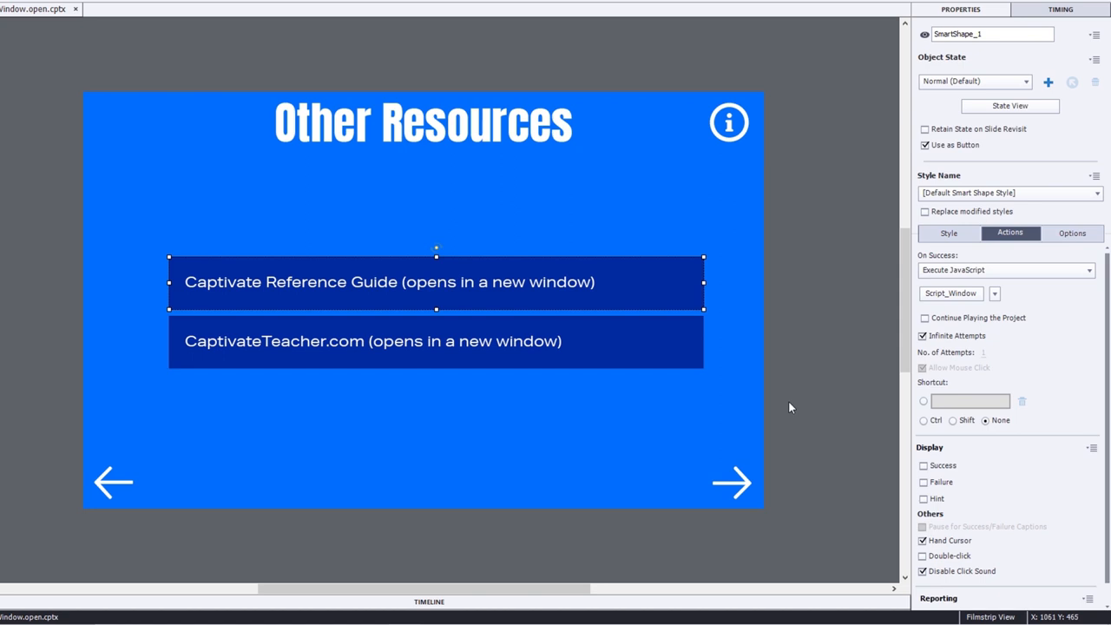
mouse_move(776, 405)
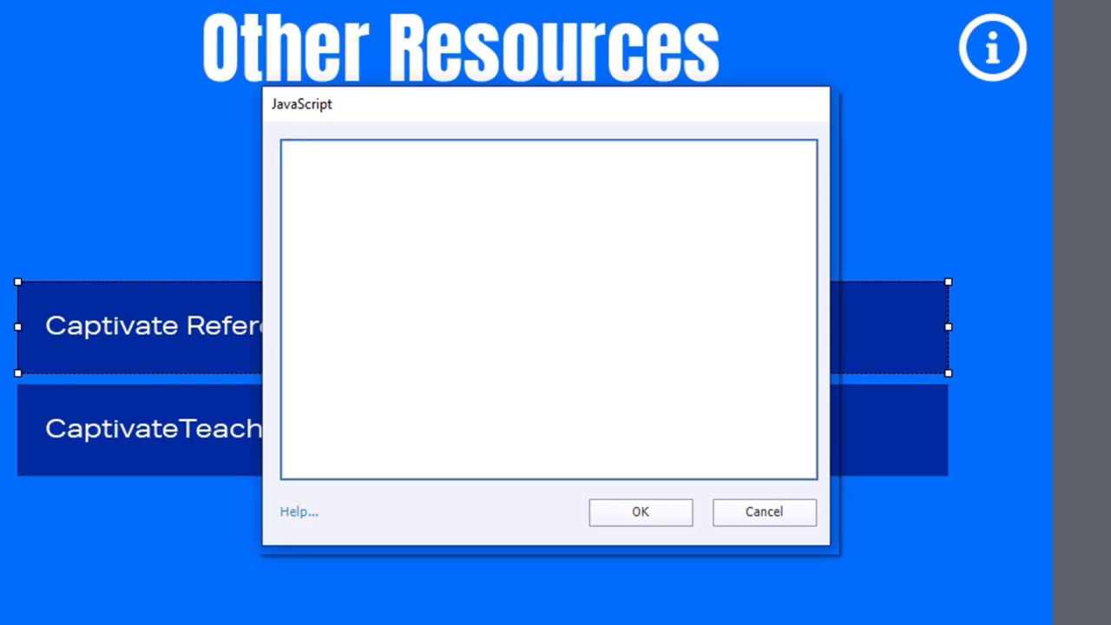
- Write window.open with the captivate_reference.pdf URL and window name 'reference'
left_click(547, 304)
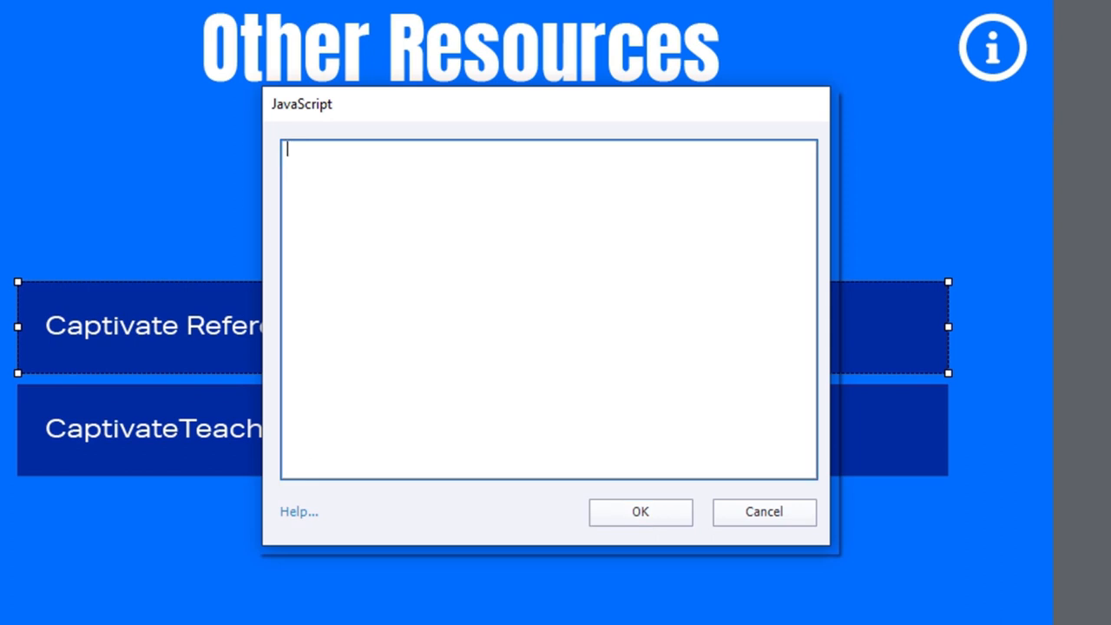
type("win")
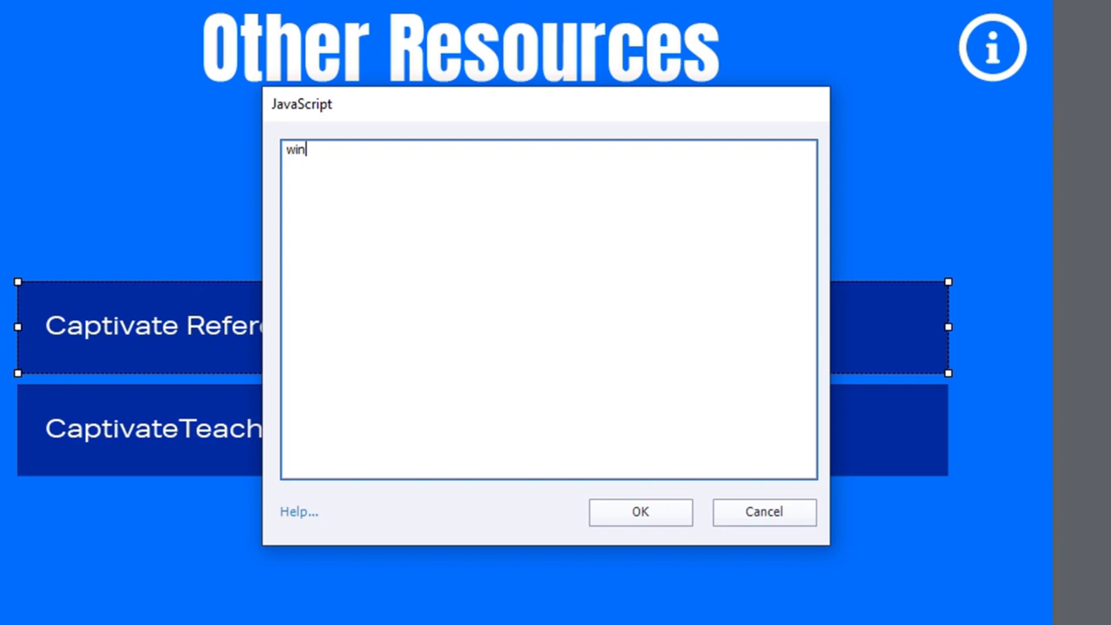
type("dow.open")
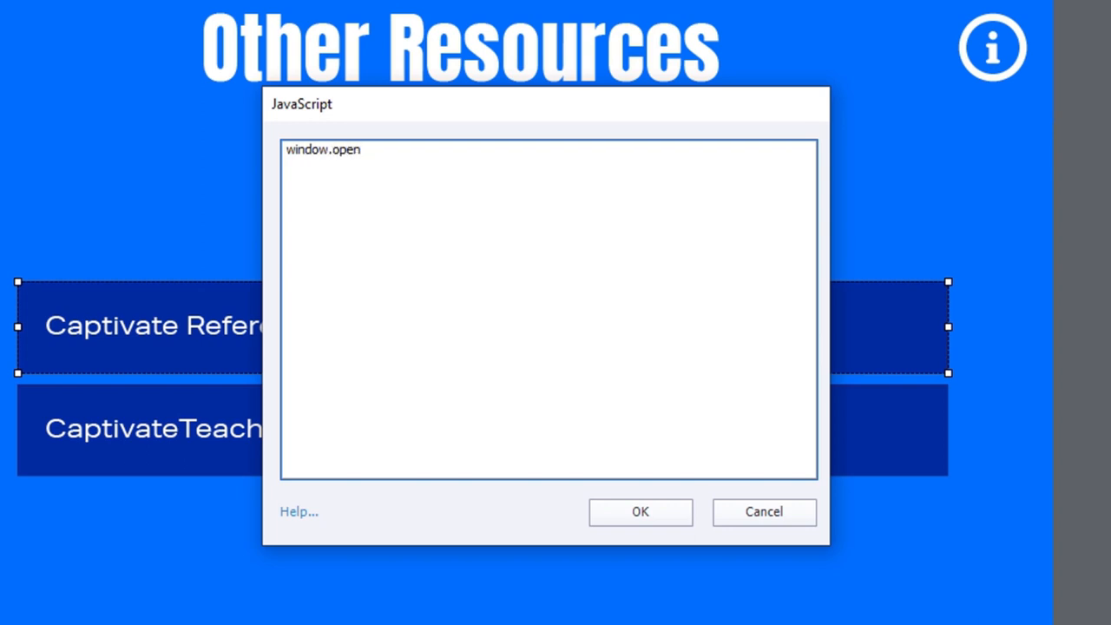
mouse_move(384, 152)
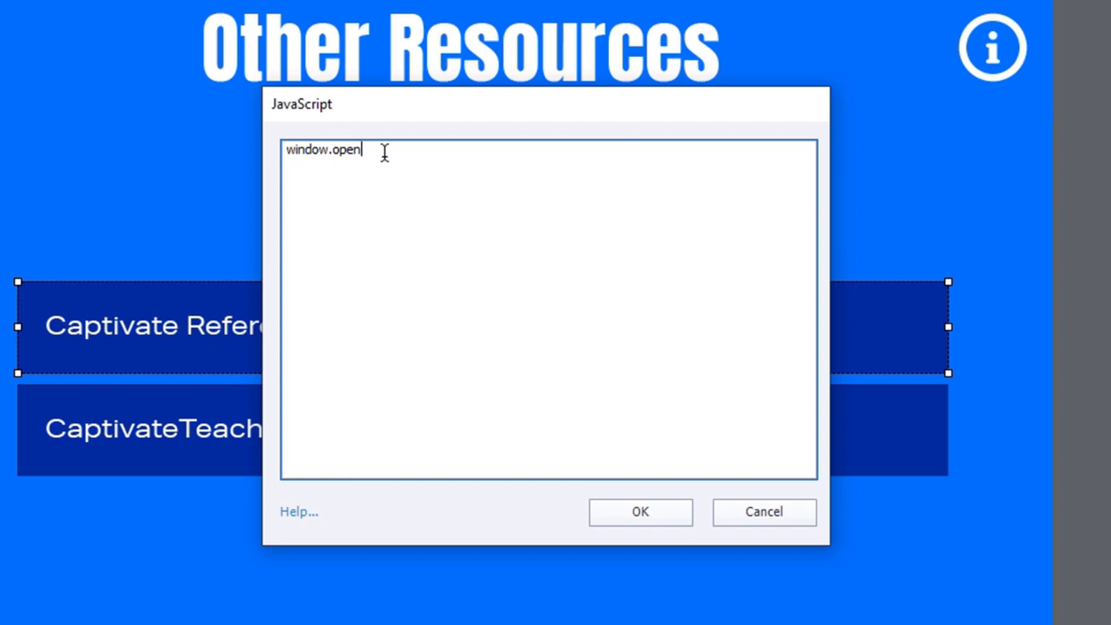
type("()")
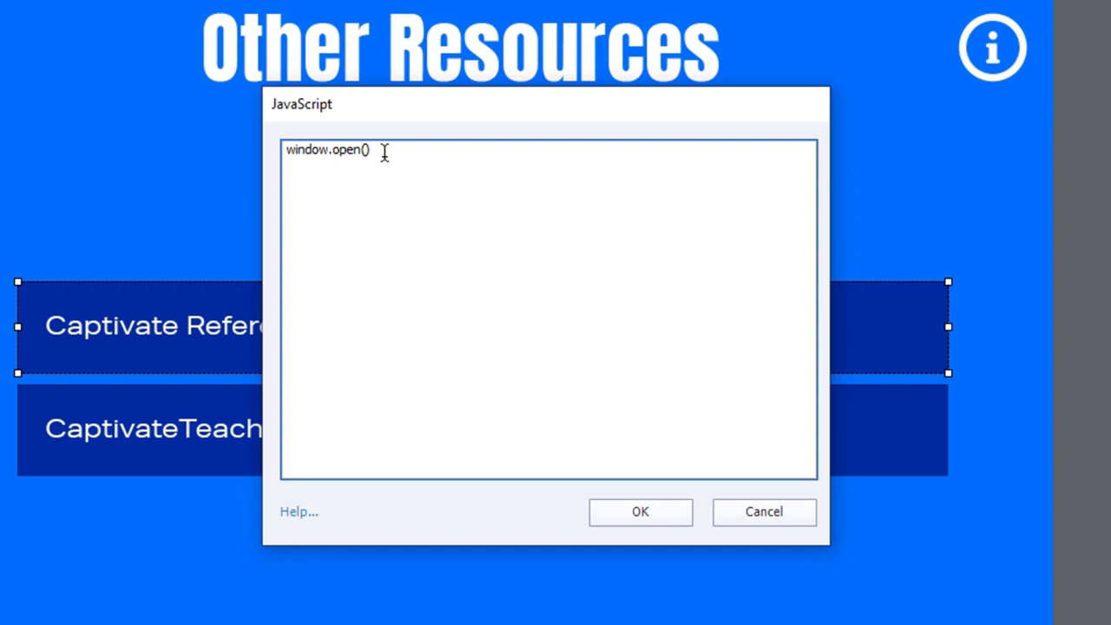
left_click(373, 150)
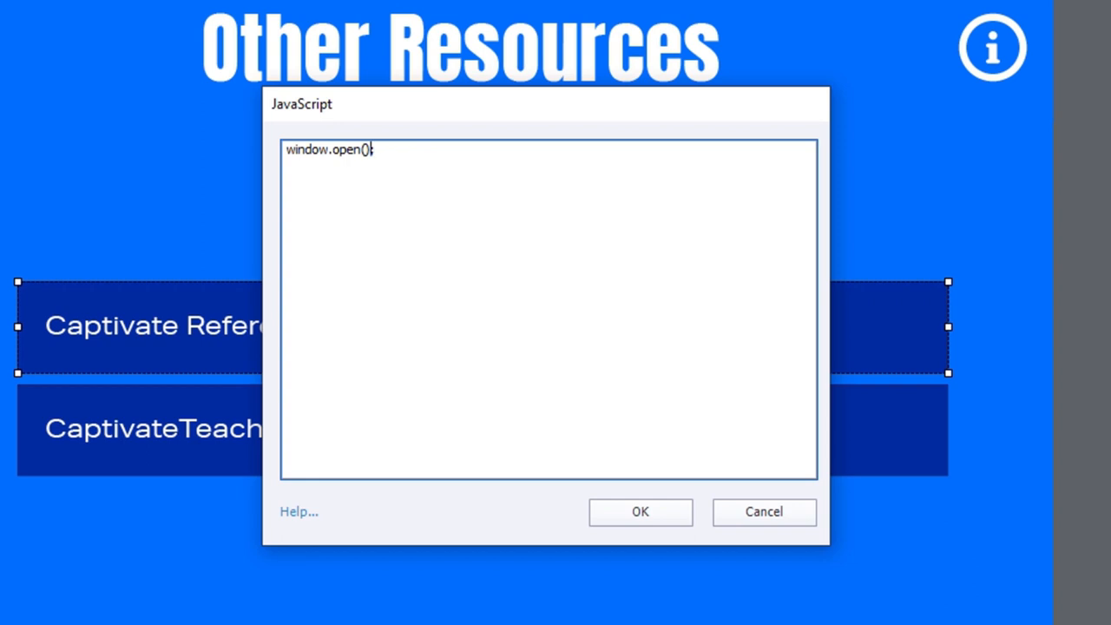
type(";")
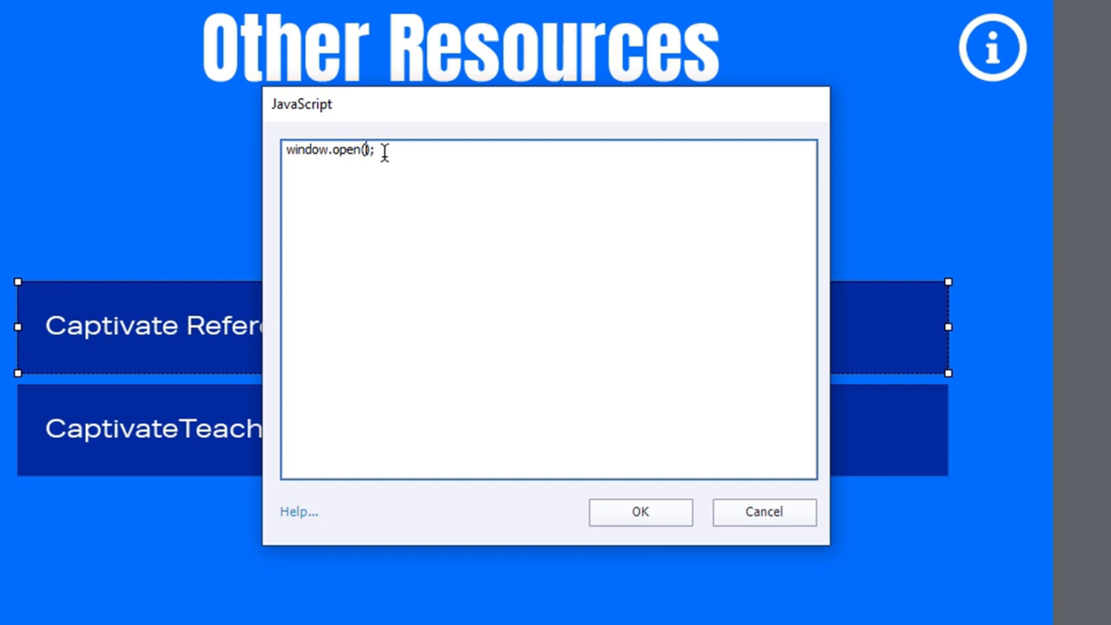
type("''")
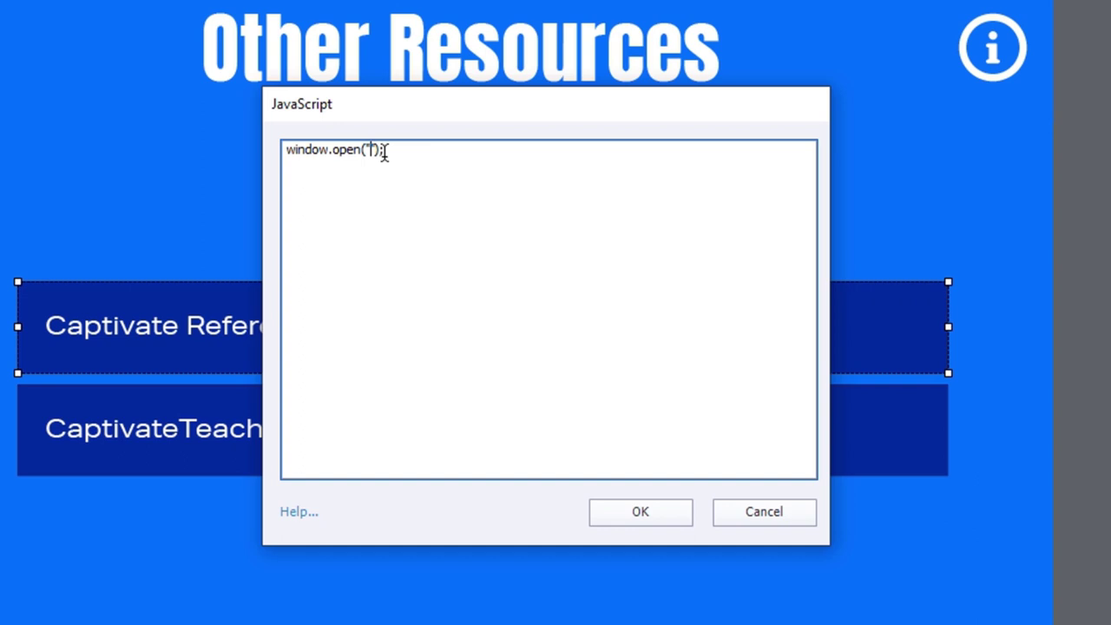
type("\"\"")
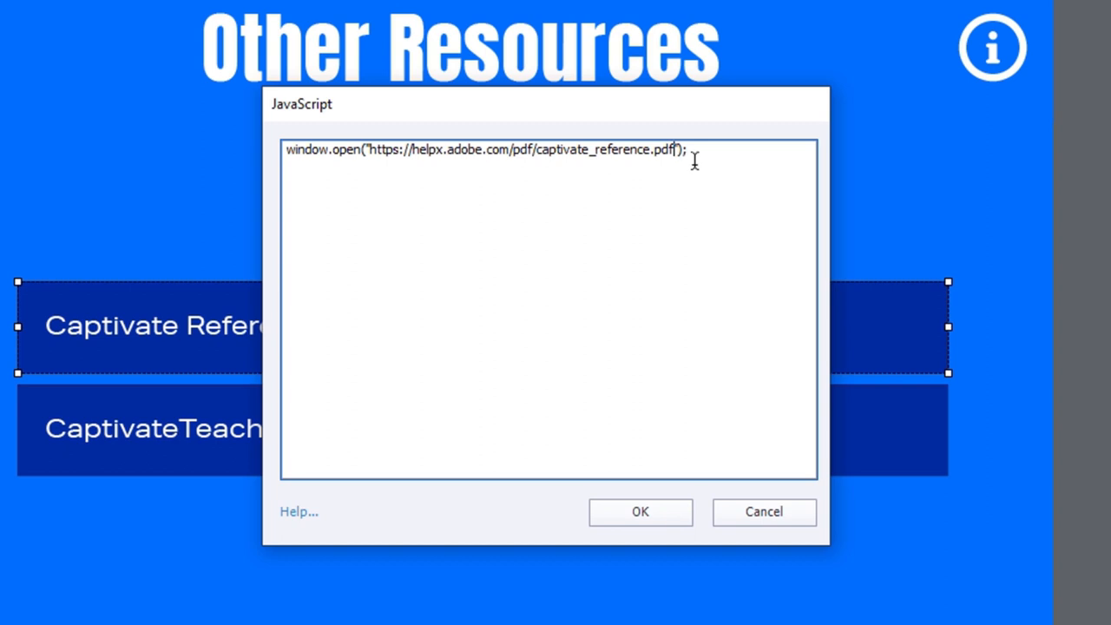
mouse_move(695, 155)
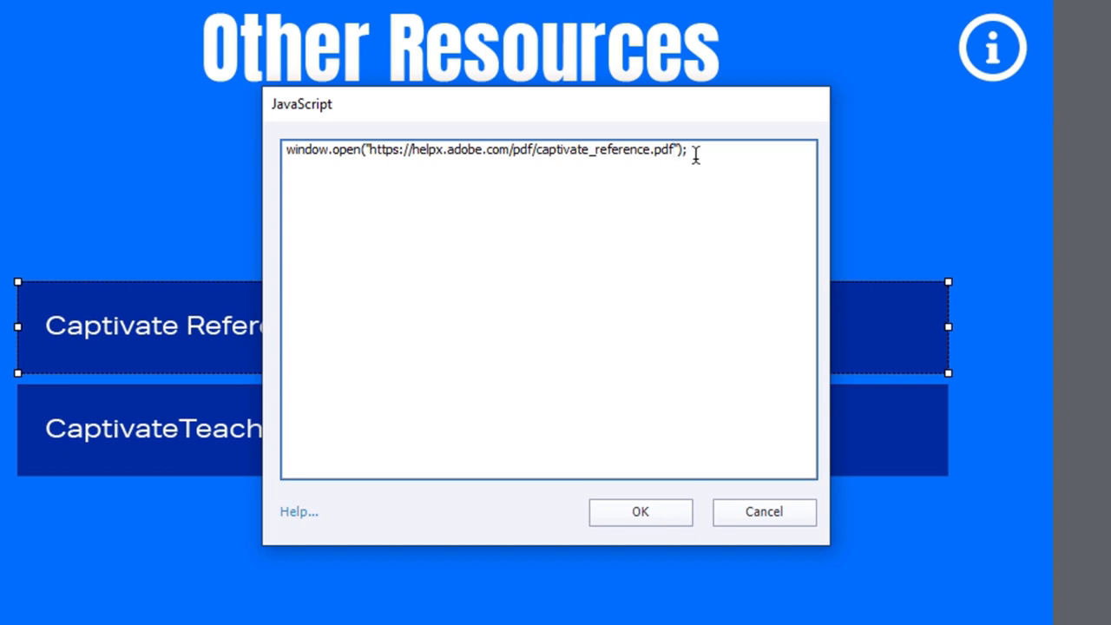
type(", \"")
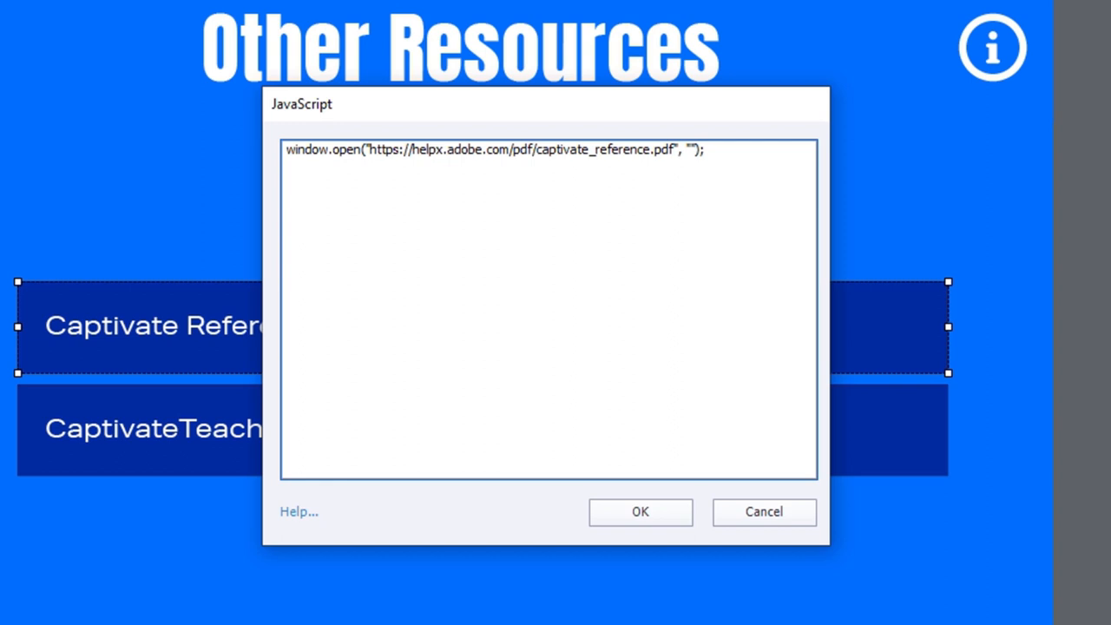
type("reference")
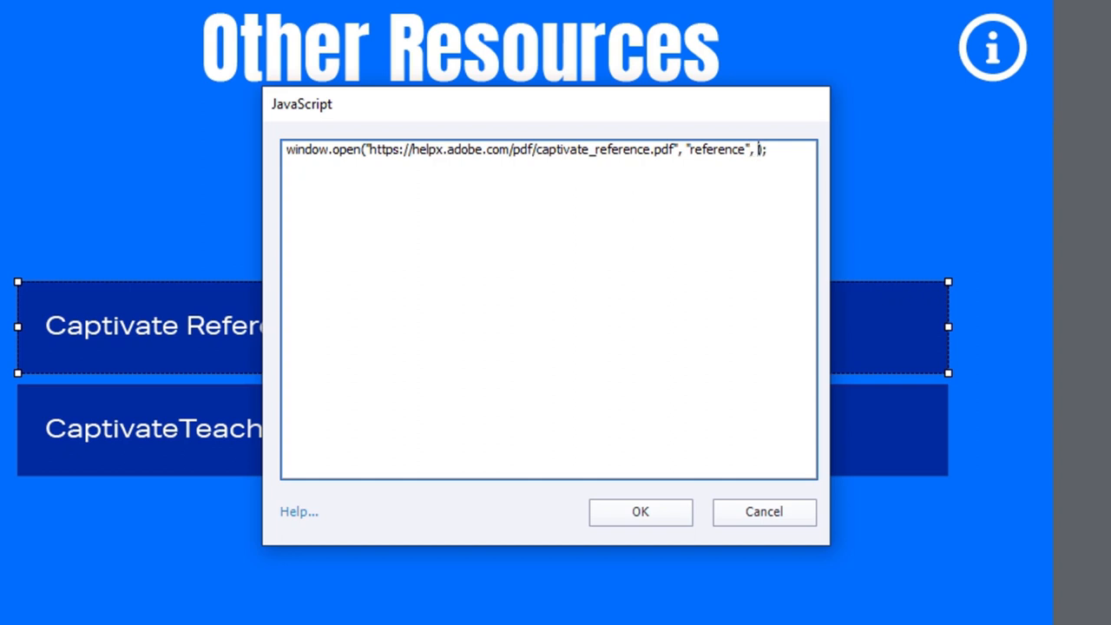
- Add height=700, width=1024, left=25, top=25 as the third argument and confirm the script
key("Backspace")
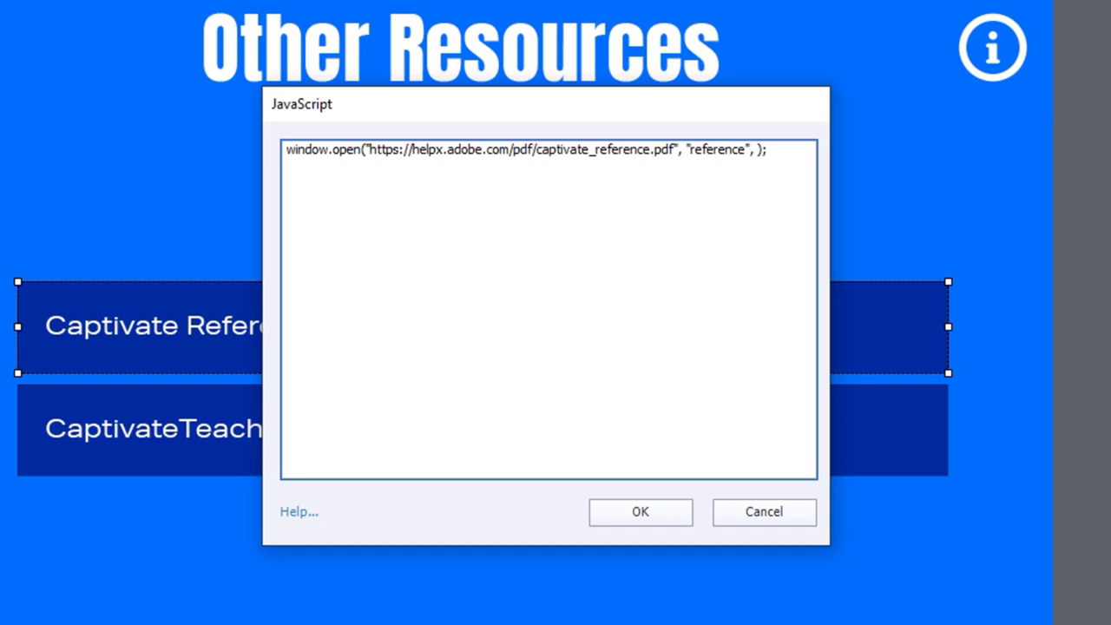
type("\"")
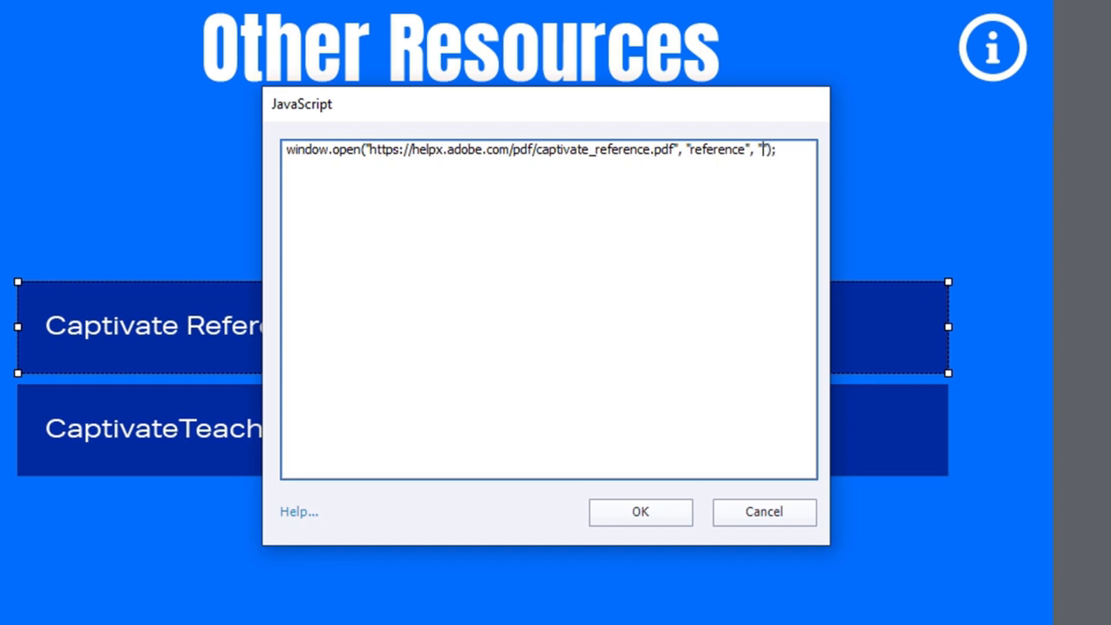
type("h")
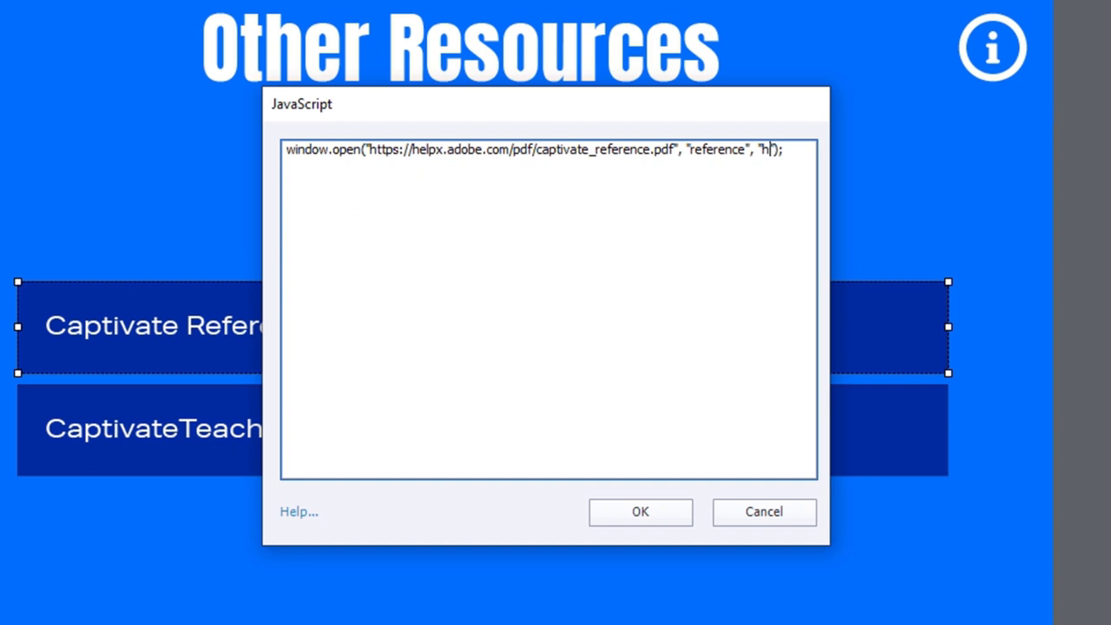
type("eight")
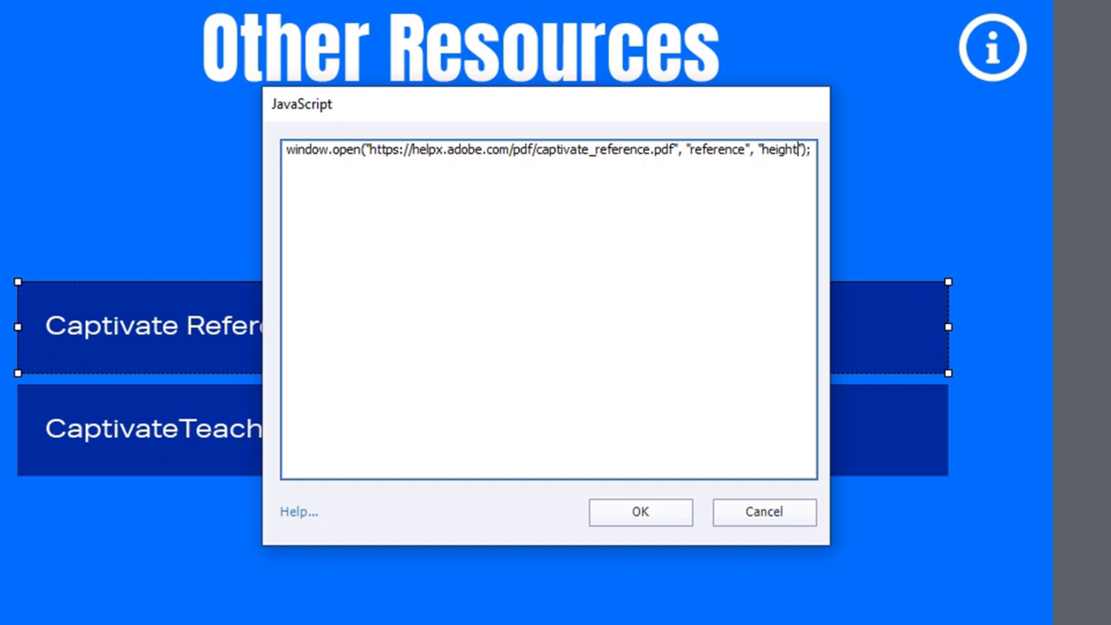
type("=700")
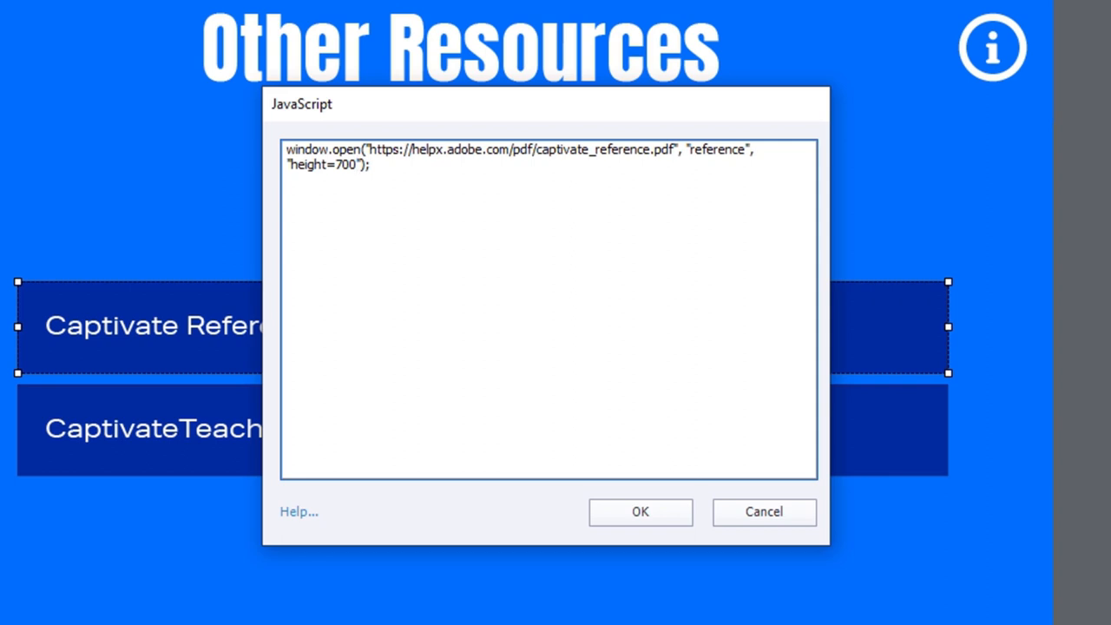
type(",width=")
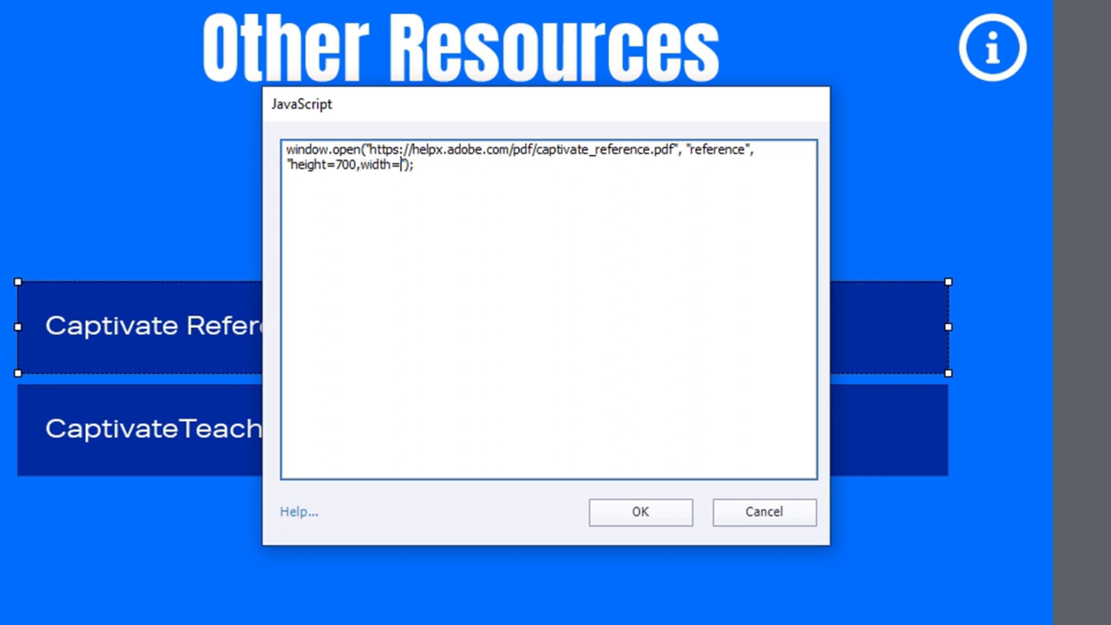
type("1024")
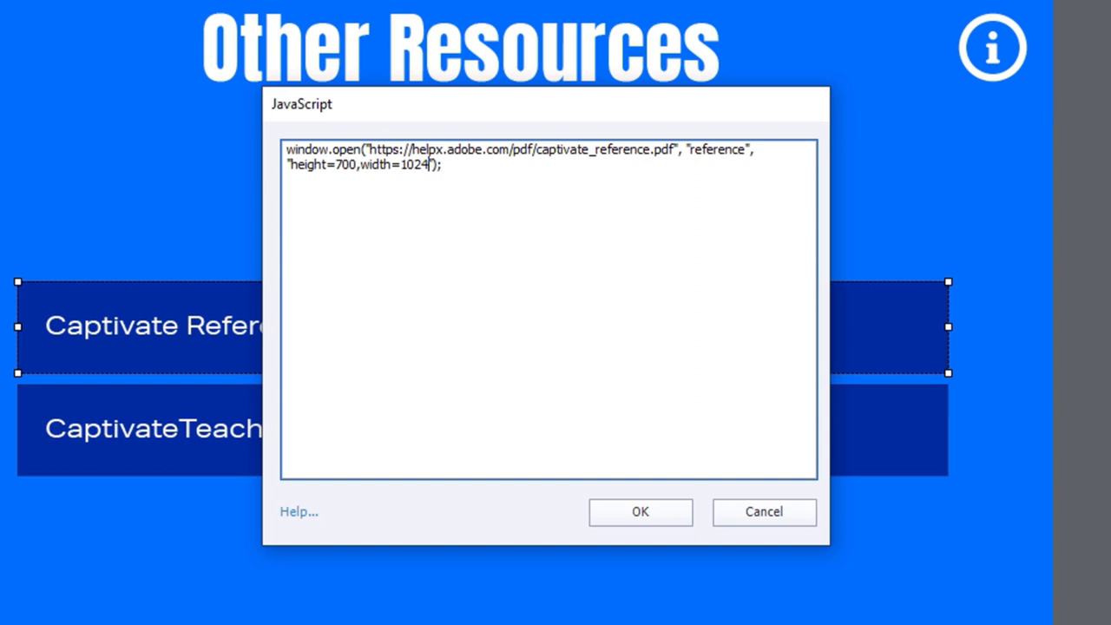
type(",")
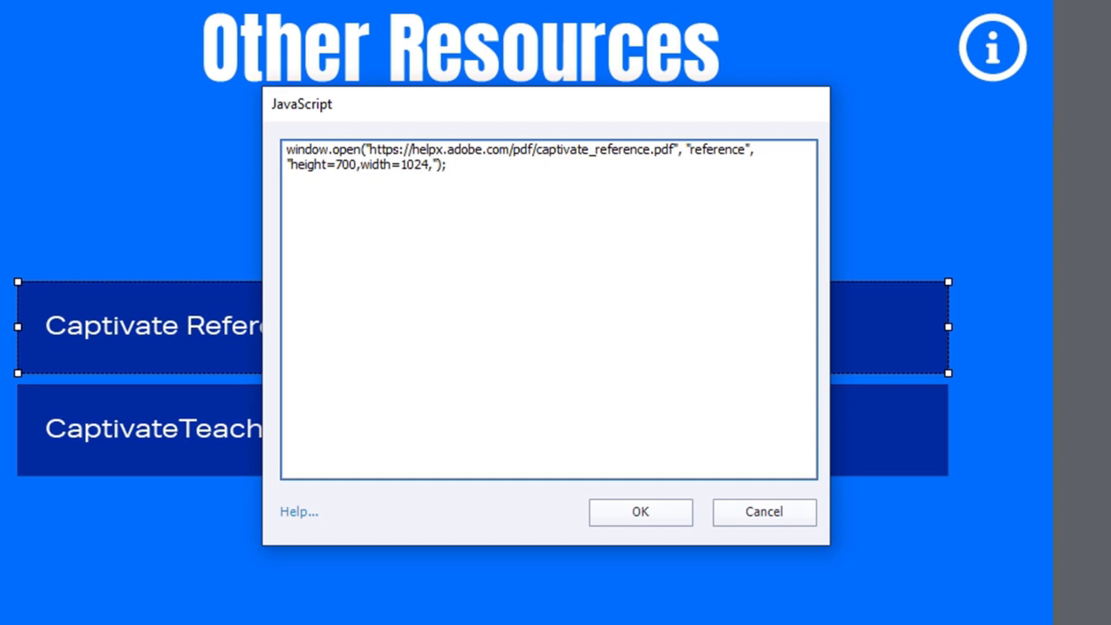
type("left")
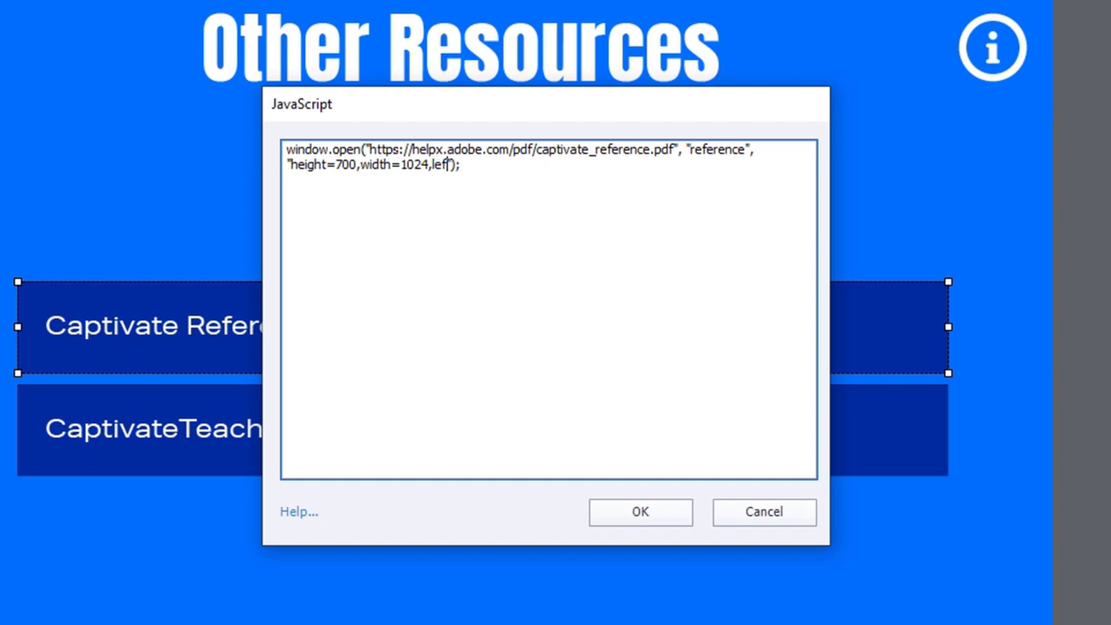
type("=25\"")
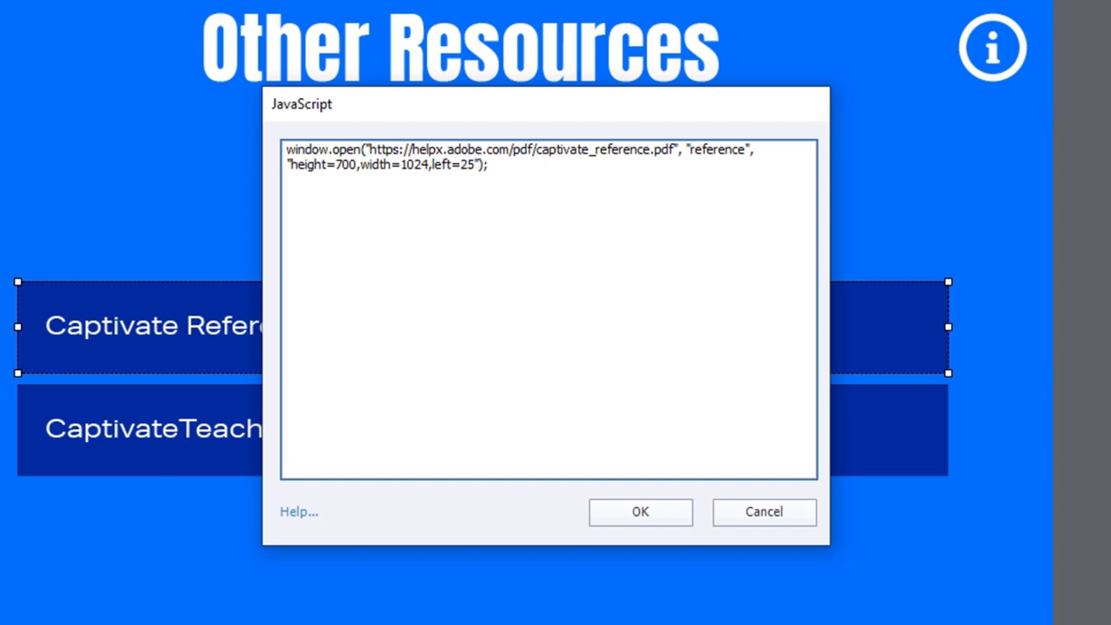
type(",top=25")
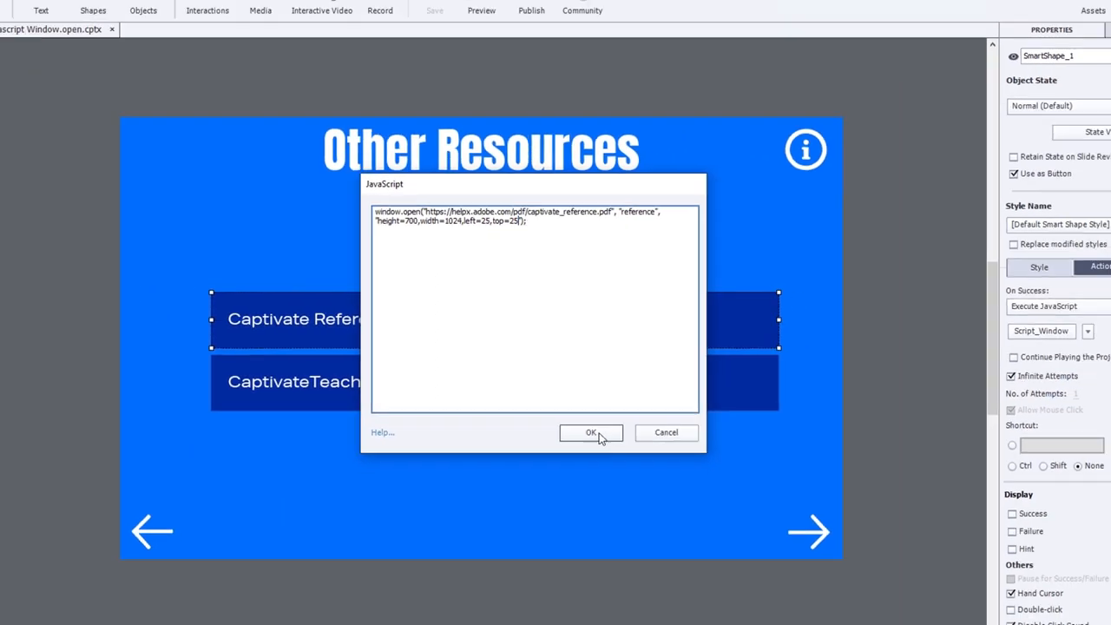
left_click(591, 433)
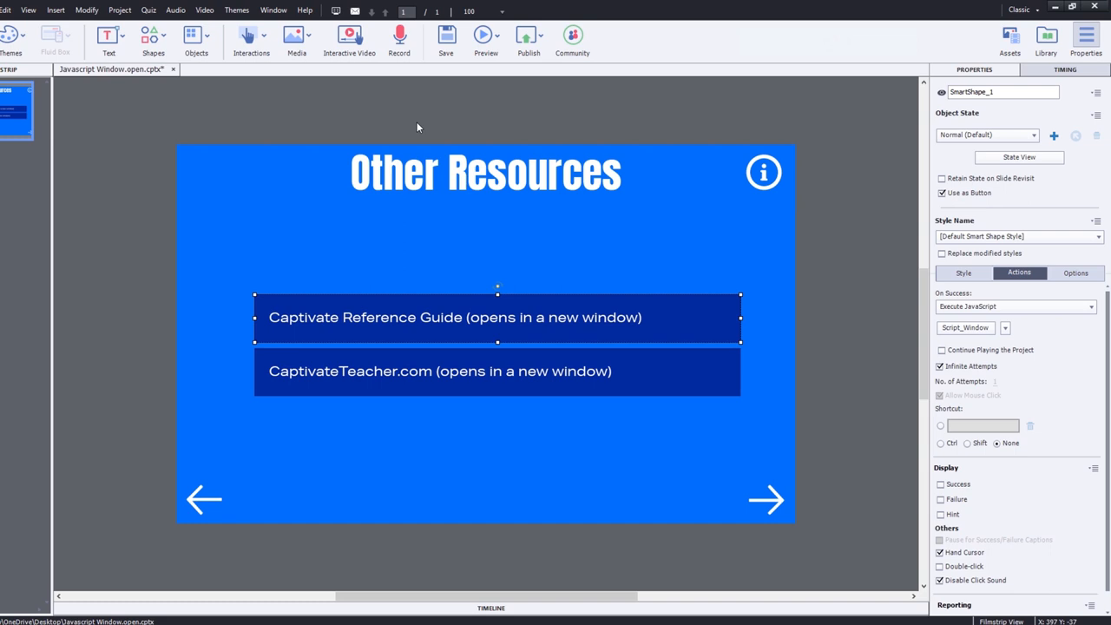
mouse_move(485, 37)
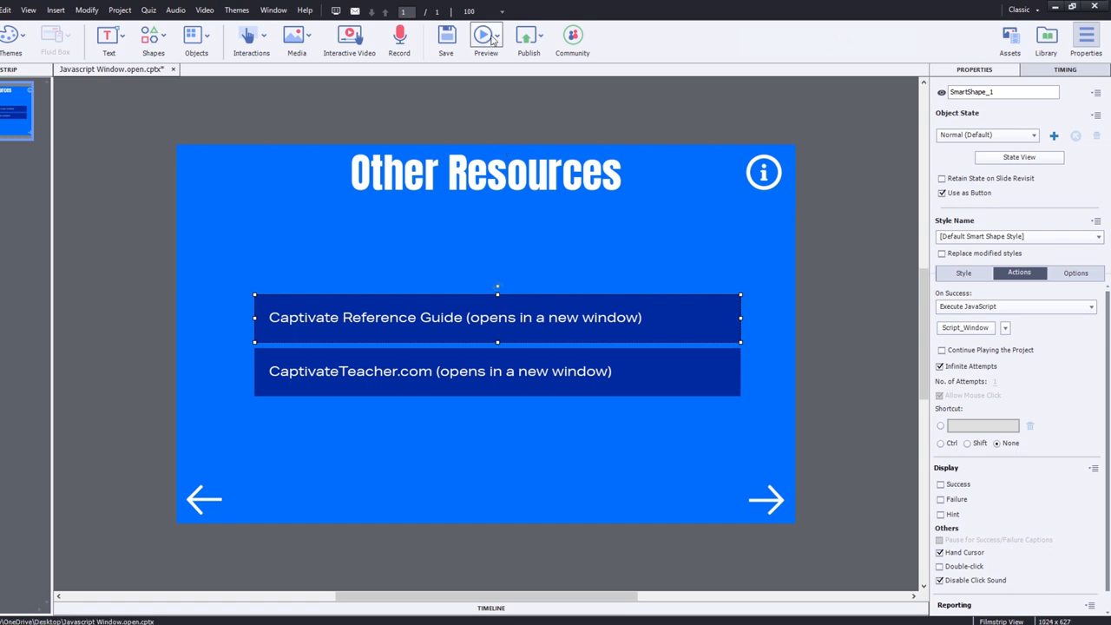
- Preview as HTML5 in Browser, test the reference guide popup, then close it
left_click(498, 35)
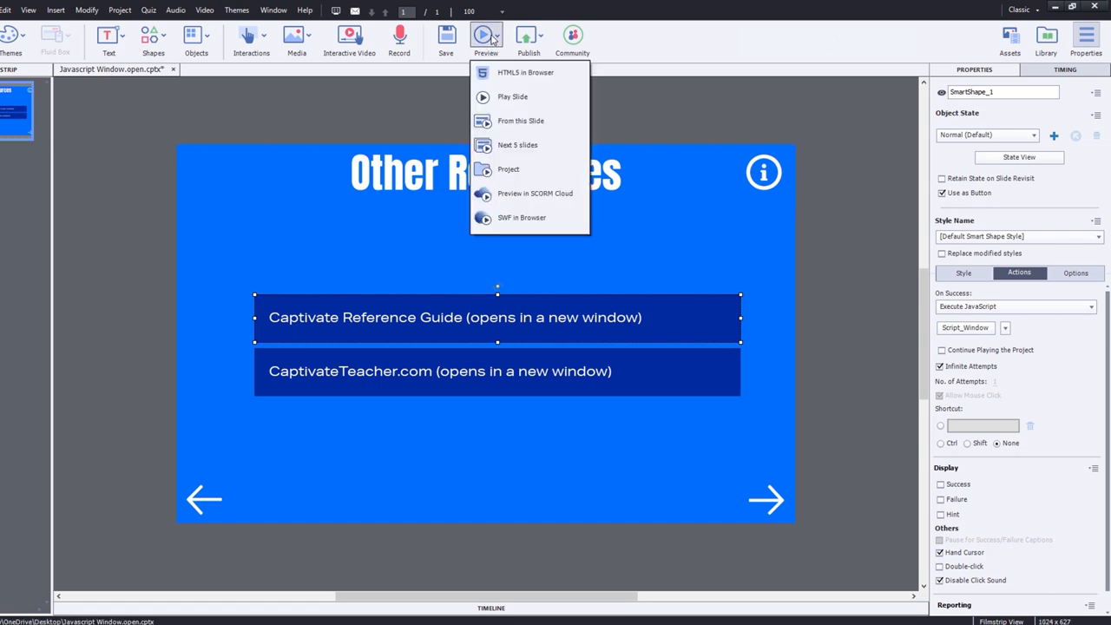
mouse_move(493, 72)
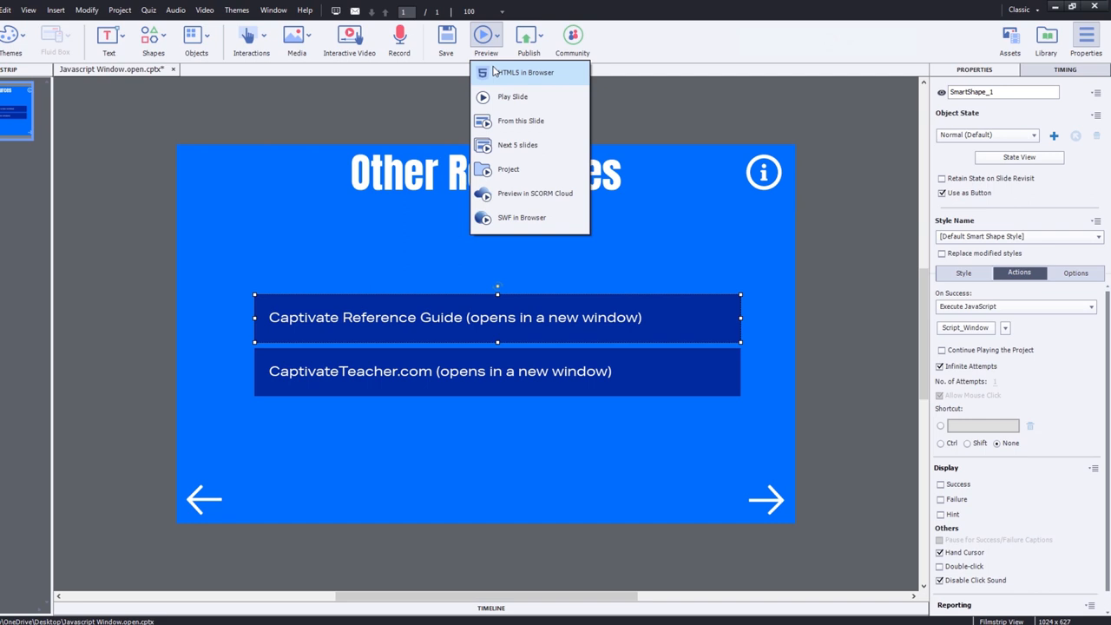
left_click(525, 72)
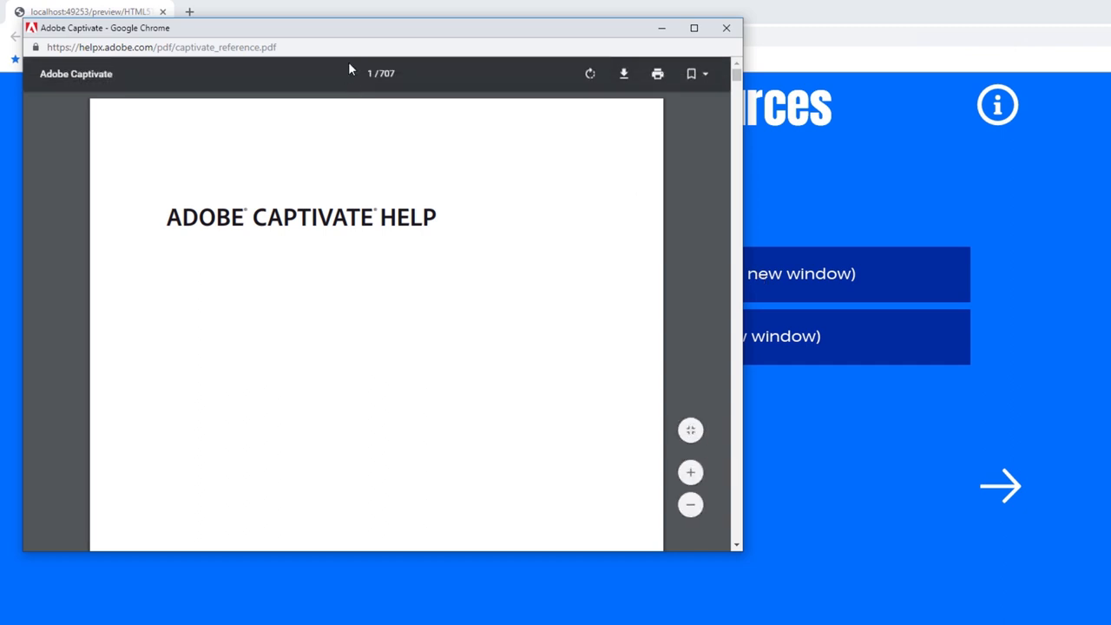
mouse_move(589, 73)
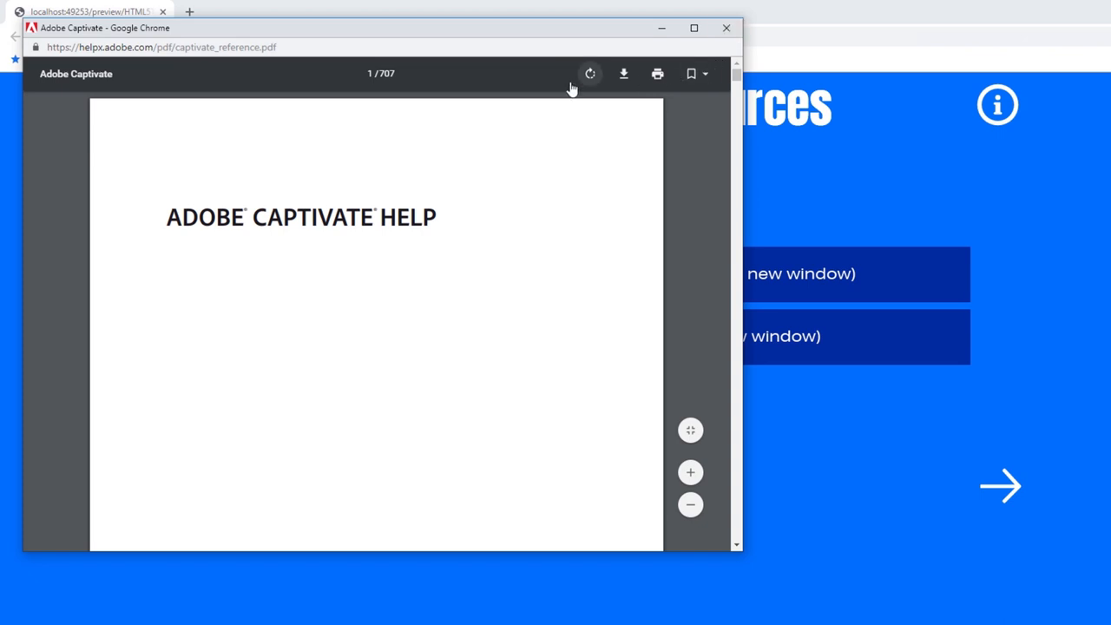
mouse_move(726, 28)
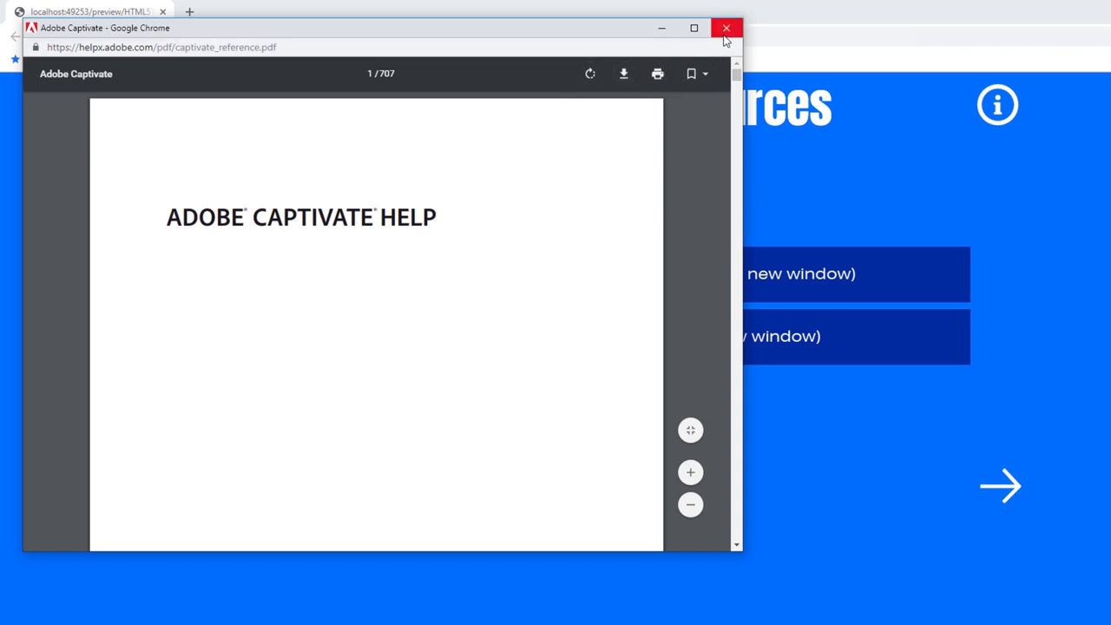
left_click(727, 28)
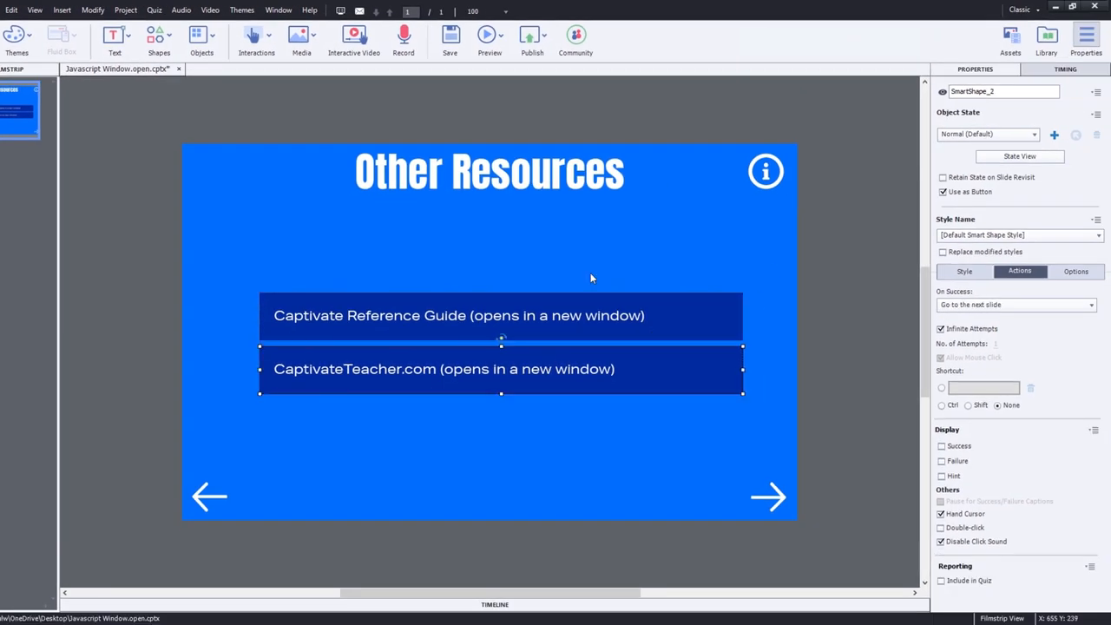
mouse_move(396, 369)
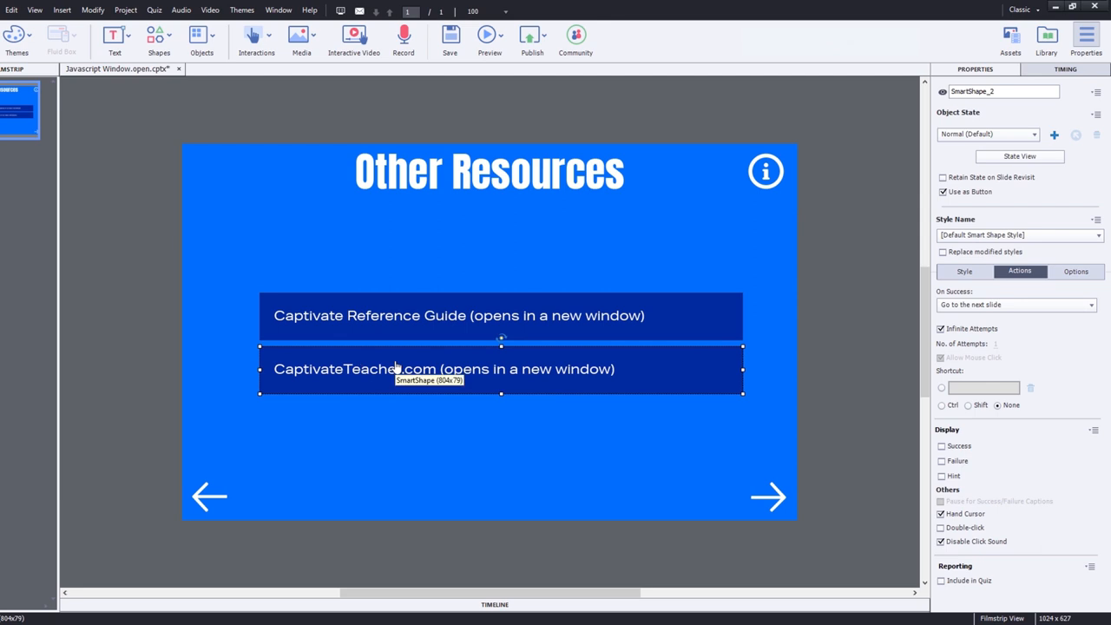
mouse_move(669, 325)
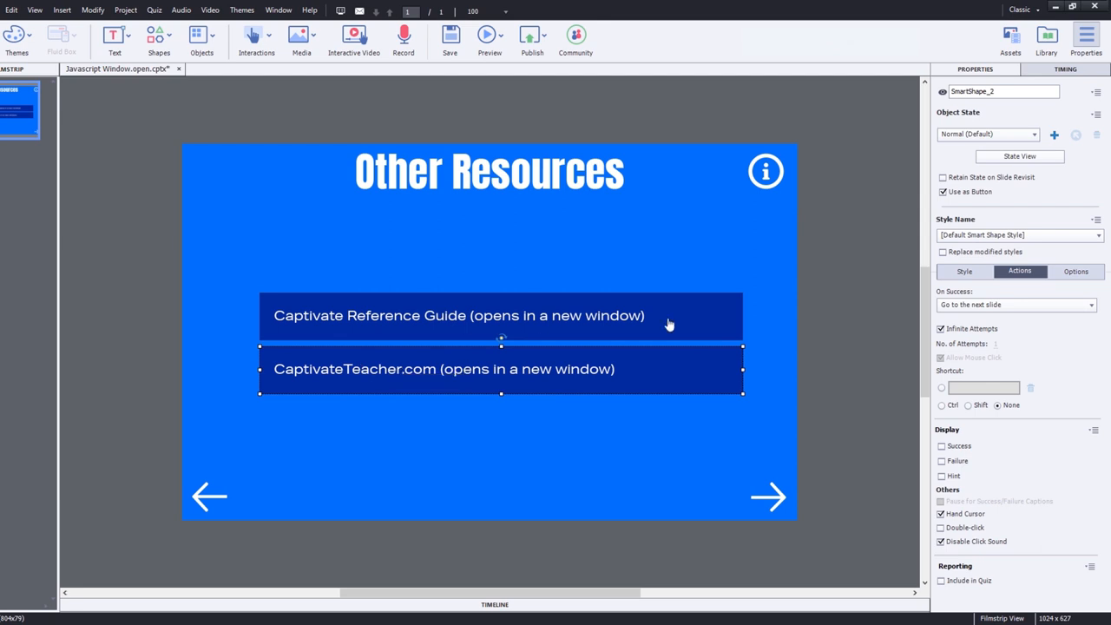
- Set the CaptivateTeacher.com button's On Success action to Execute JavaScript
left_click(1016, 304)
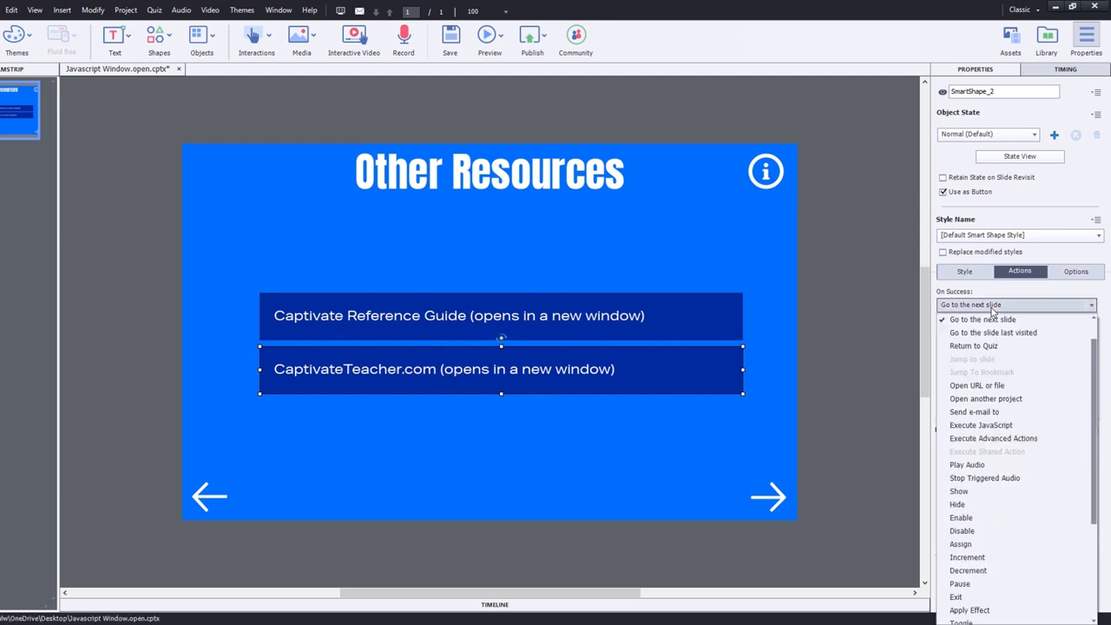
mouse_move(981, 426)
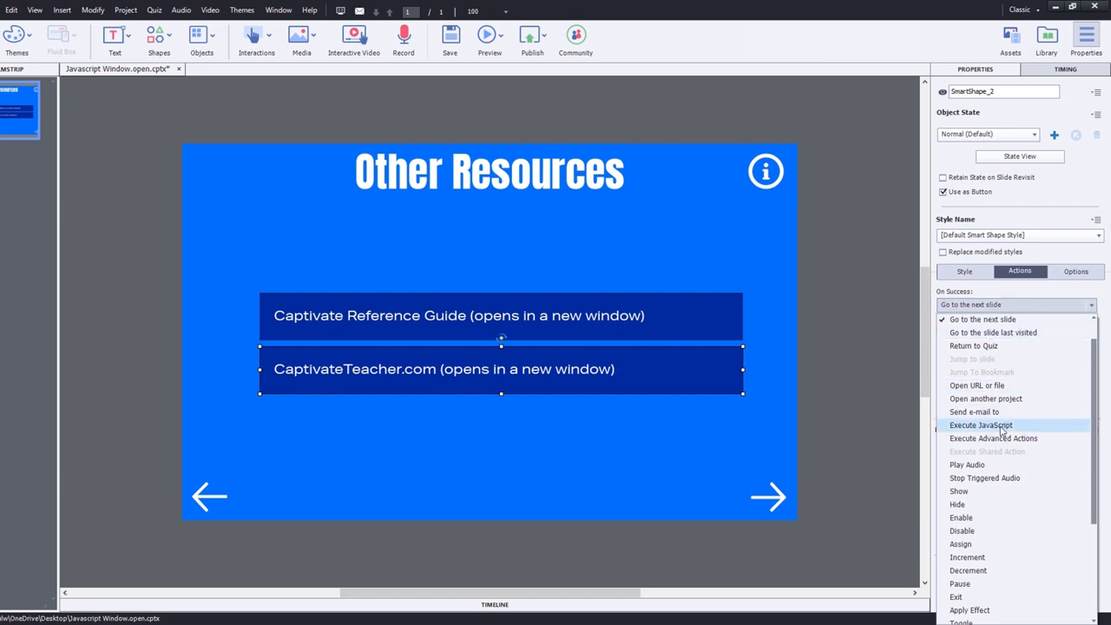
left_click(981, 424)
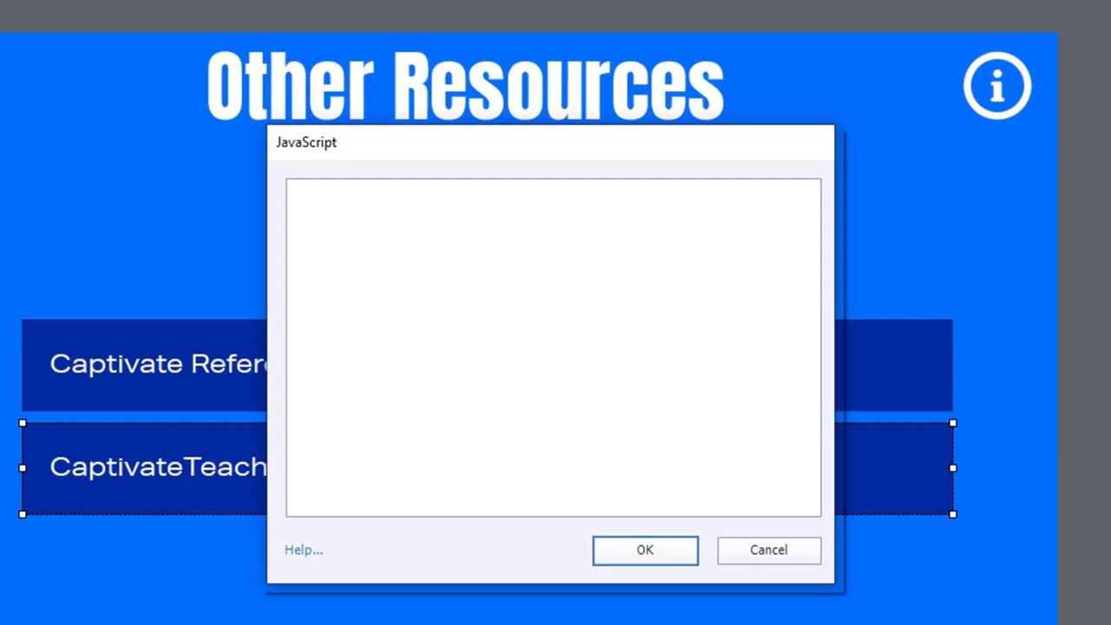
left_click(555, 347)
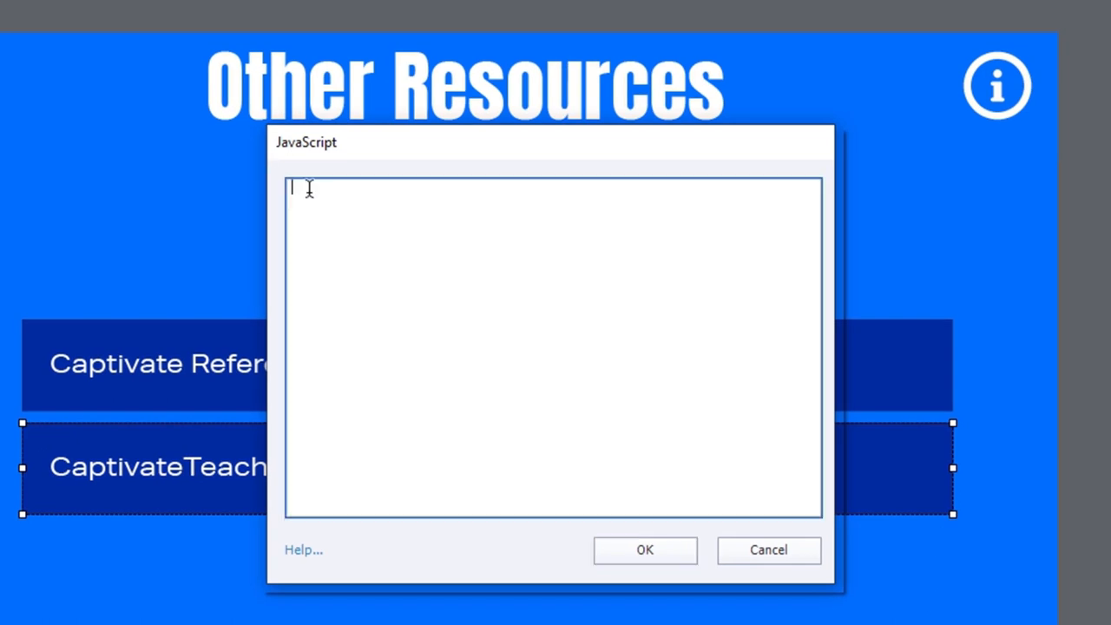
type("window.open")
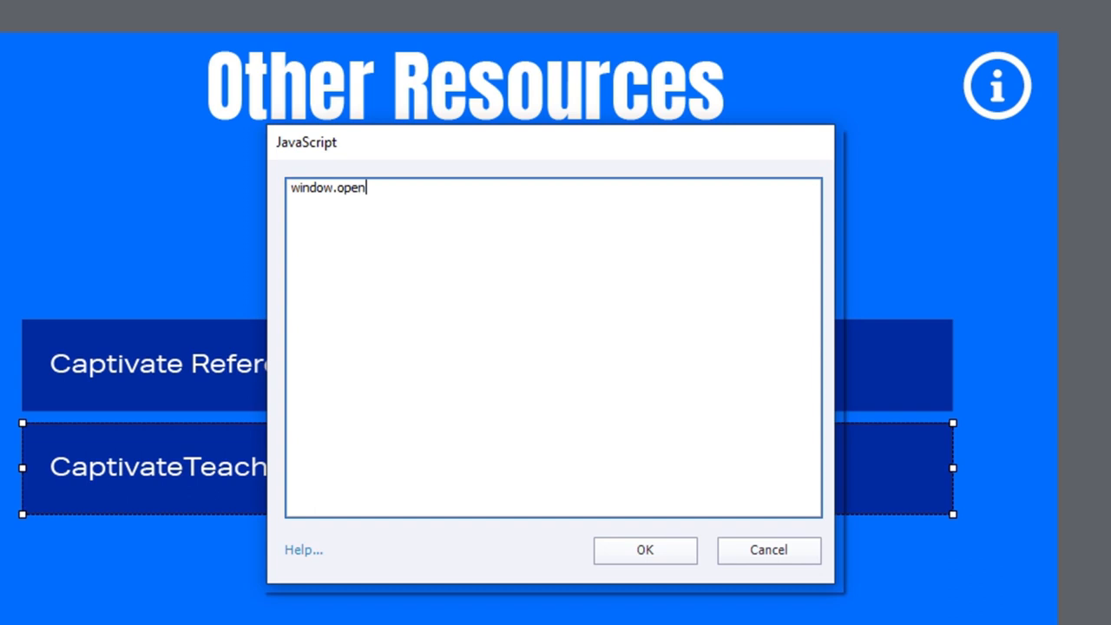
type("(\"")
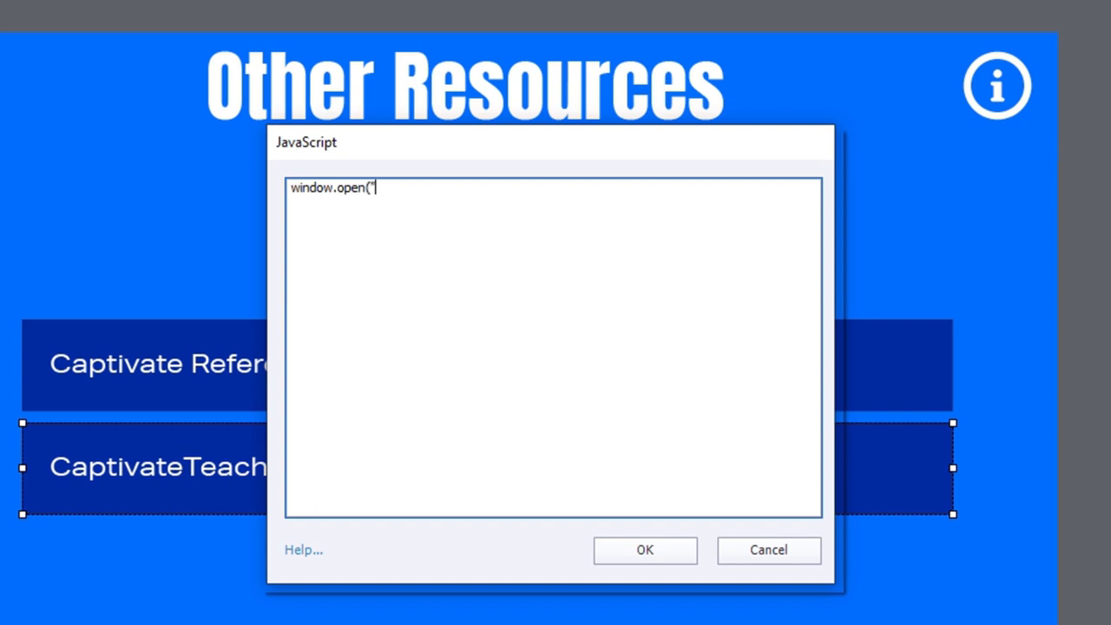
type("https")
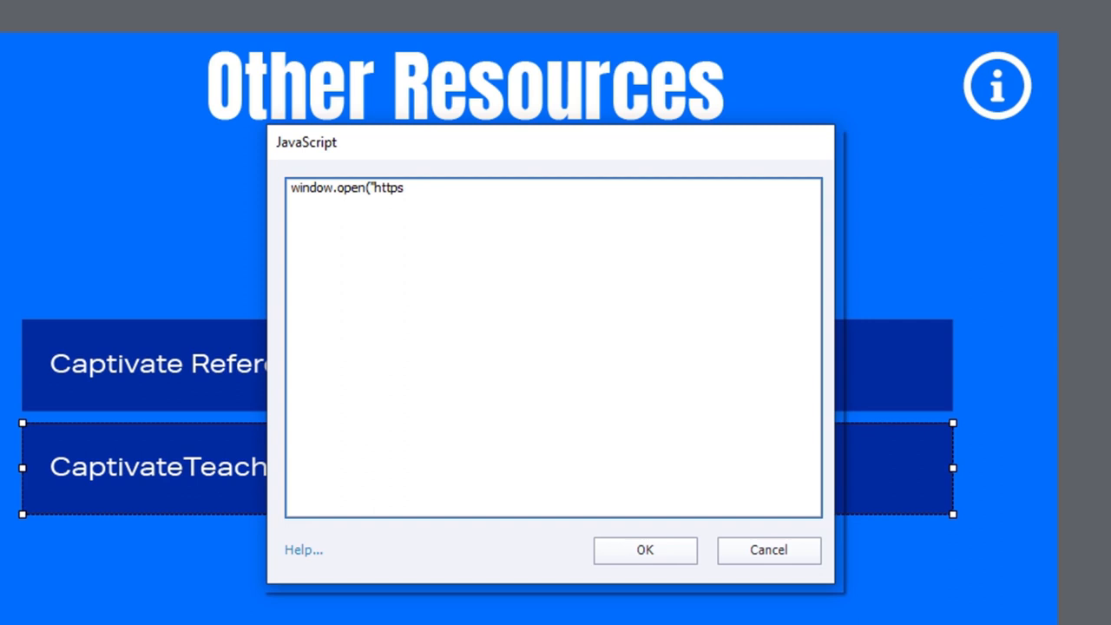
type("://")
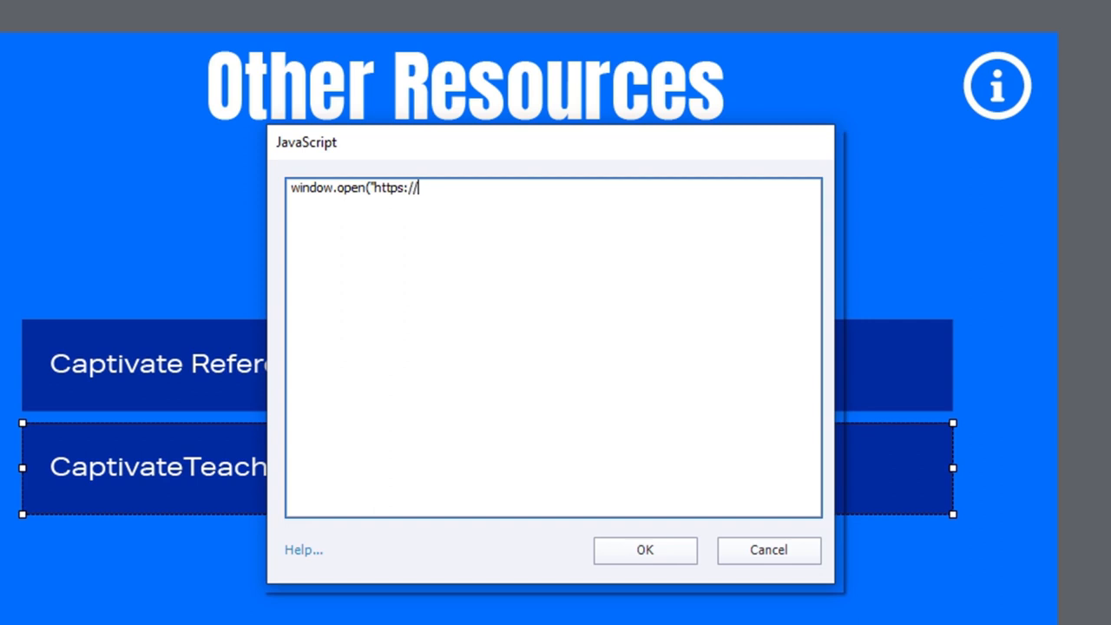
type("c")
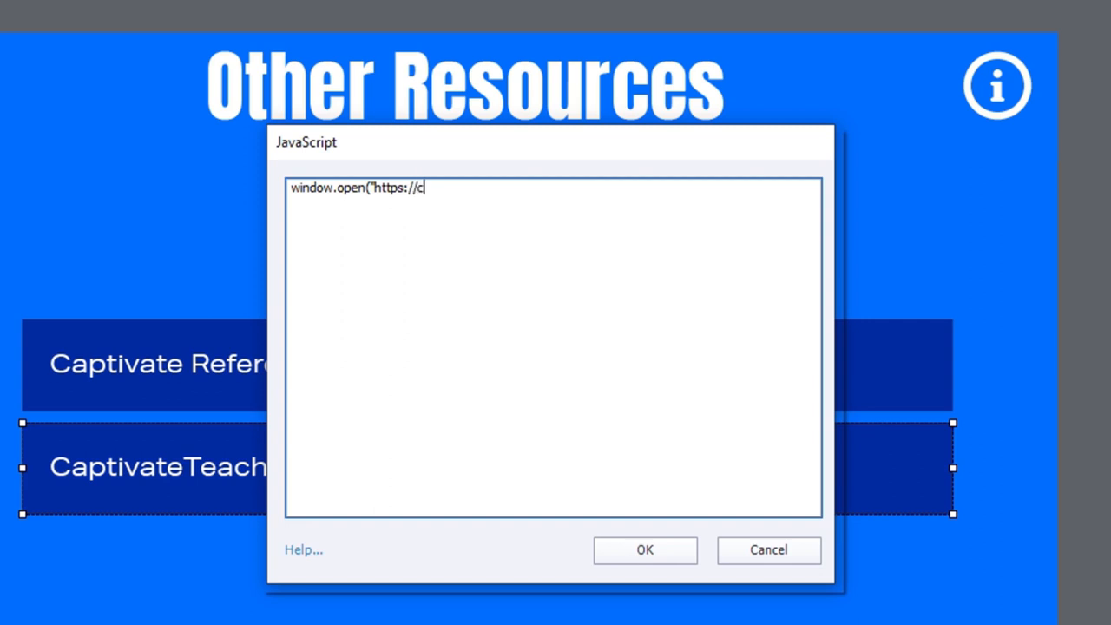
type("aptivatete")
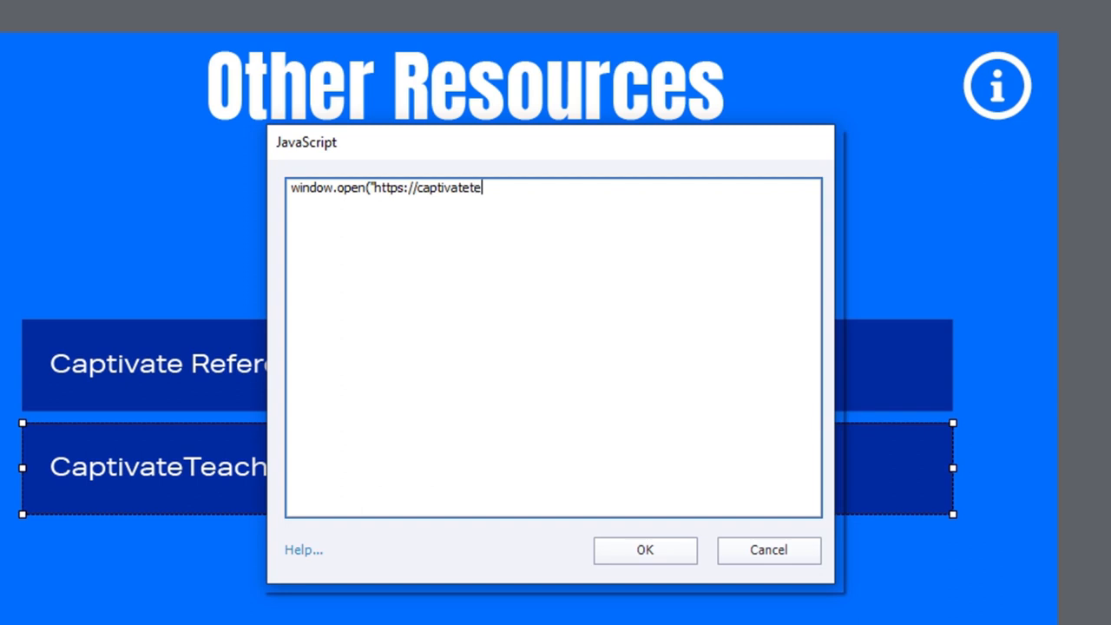
type("acher.com\", \"")
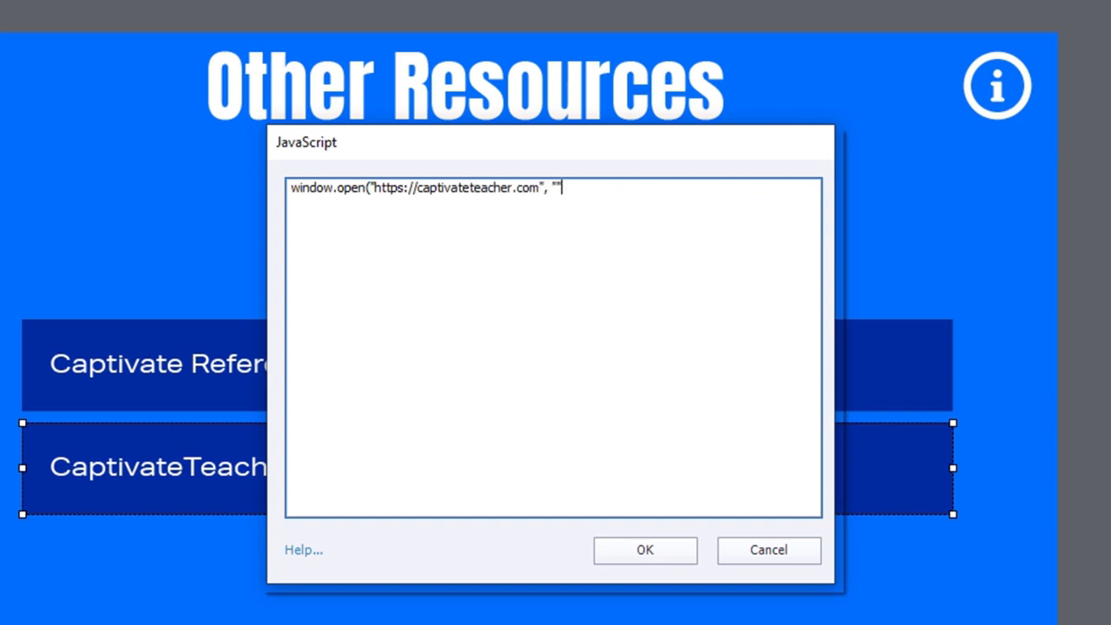
type("web")
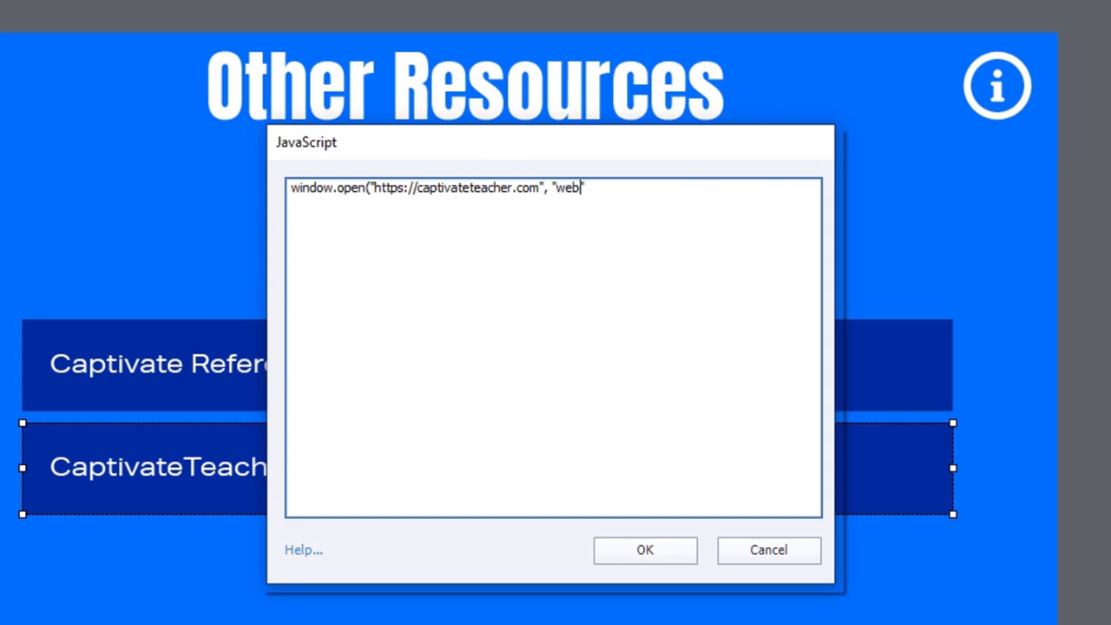
type("site\",")
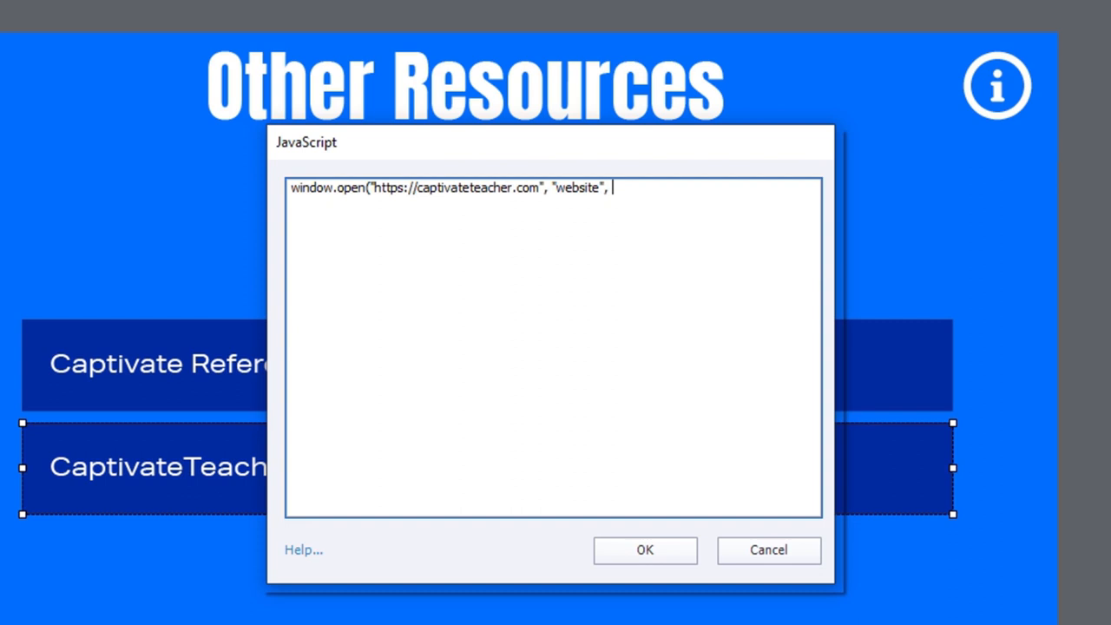
- Add "height=700,width=1024,top=25,left=25", close the statement, and confirm the script
type("\"height=")
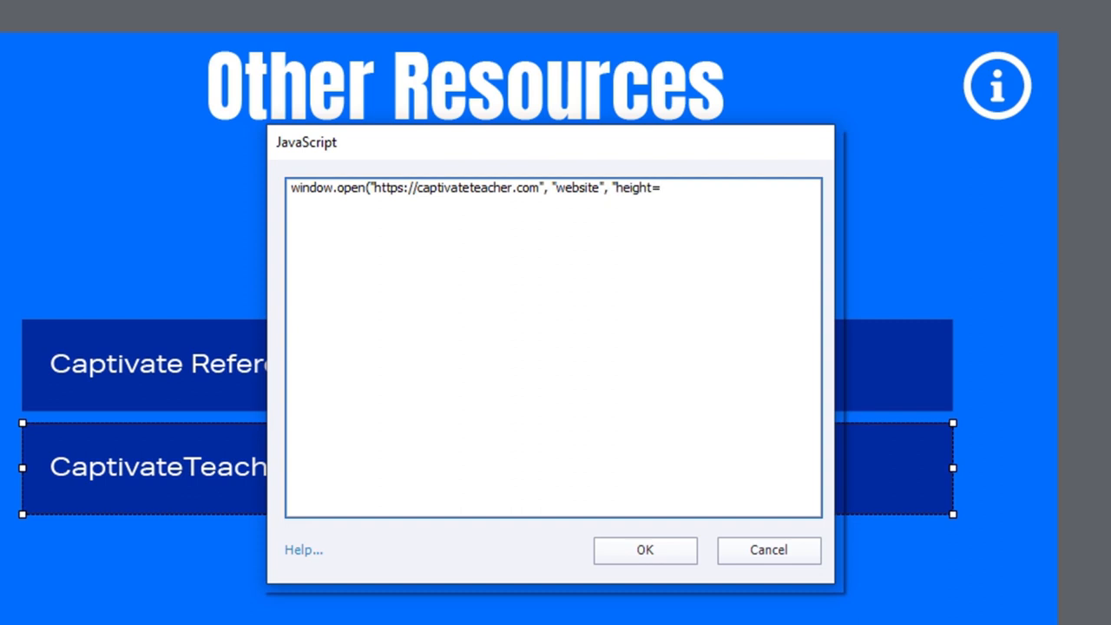
type("700,")
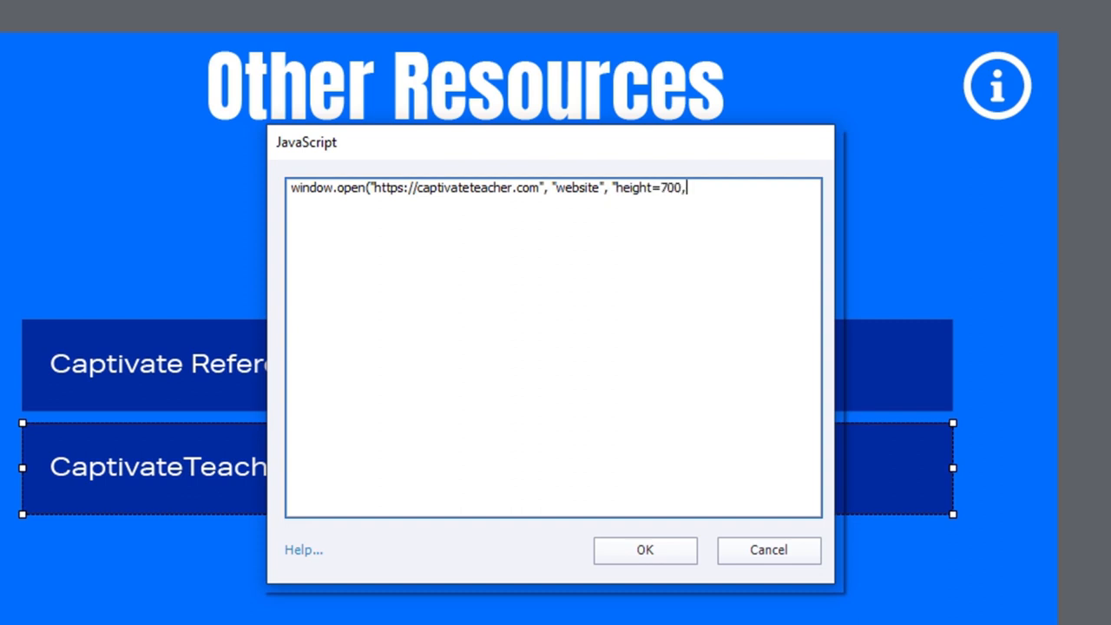
type("width=1024")
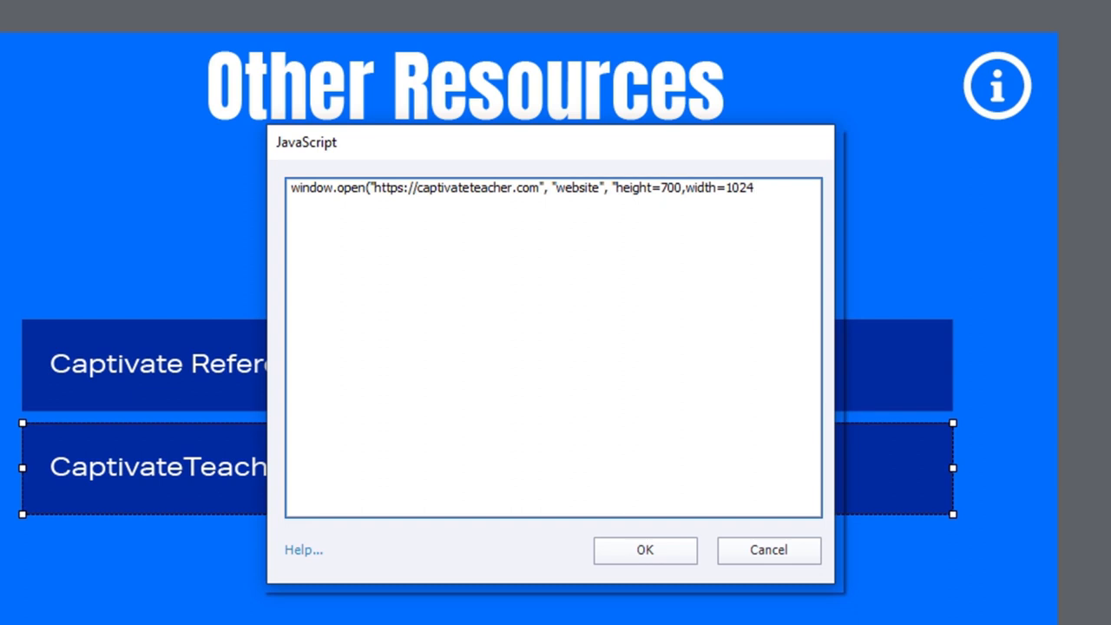
type(",top=25")
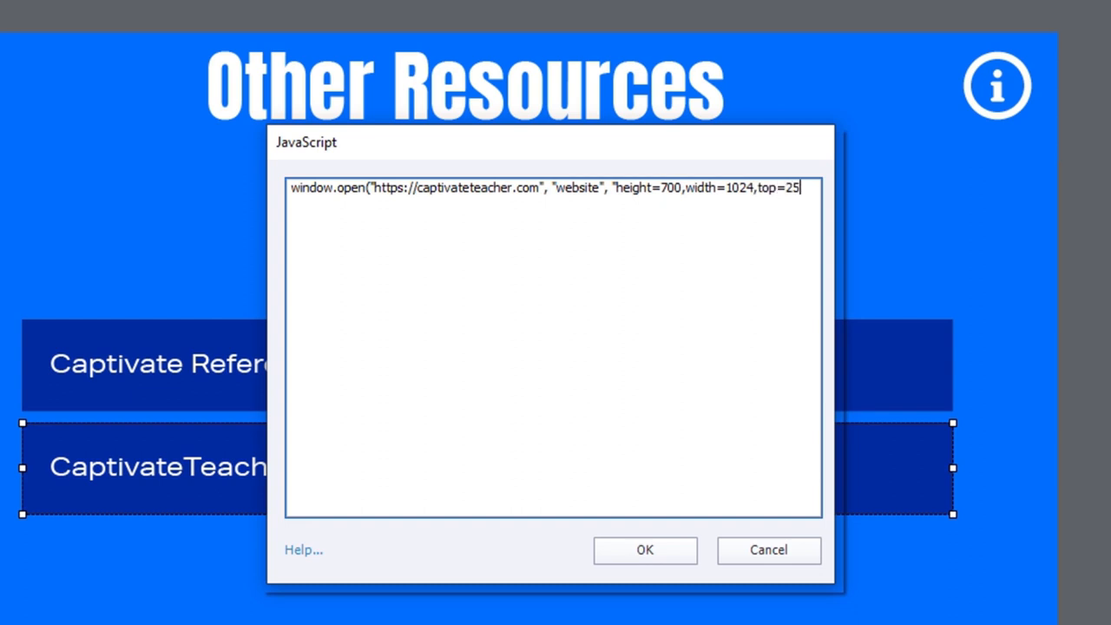
type(",")
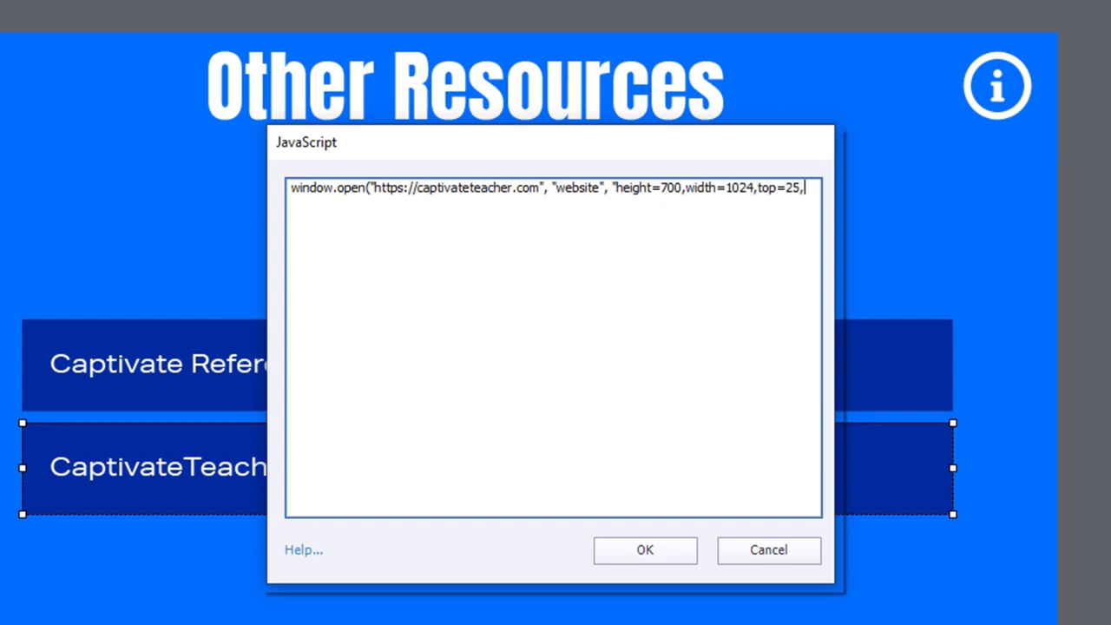
type("left=25")
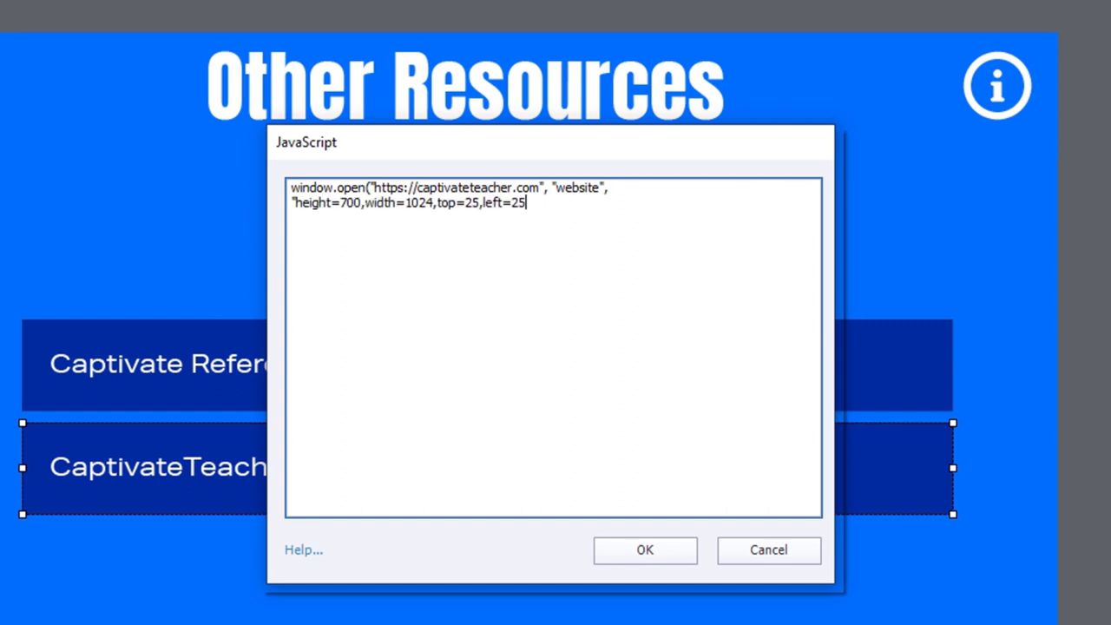
type("\"")
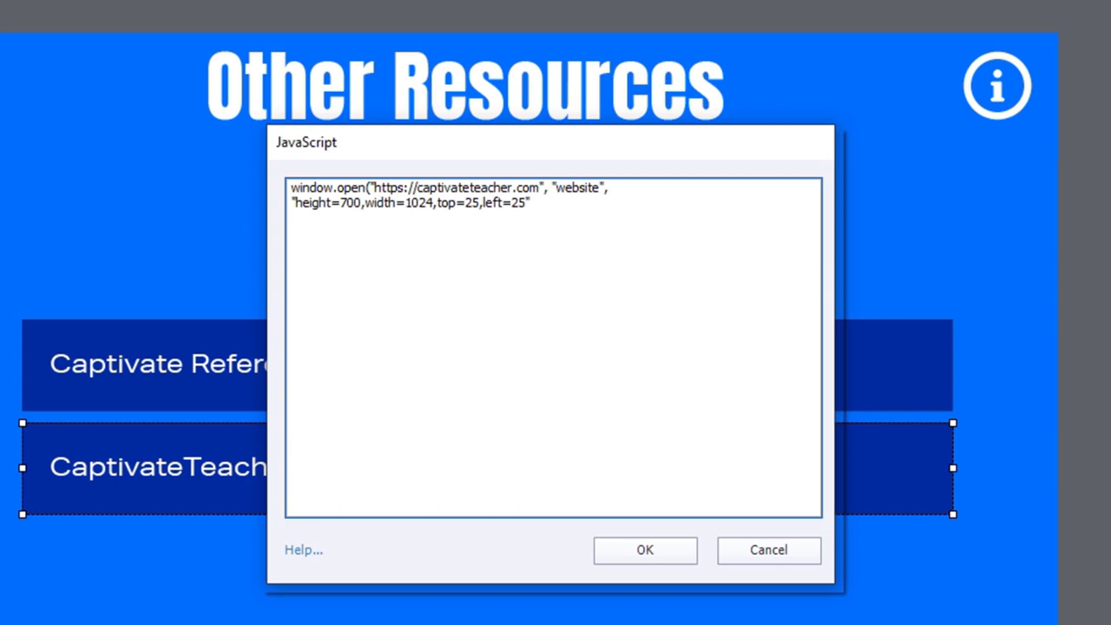
type(")")
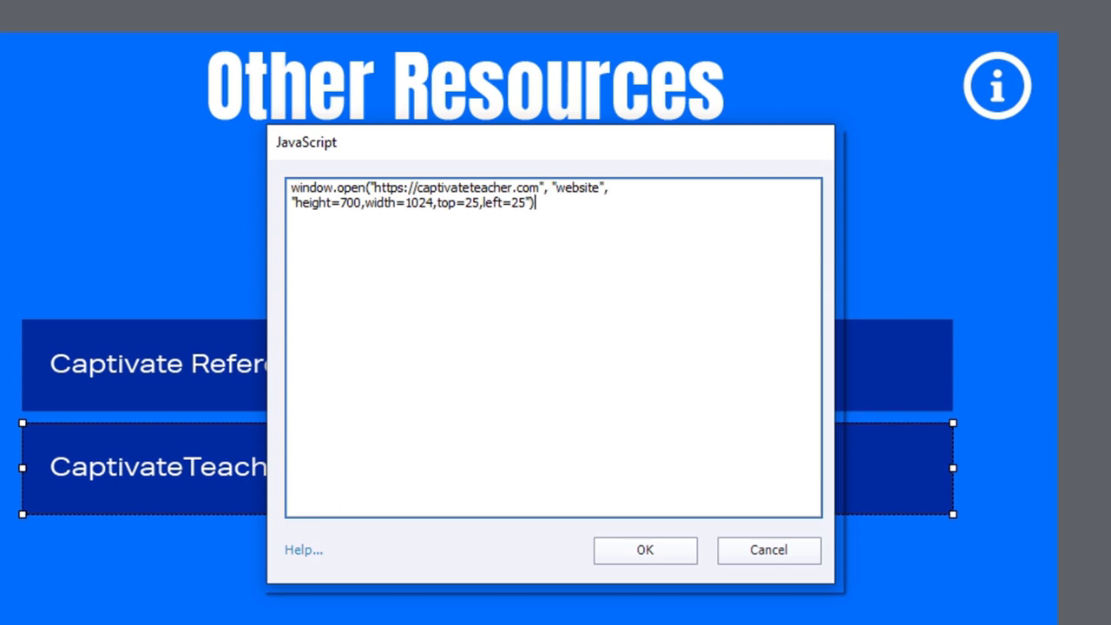
type(";")
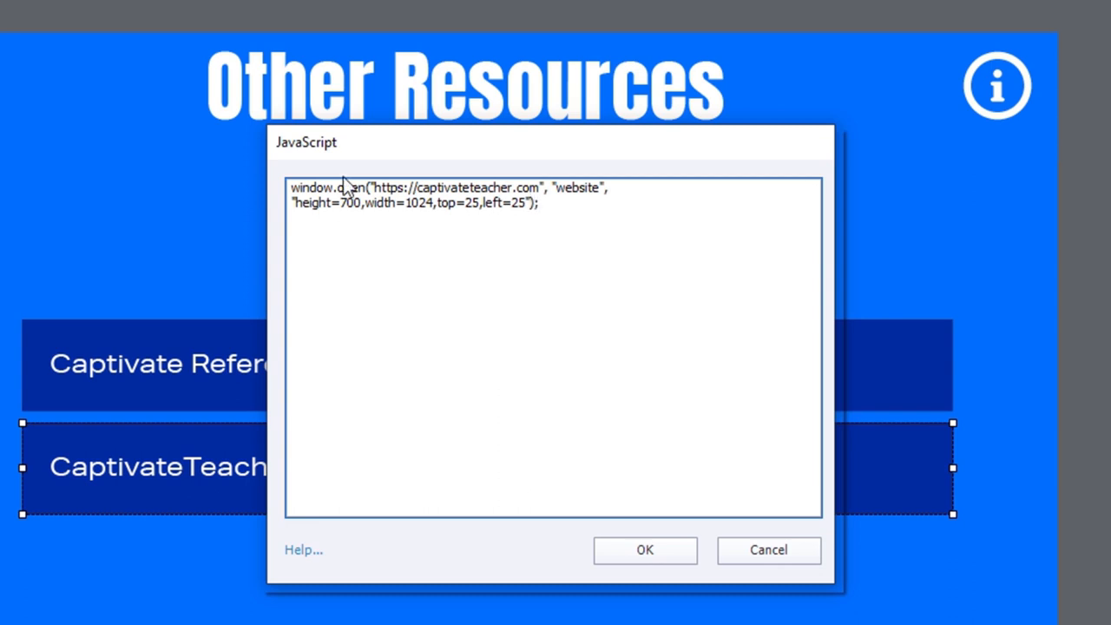
left_click(644, 550)
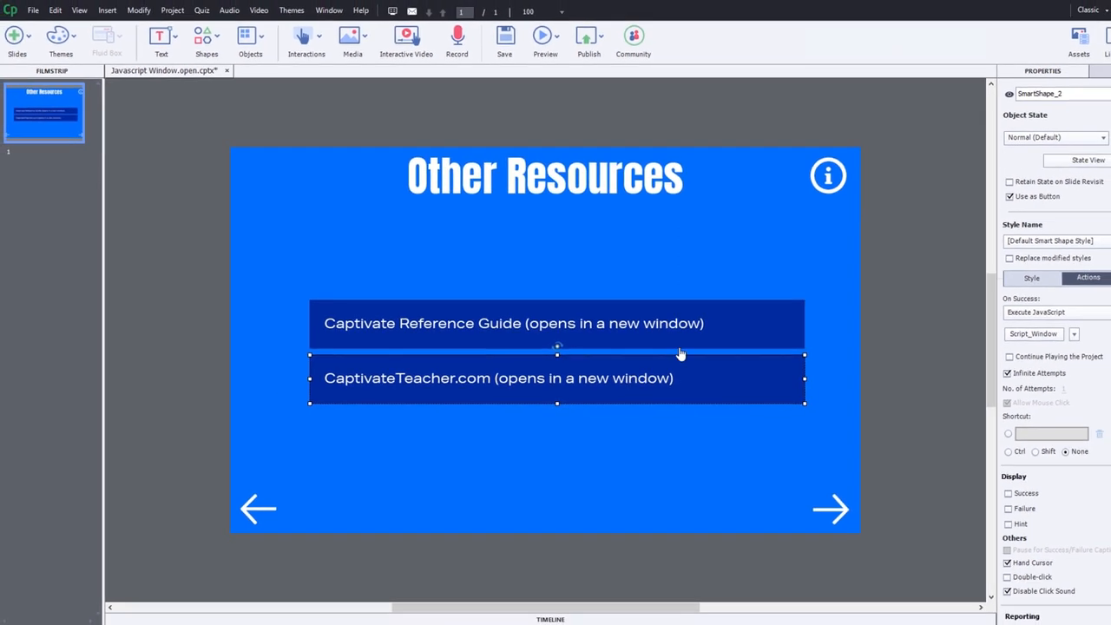
left_click(545, 39)
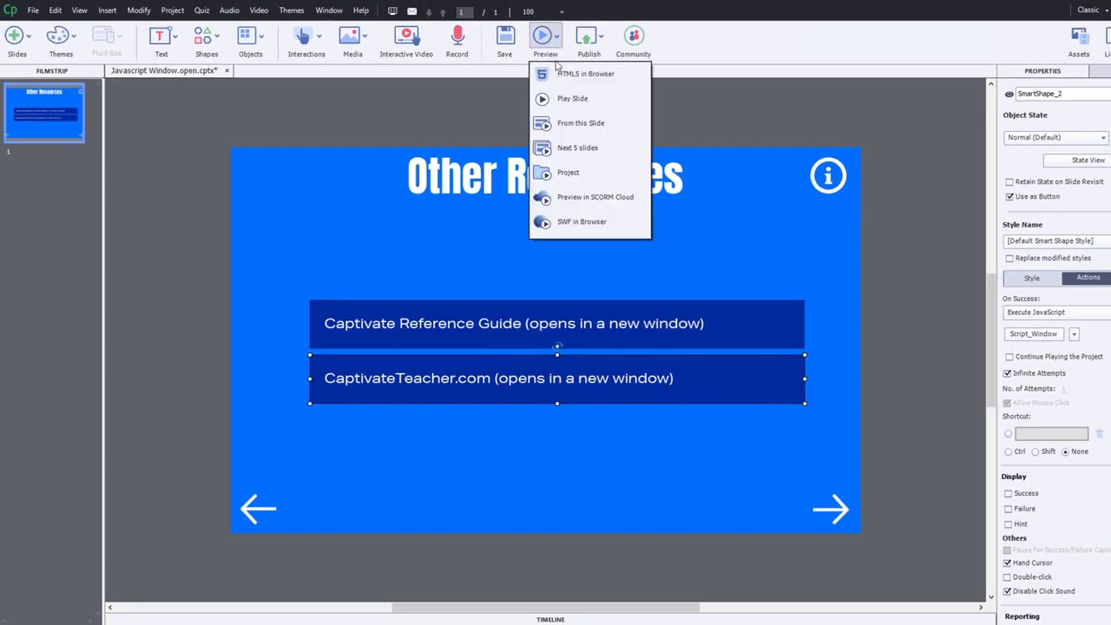
left_click(584, 73)
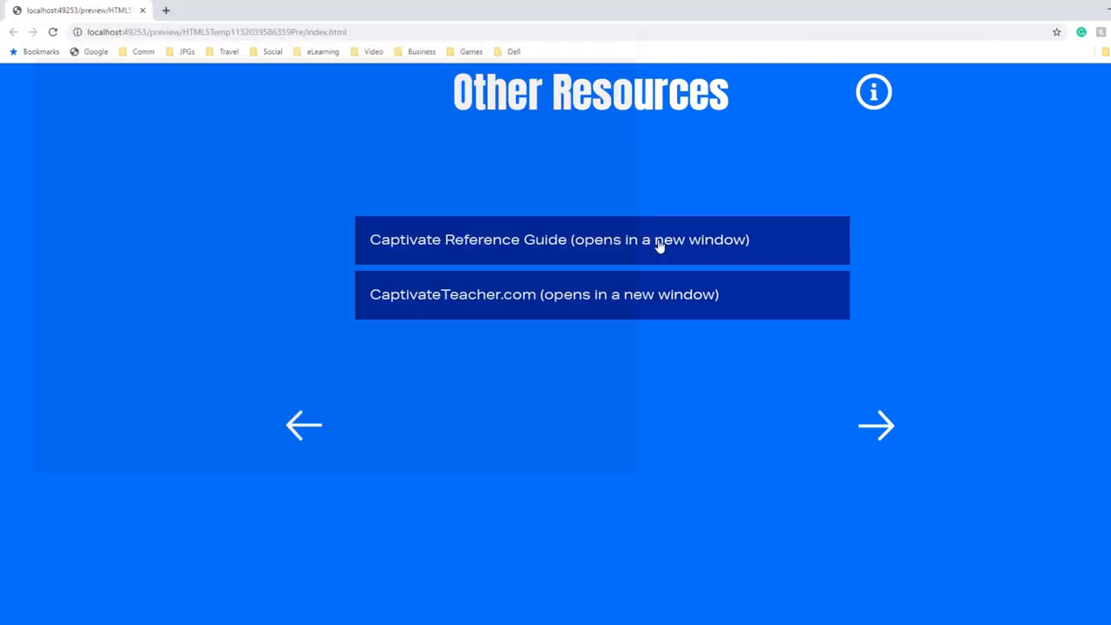
left_click(544, 294)
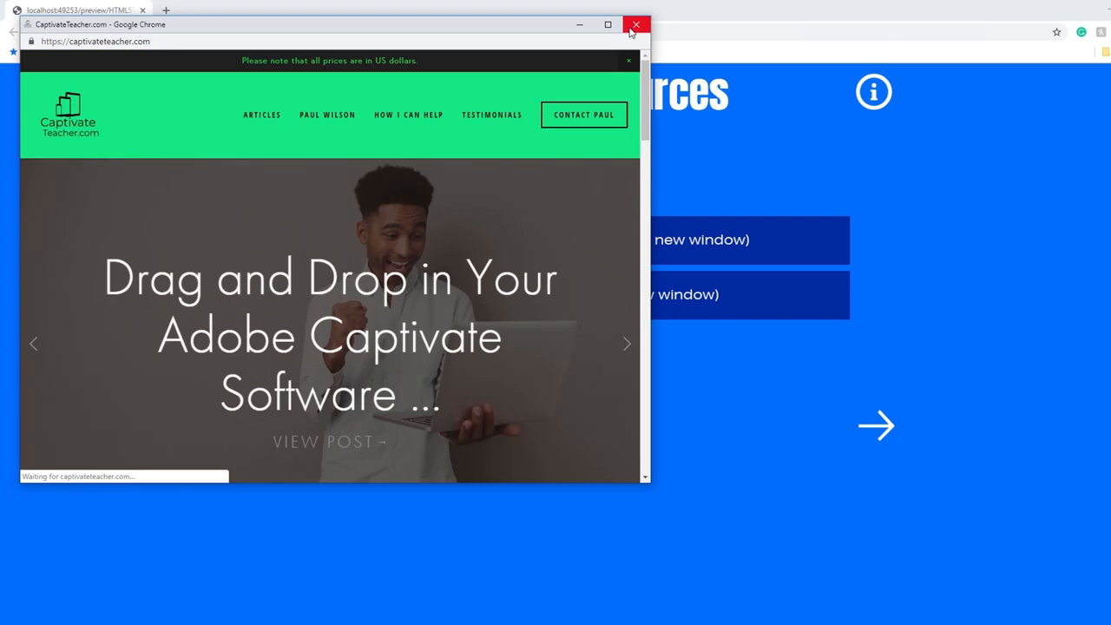
left_click(635, 24)
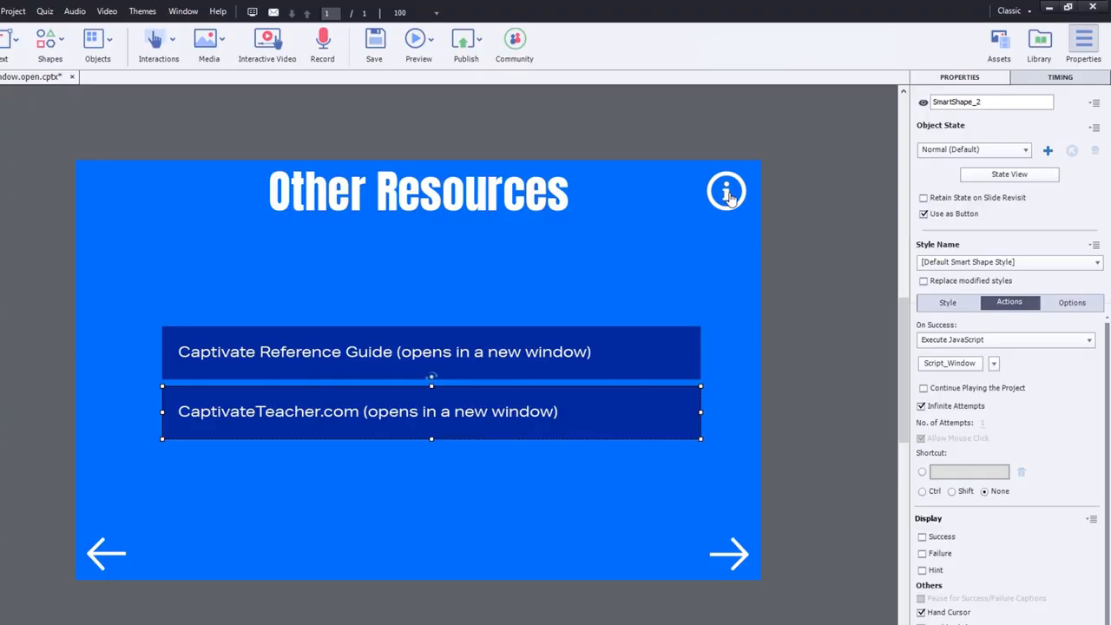
- Set the info icon's timing to Rest of Project with Pause After unchecked
left_click(727, 190)
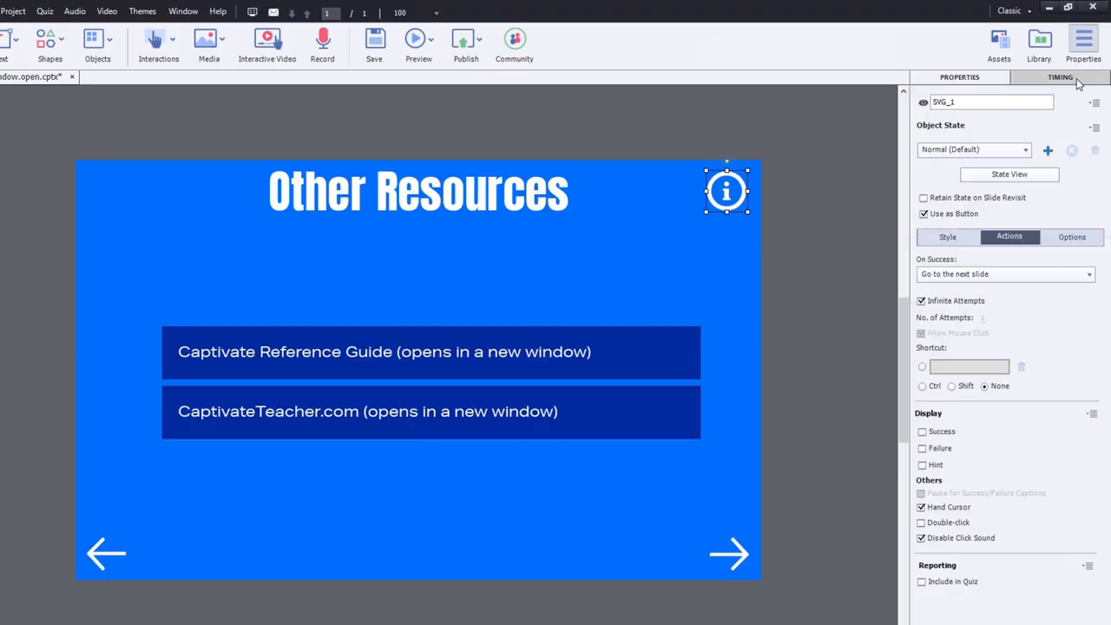
left_click(1060, 77)
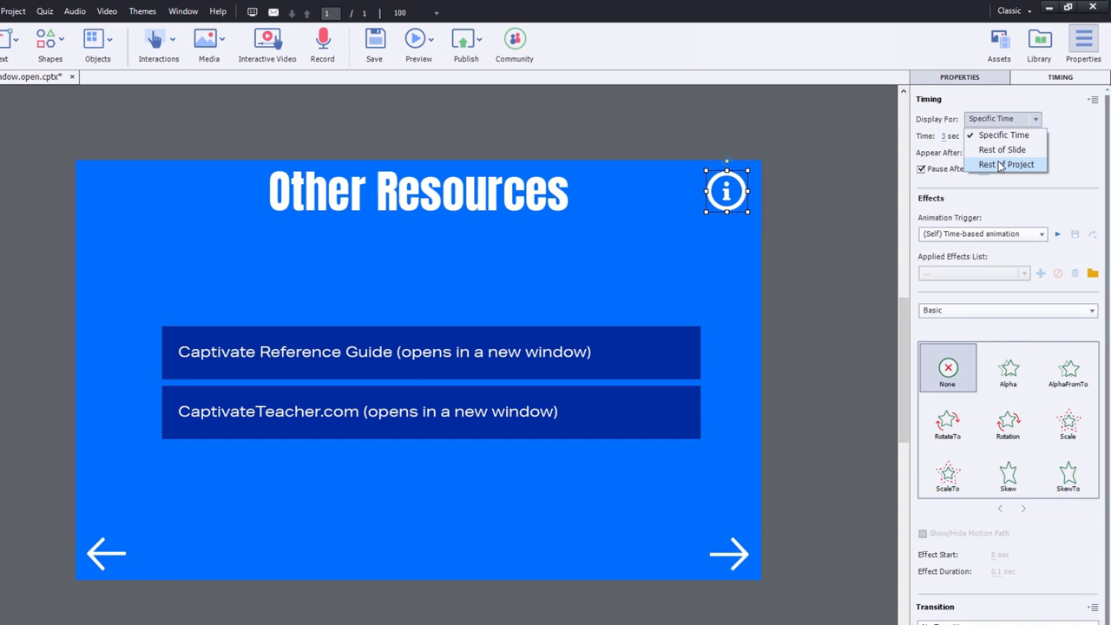
left_click(1007, 164)
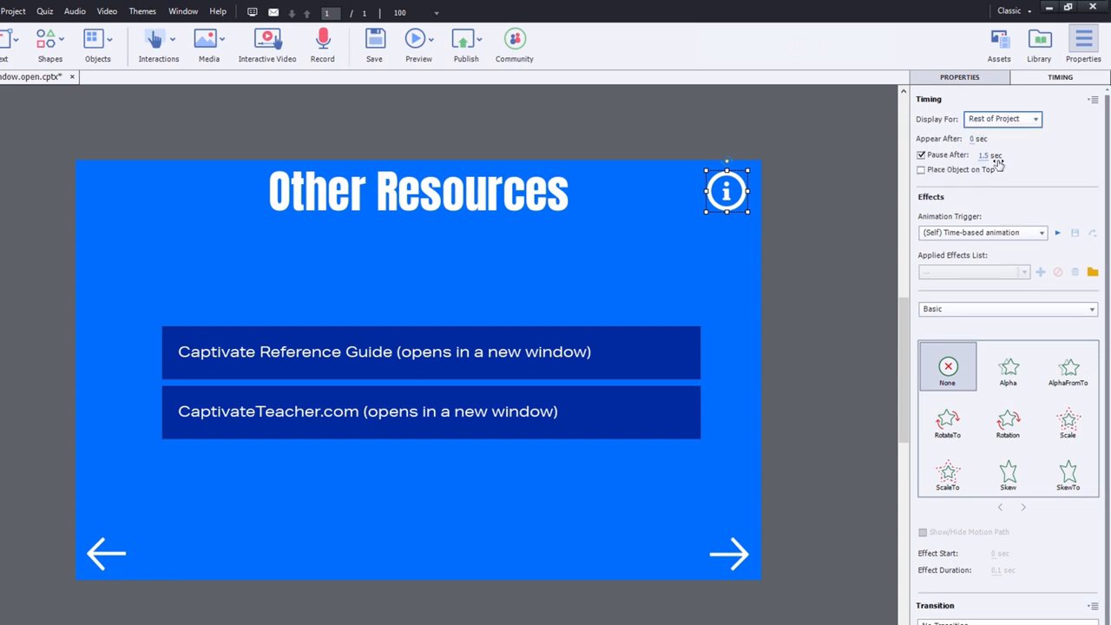
left_click(921, 154)
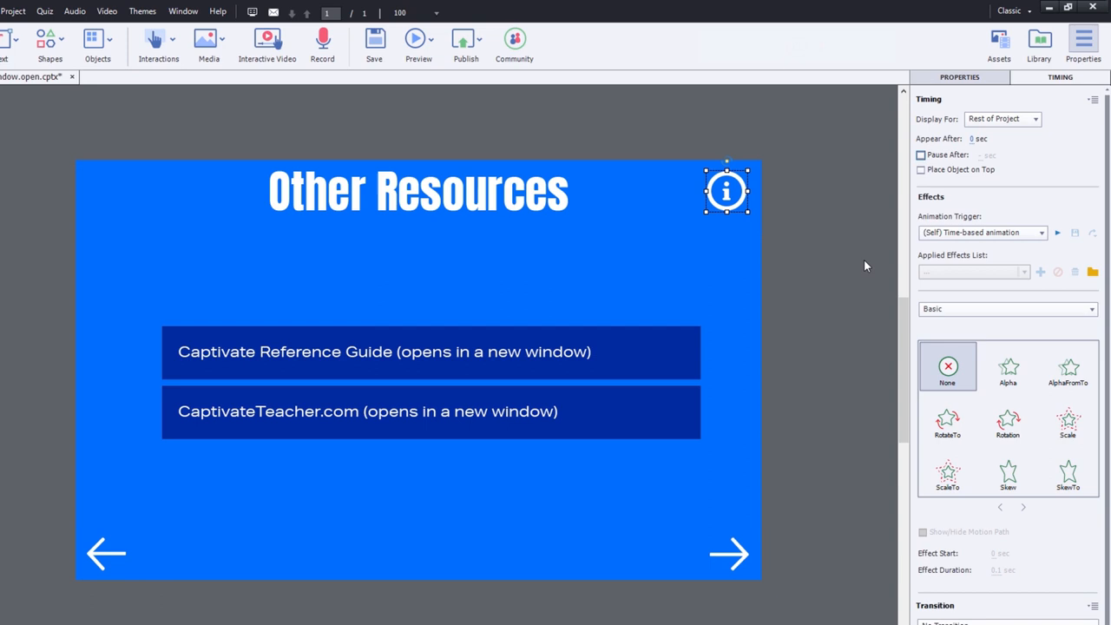
mouse_move(733, 203)
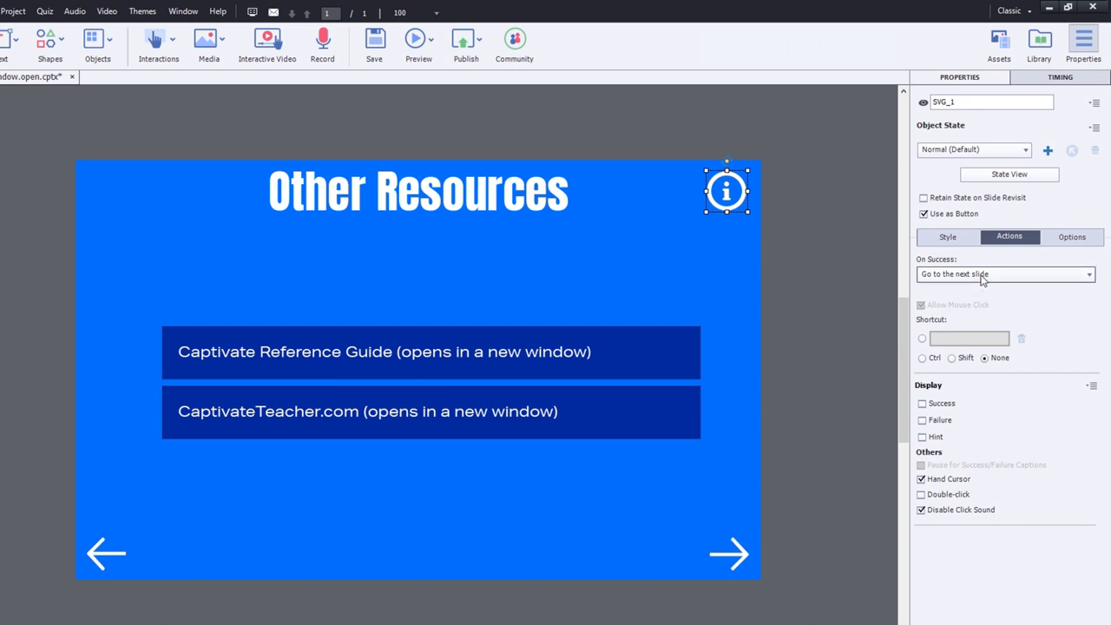
- Set the info icon's On Success action to Execute JavaScript and open its Script_Window editor
left_click(1005, 273)
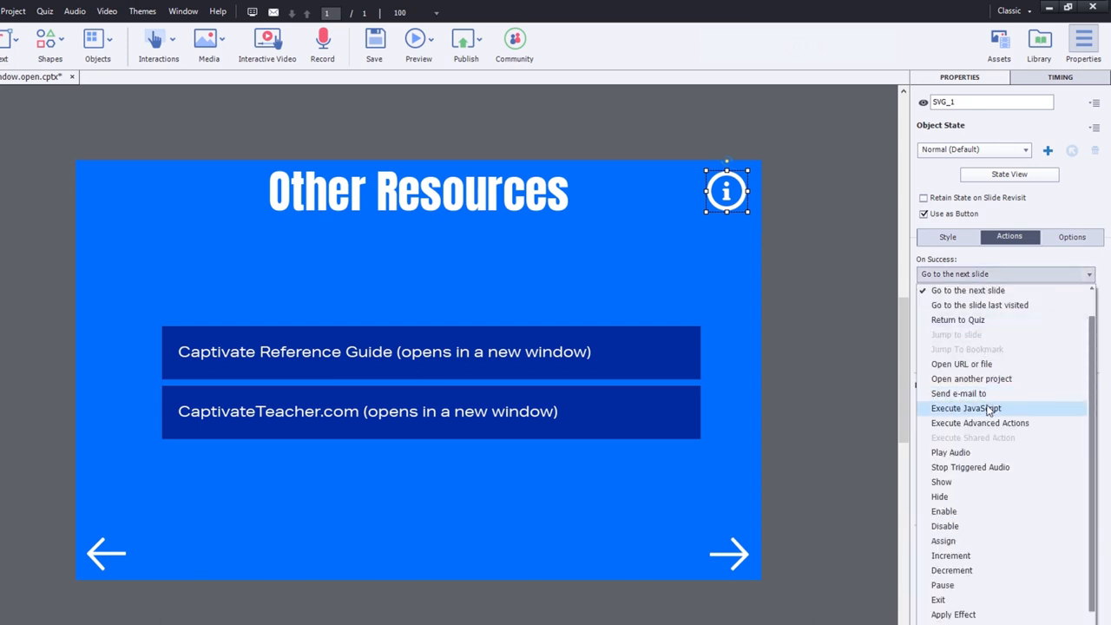
left_click(966, 408)
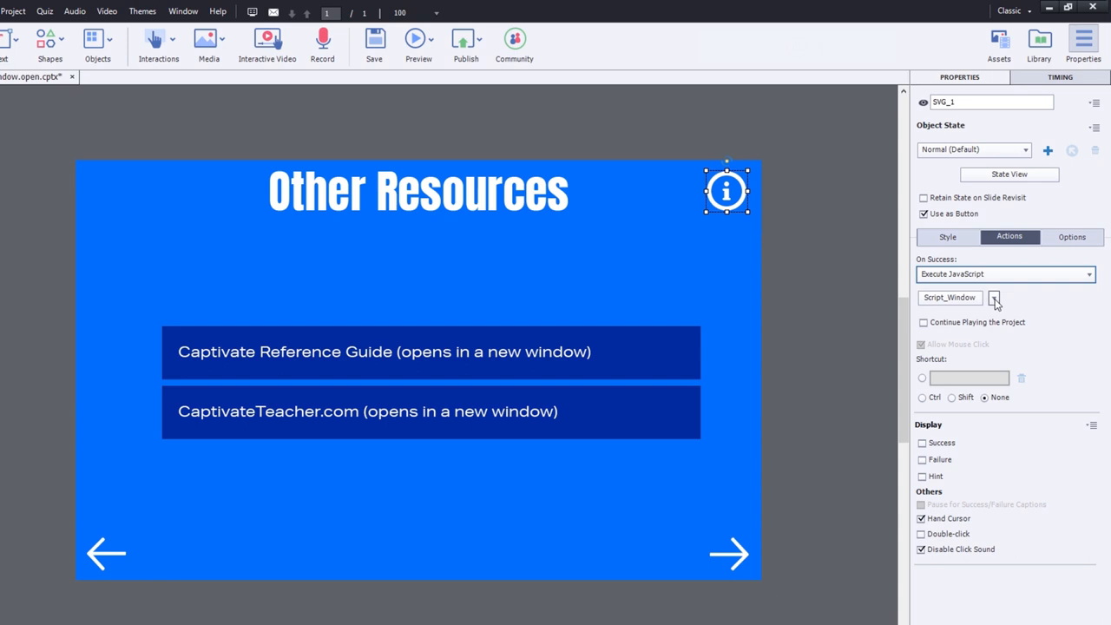
left_click(994, 298)
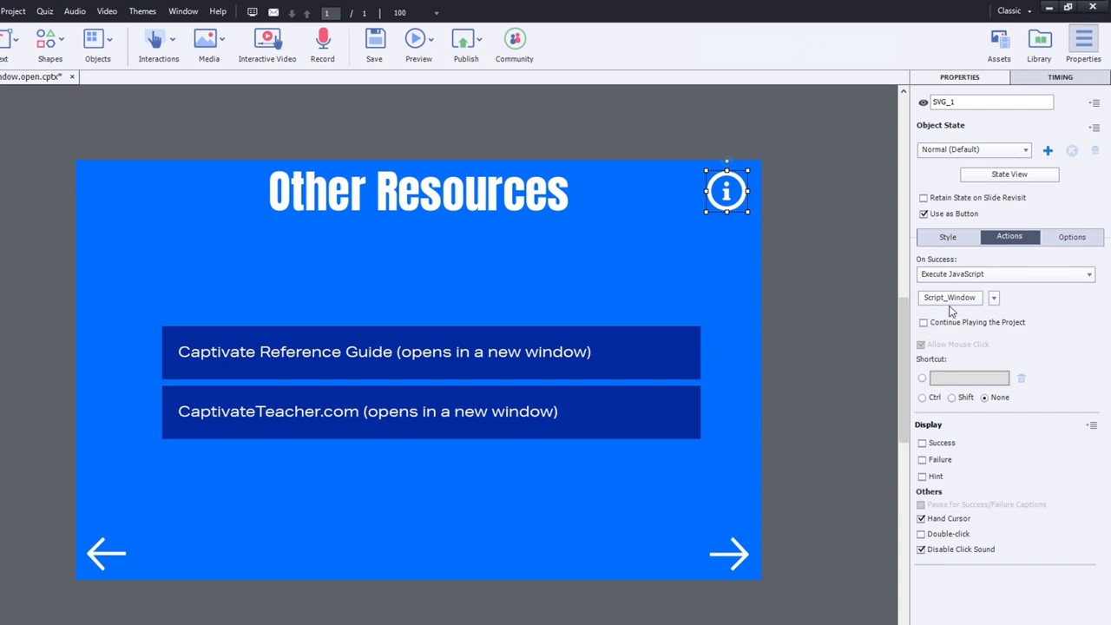
left_click(949, 297)
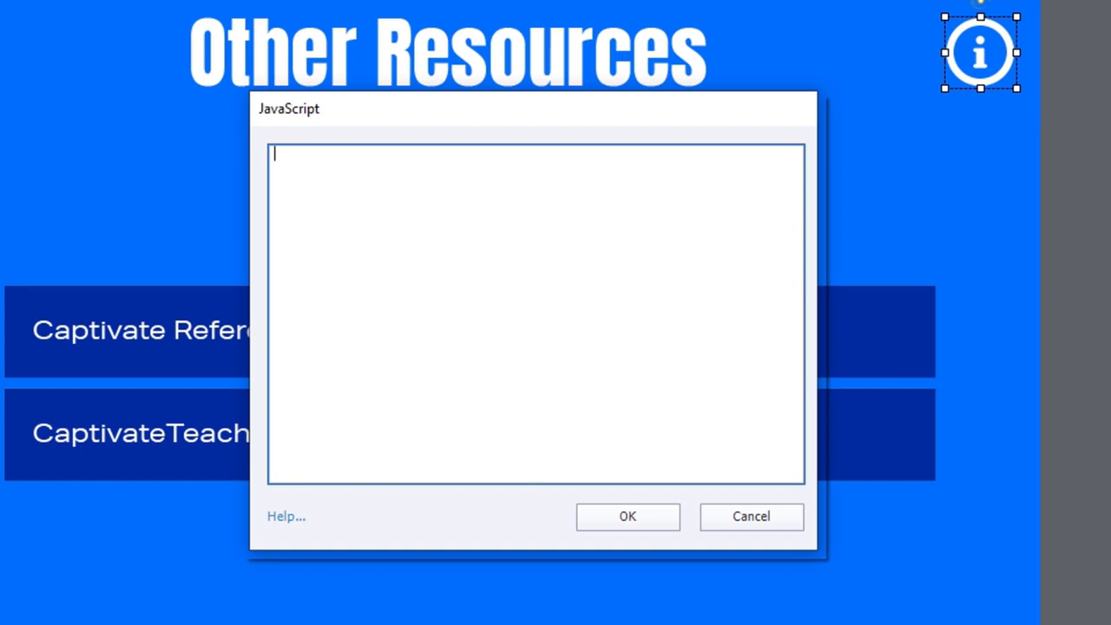
- Write a window.open call with empty URL and window name arguments
type("window.o")
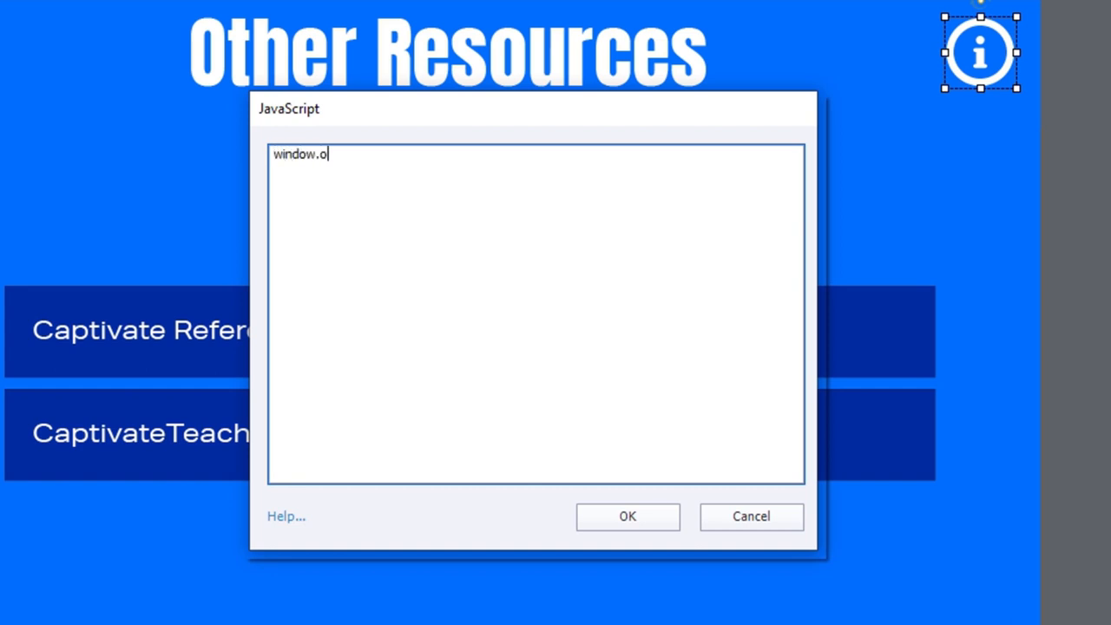
type("pen()")
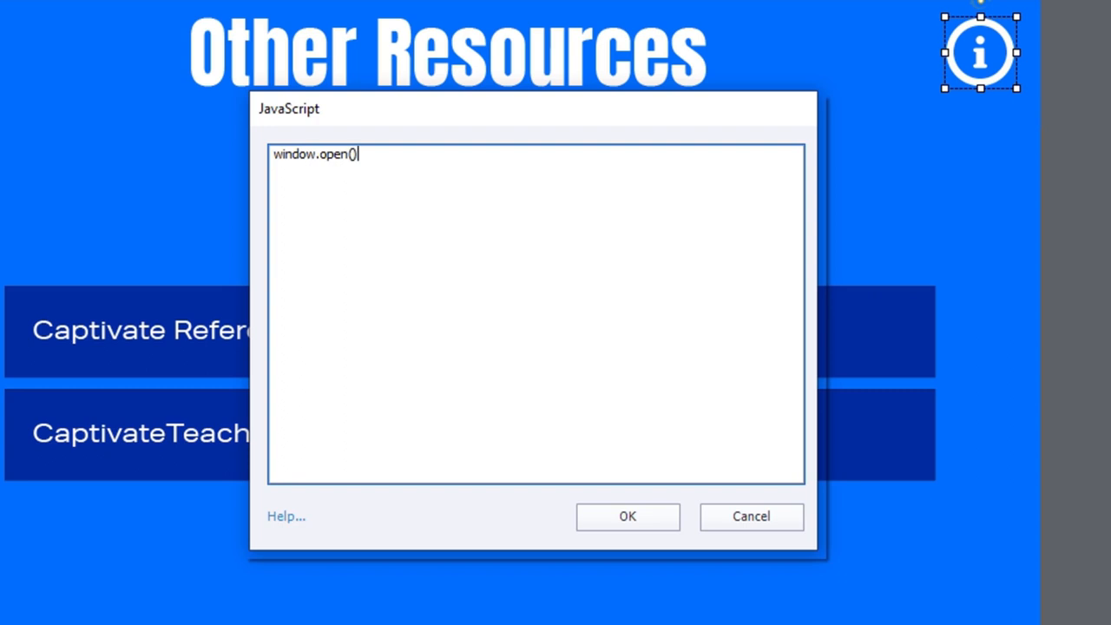
mouse_move(311, 154)
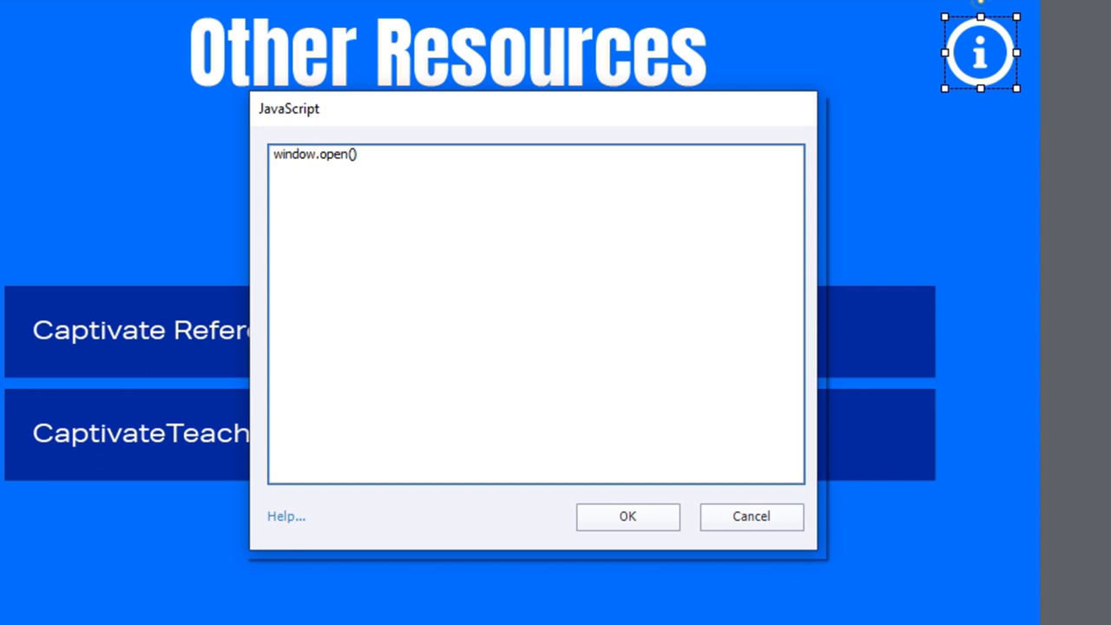
left_click(353, 154)
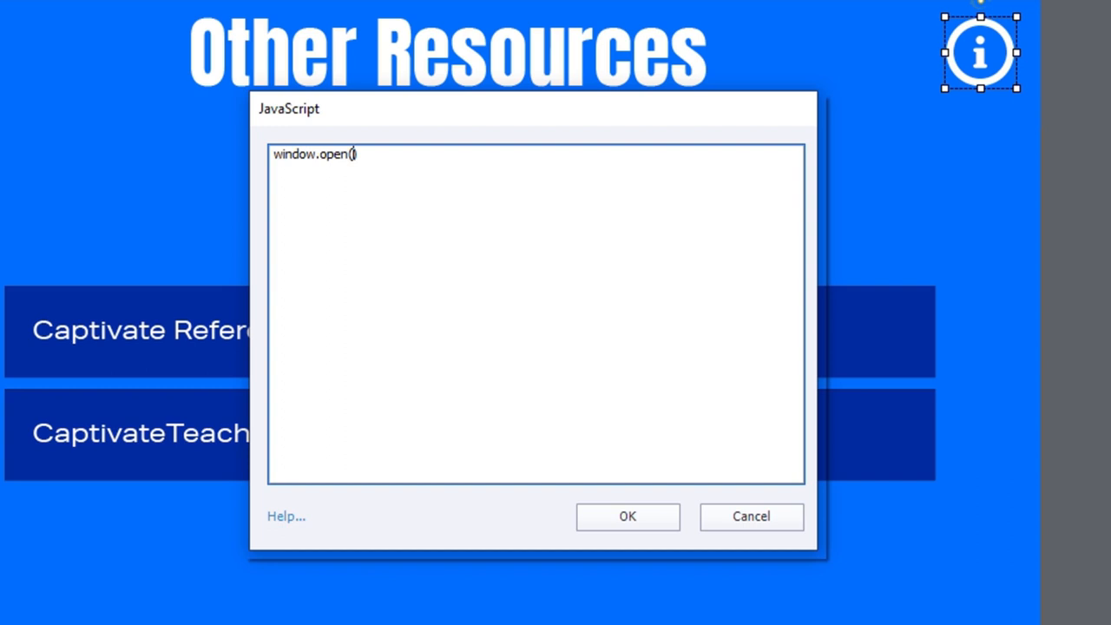
type("\"\", \"\", \"")
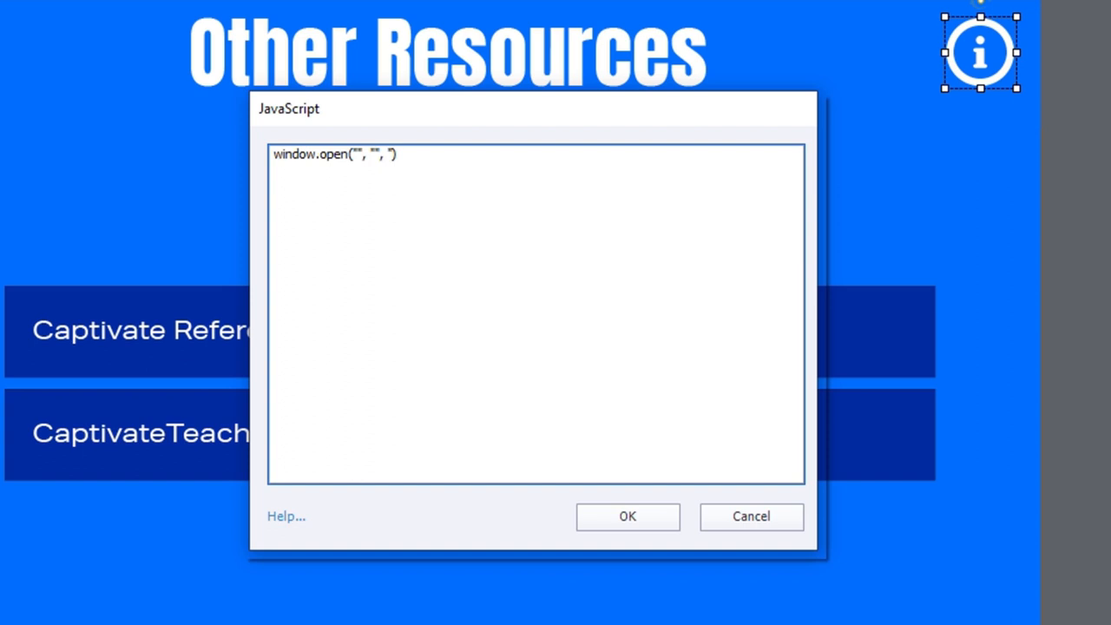
- Add "width=350,height=400,left=25,top=25" as the window.open features argument
type("wi")
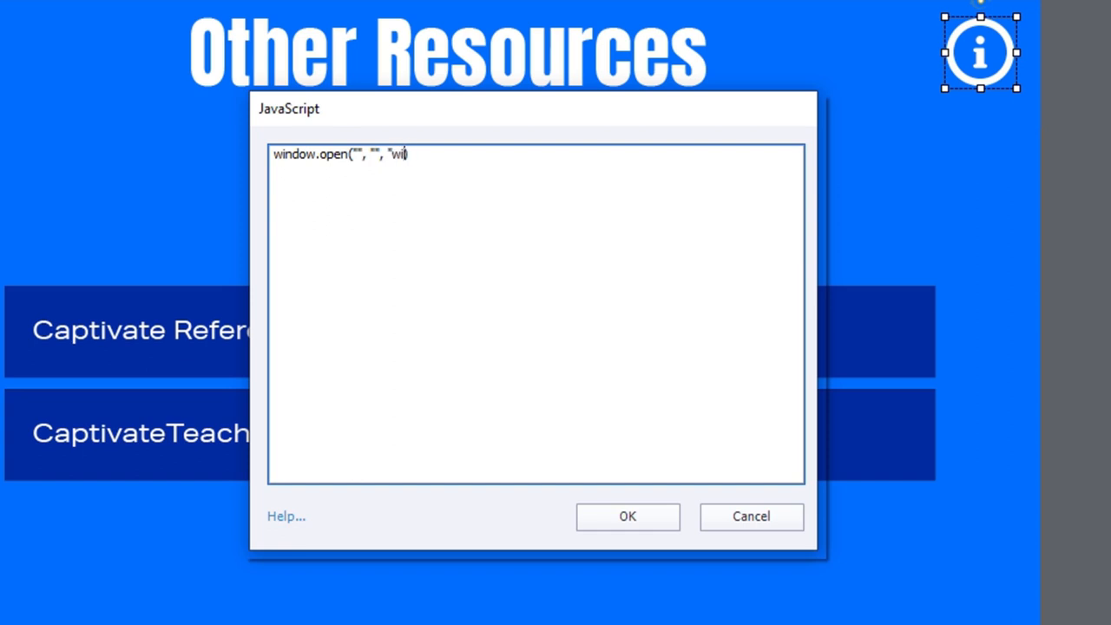
type("dth=3")
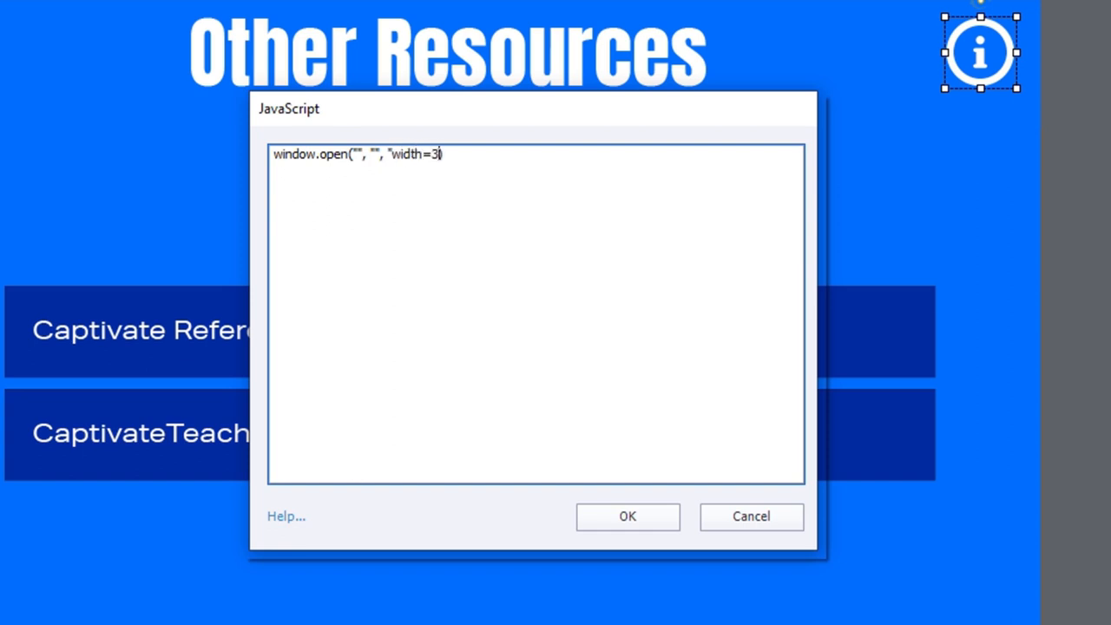
type("50")
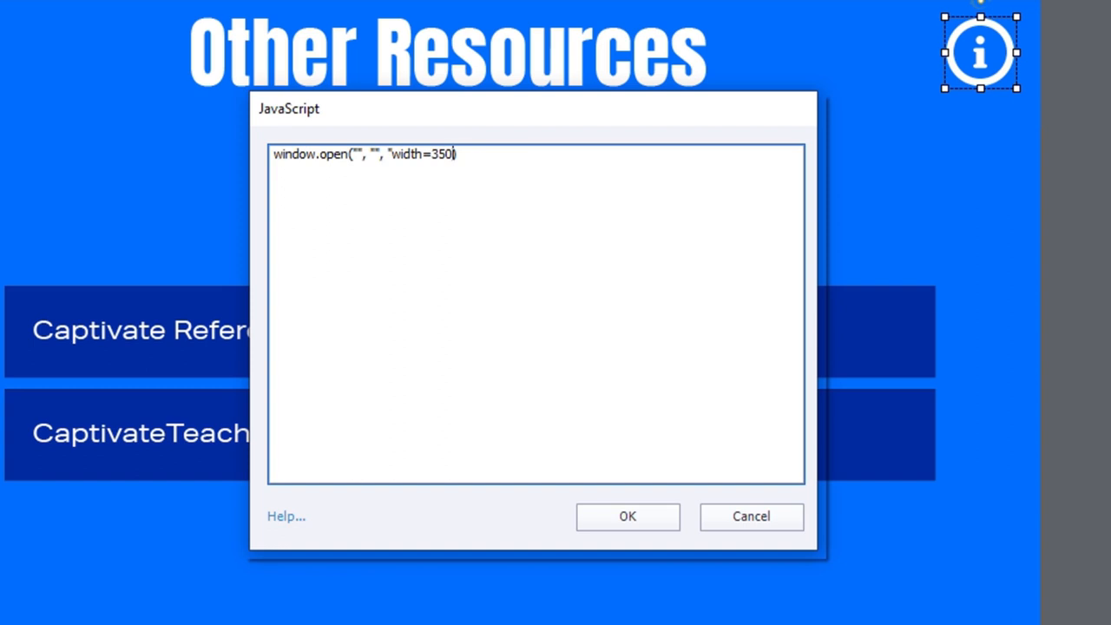
type(",height=")
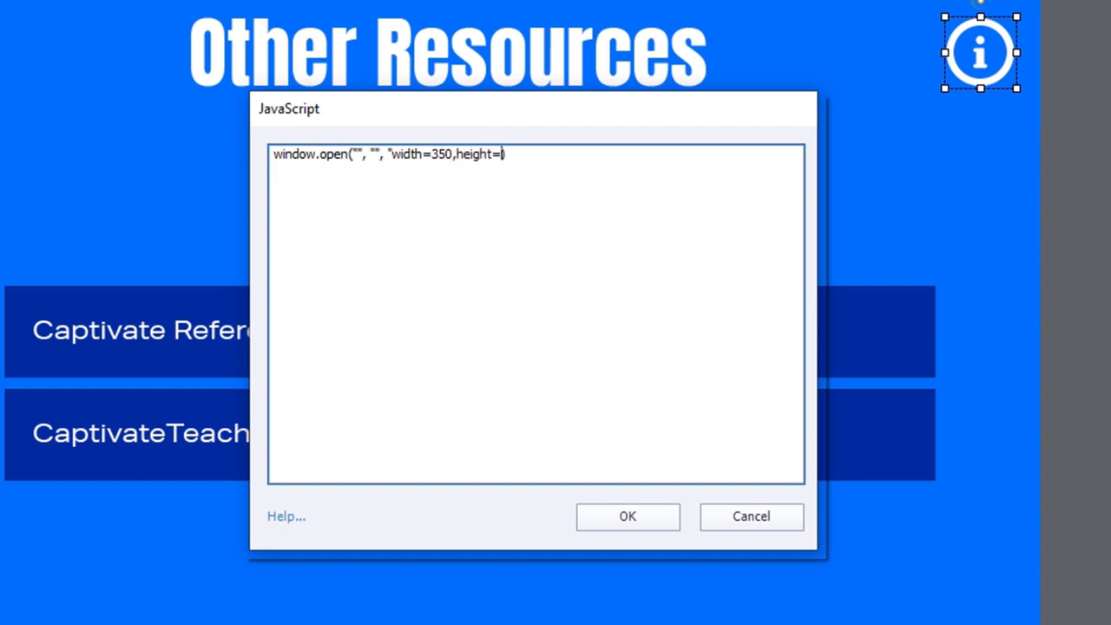
type("400")
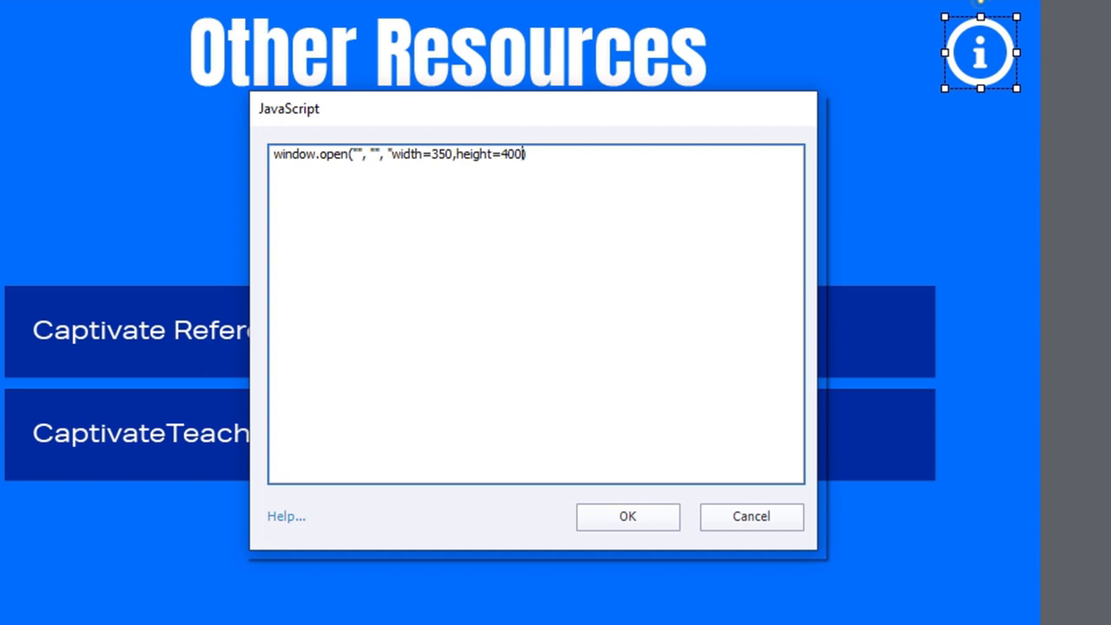
type(",left=25")
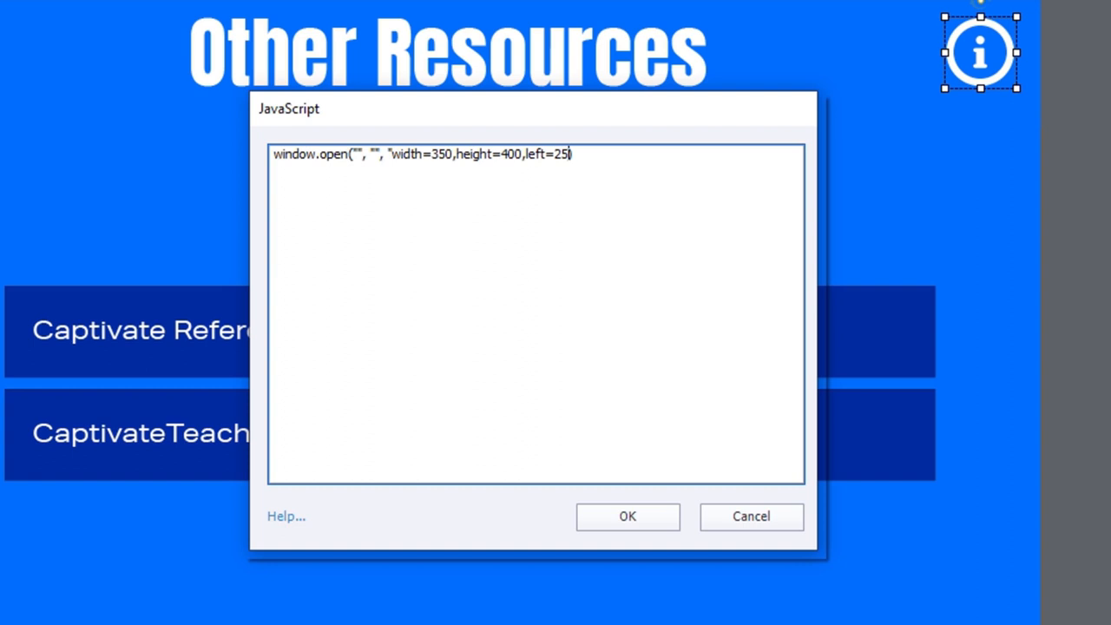
type(",")
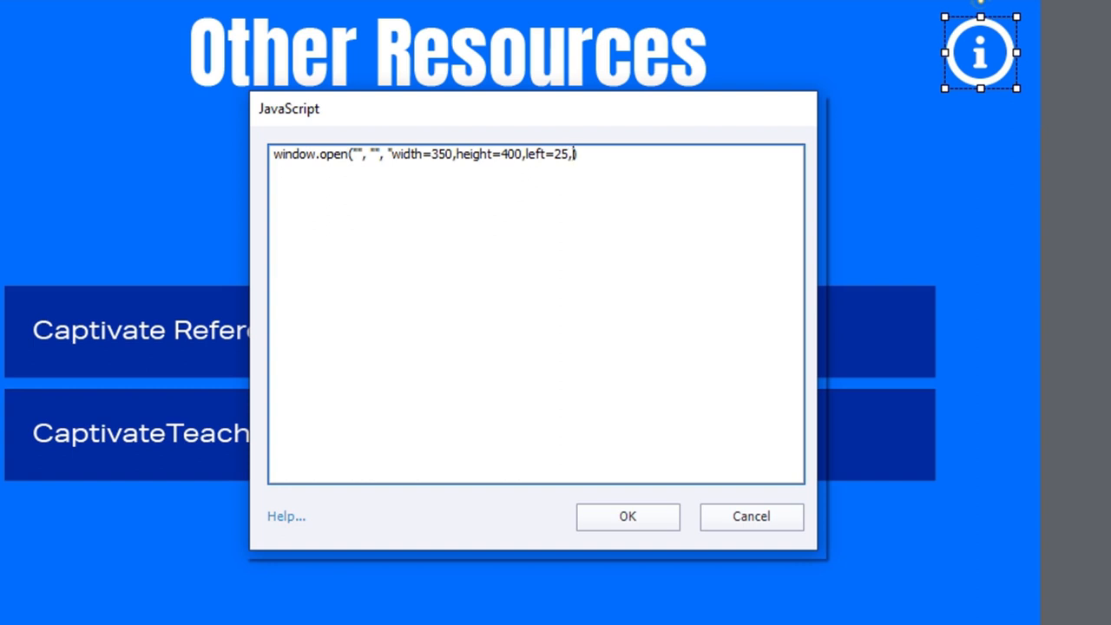
type("top=)")
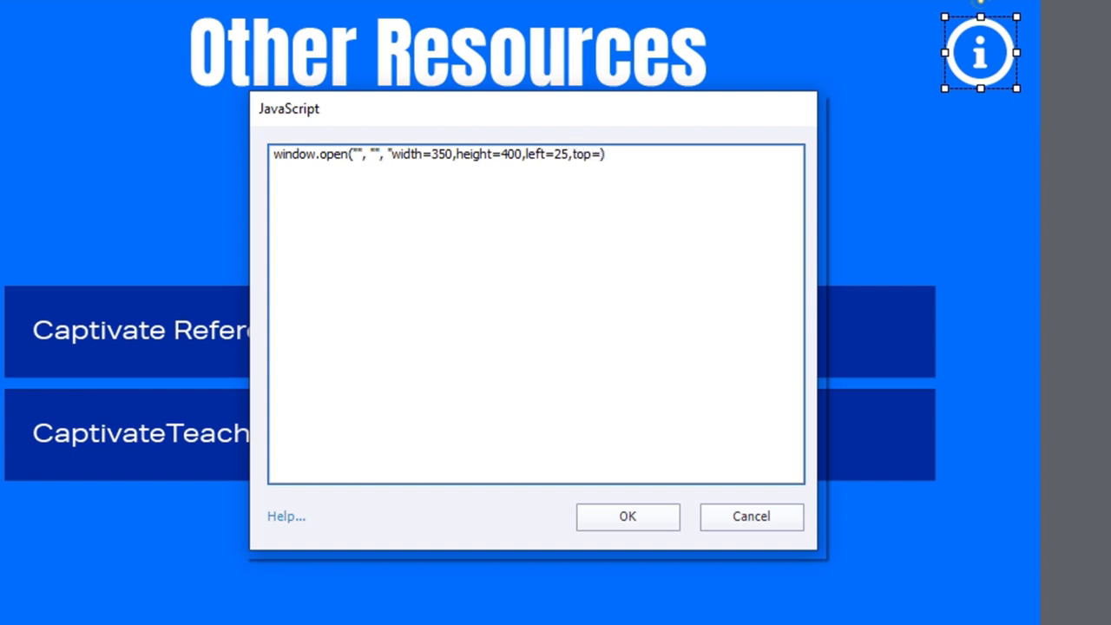
type("25")
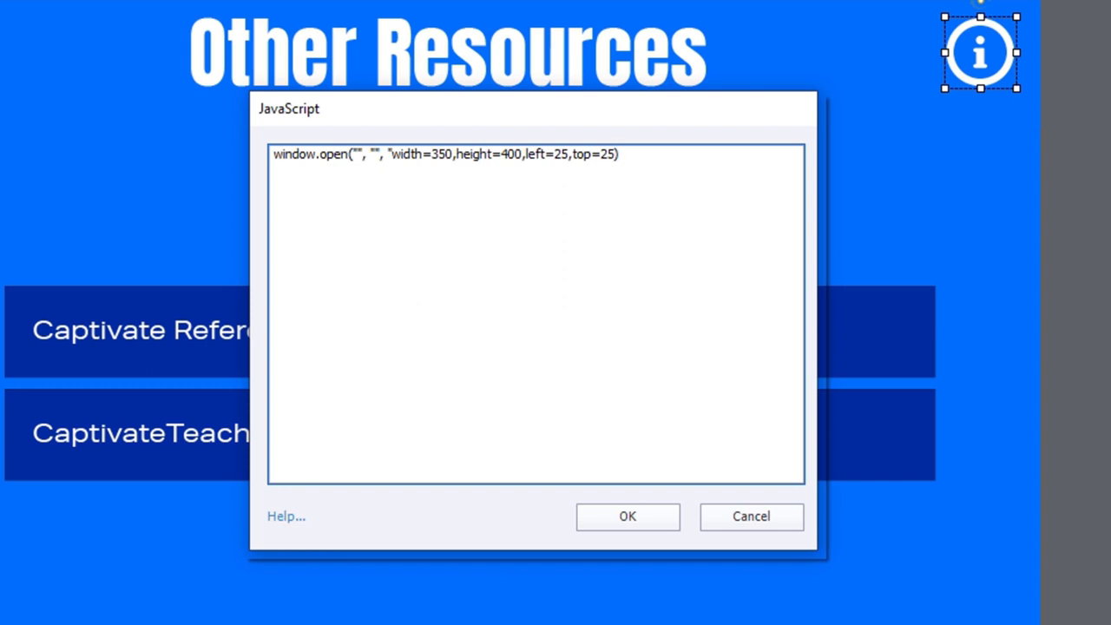
left_click(616, 154)
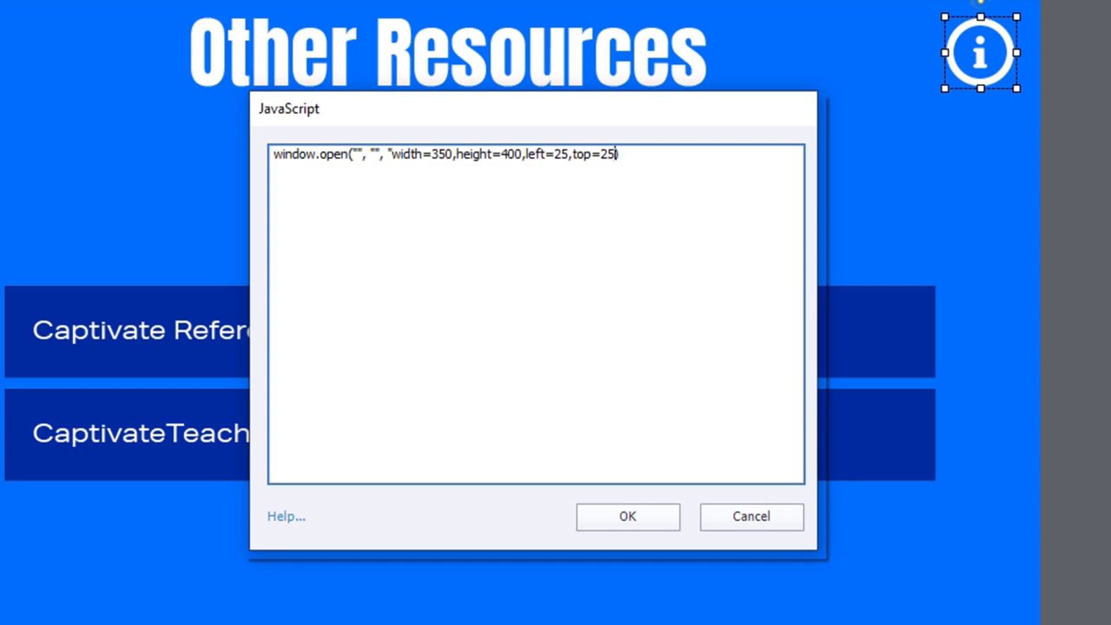
type("\")")
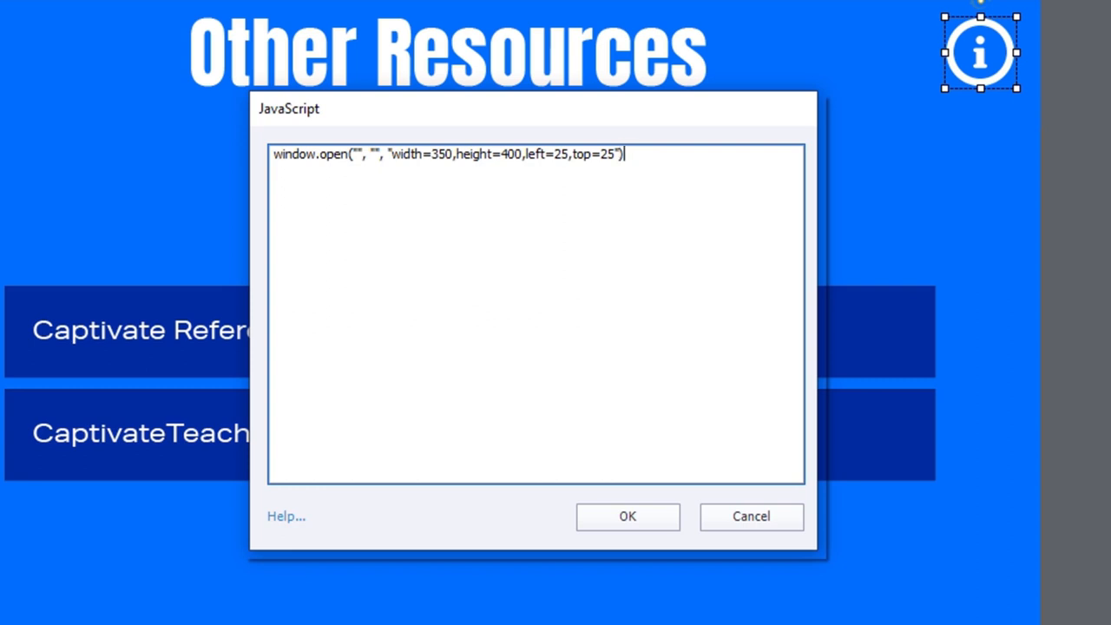
- Chain .document.write("<p>Hello world.</p>"); onto the window.open call
type(".documen")
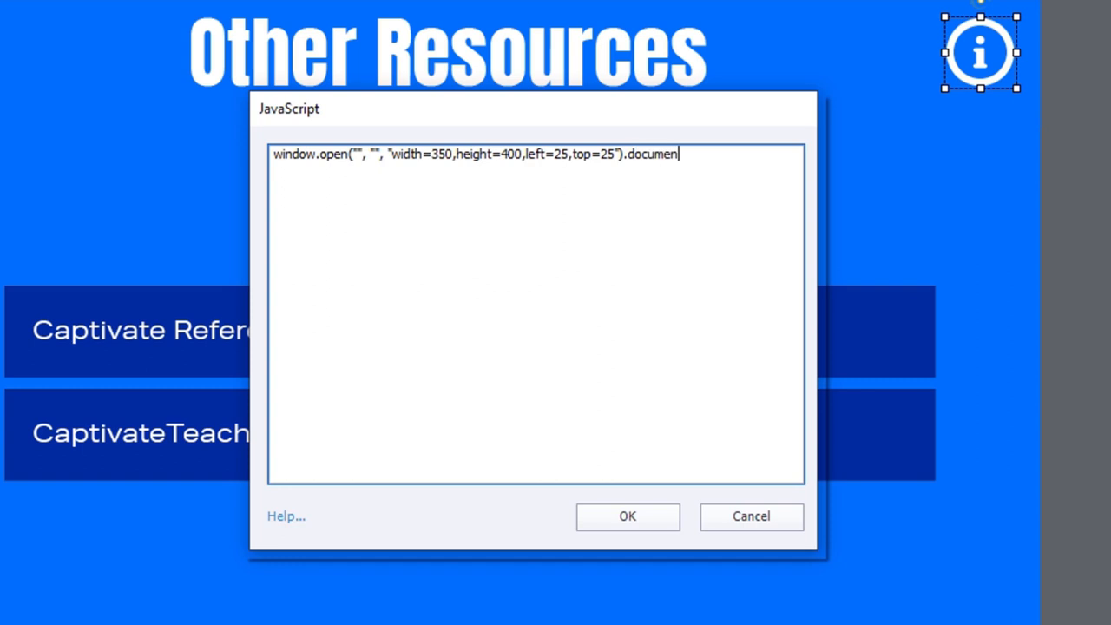
type("t.writ")
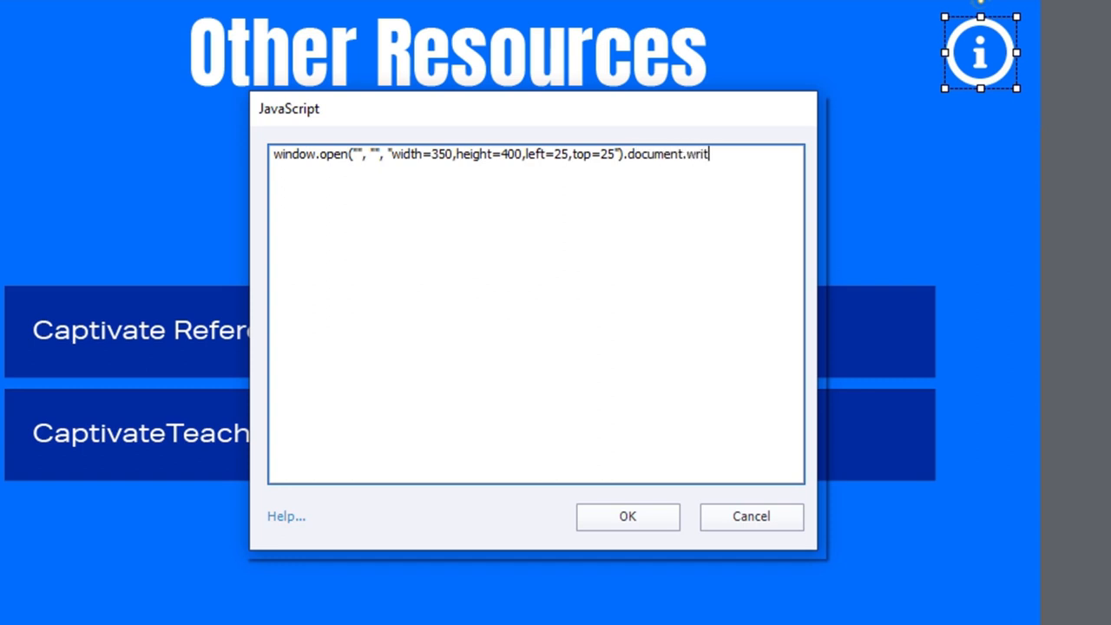
type("e")
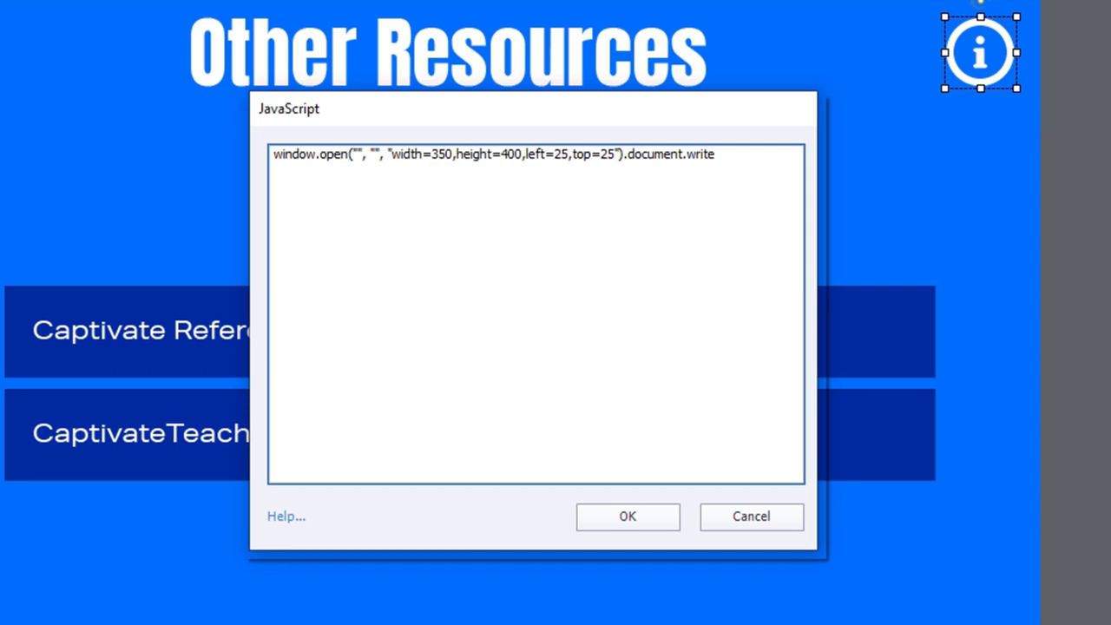
type("(")
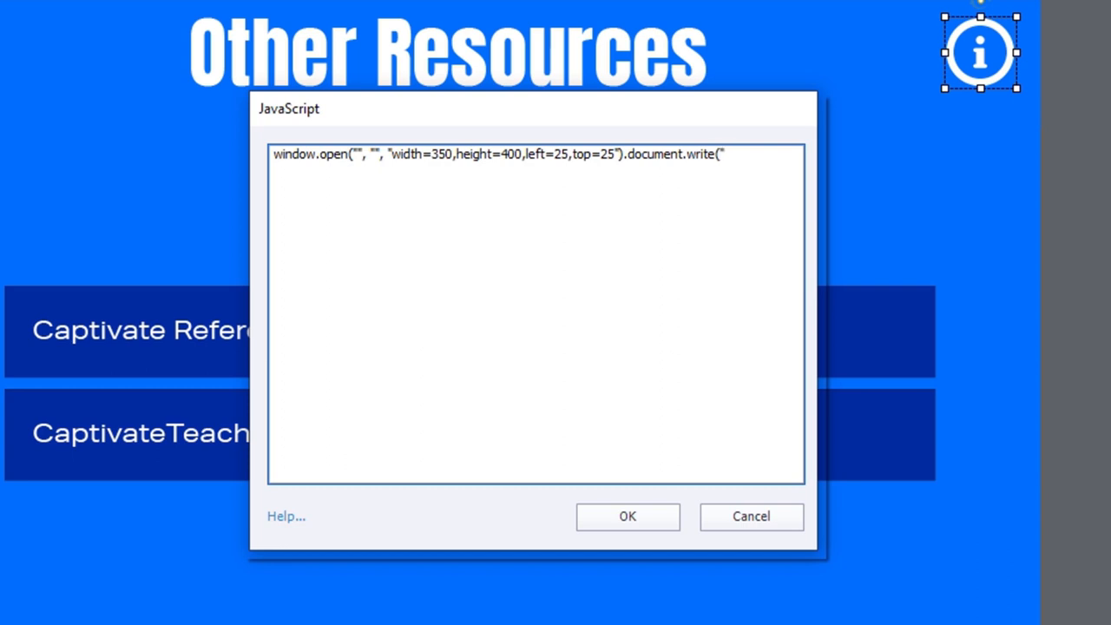
type("<p")
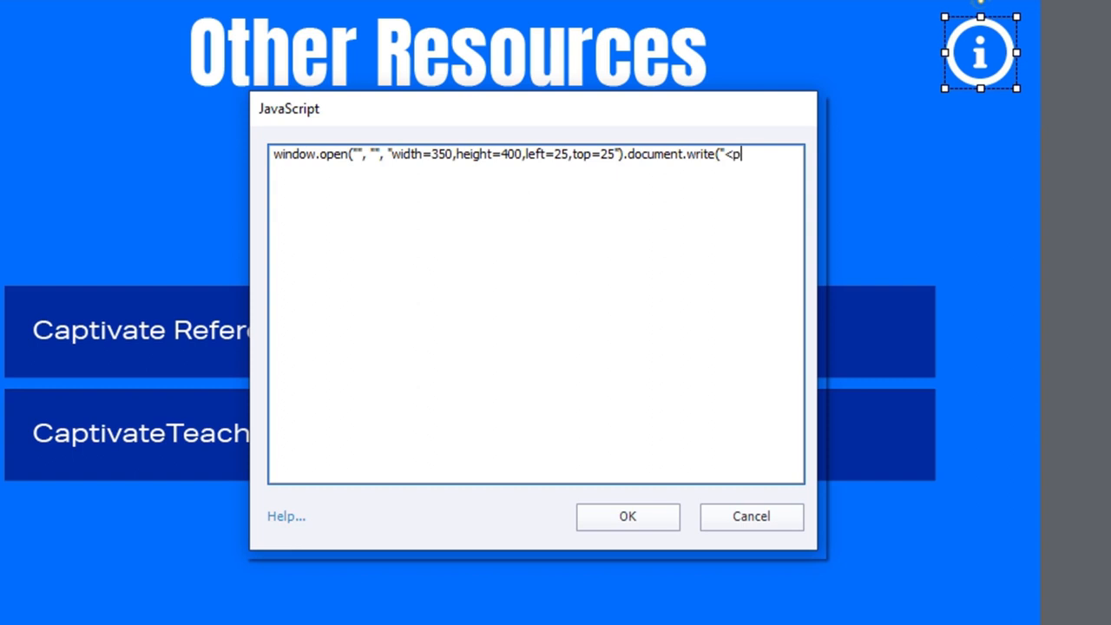
type(">Hello w")
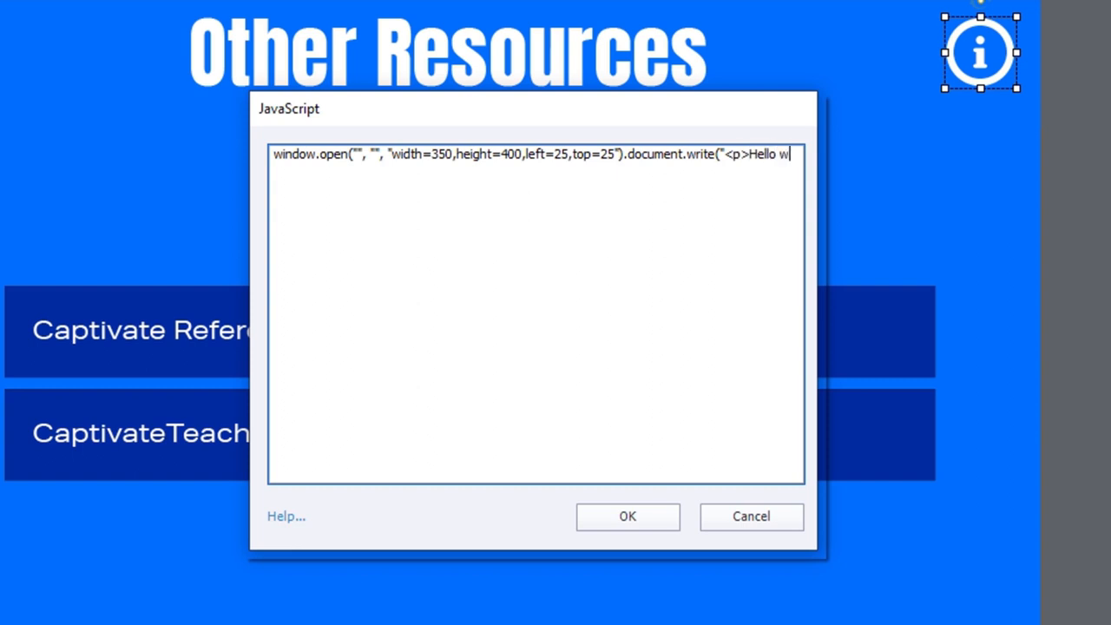
type("orld.")
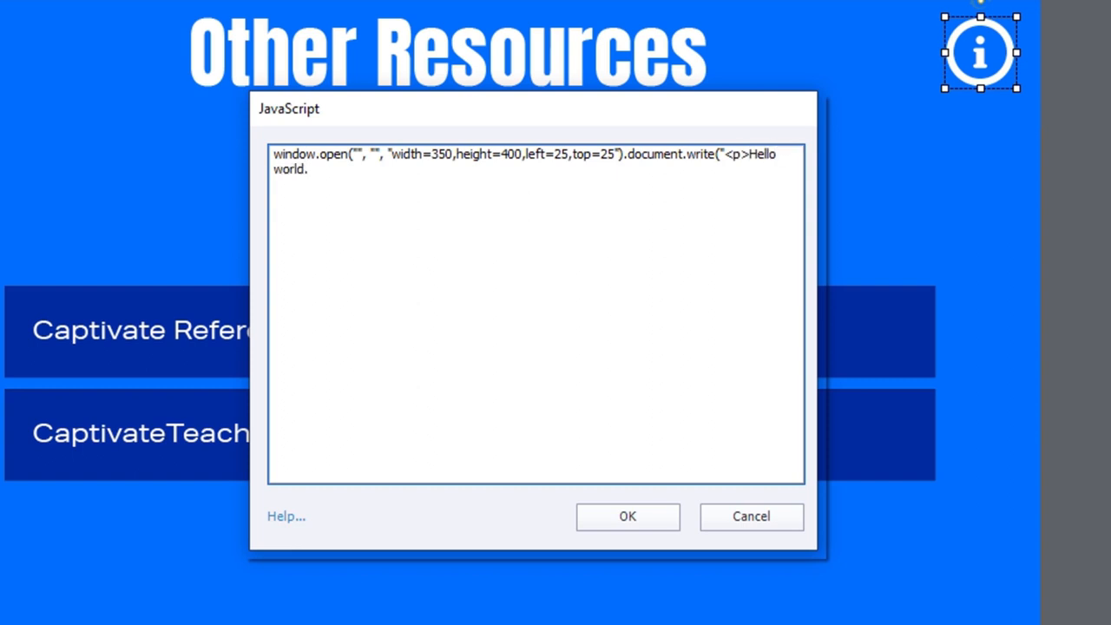
type("</")
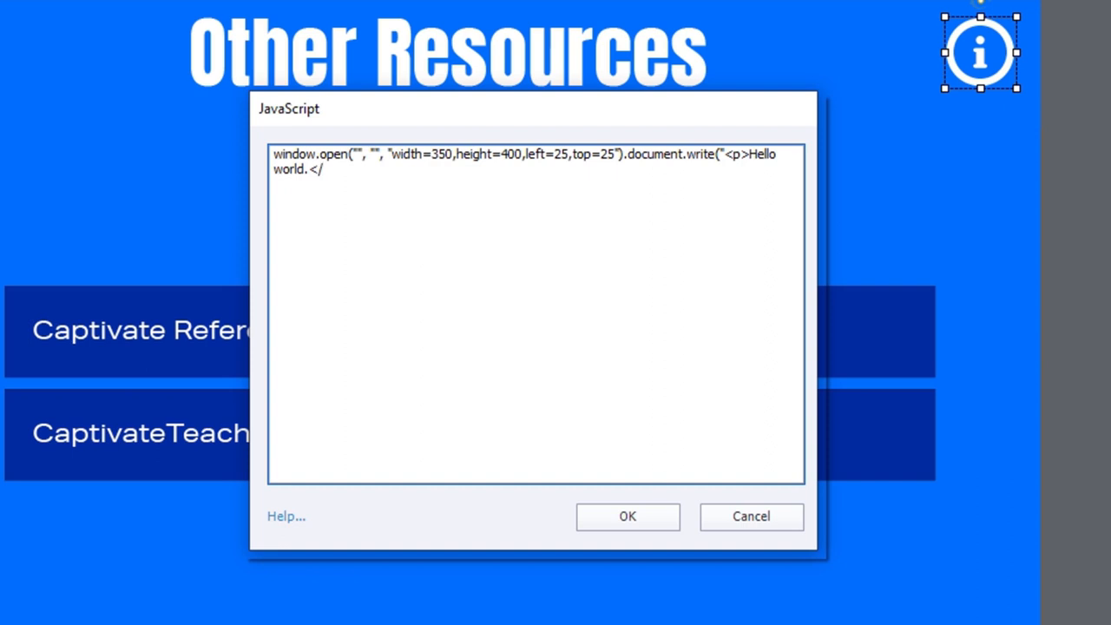
type("p>")
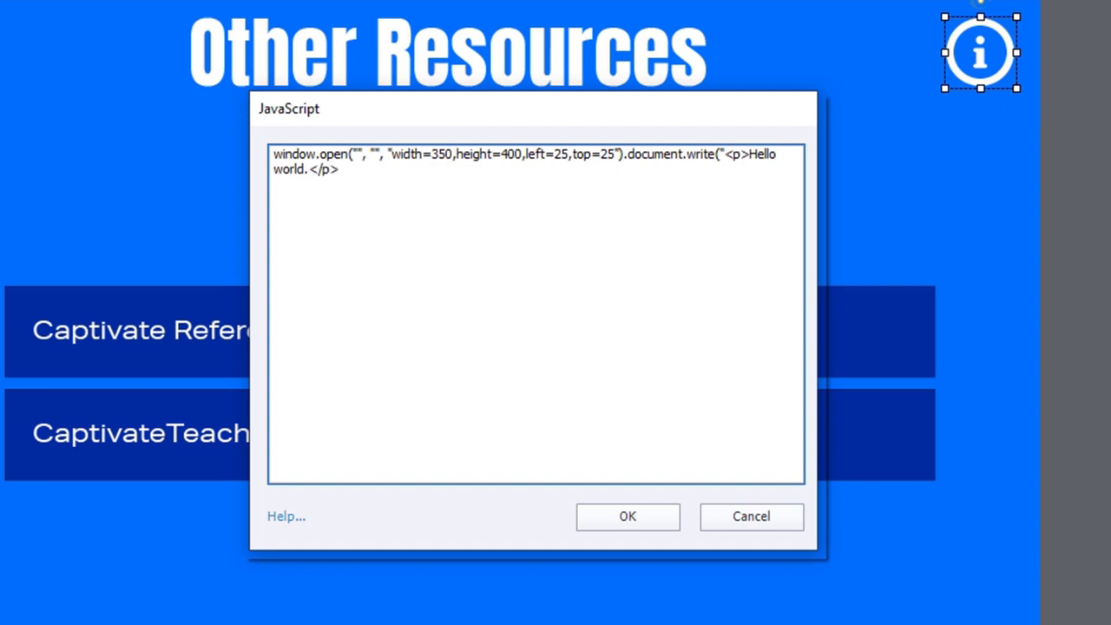
type("\")")
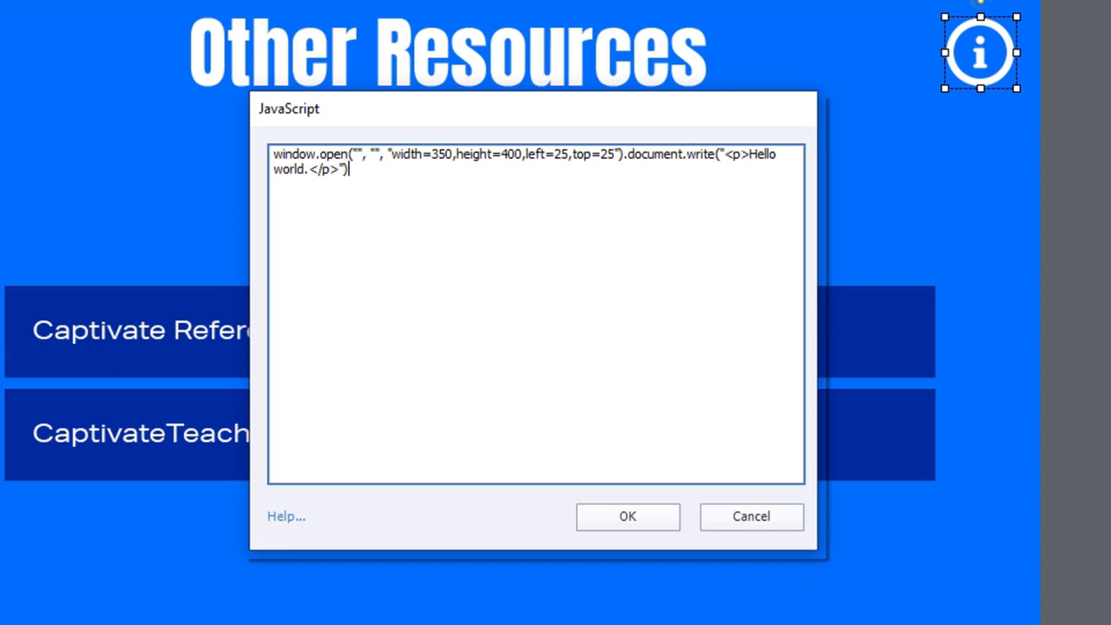
type(";")
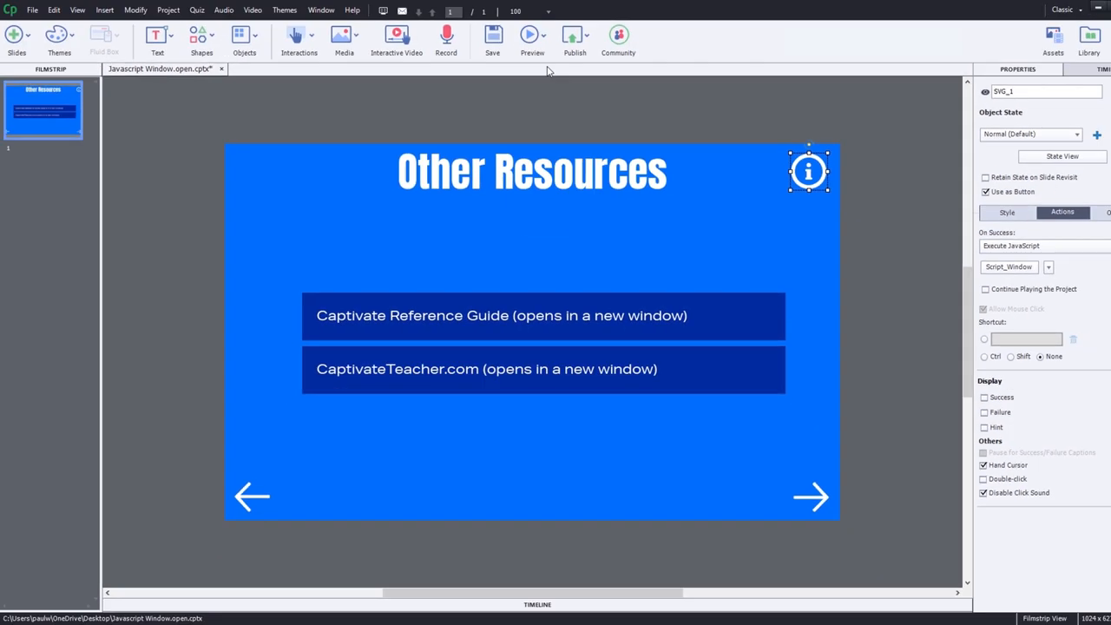
- Open the info icon's Hello world popup in the browser preview, then close it
left_click(532, 35)
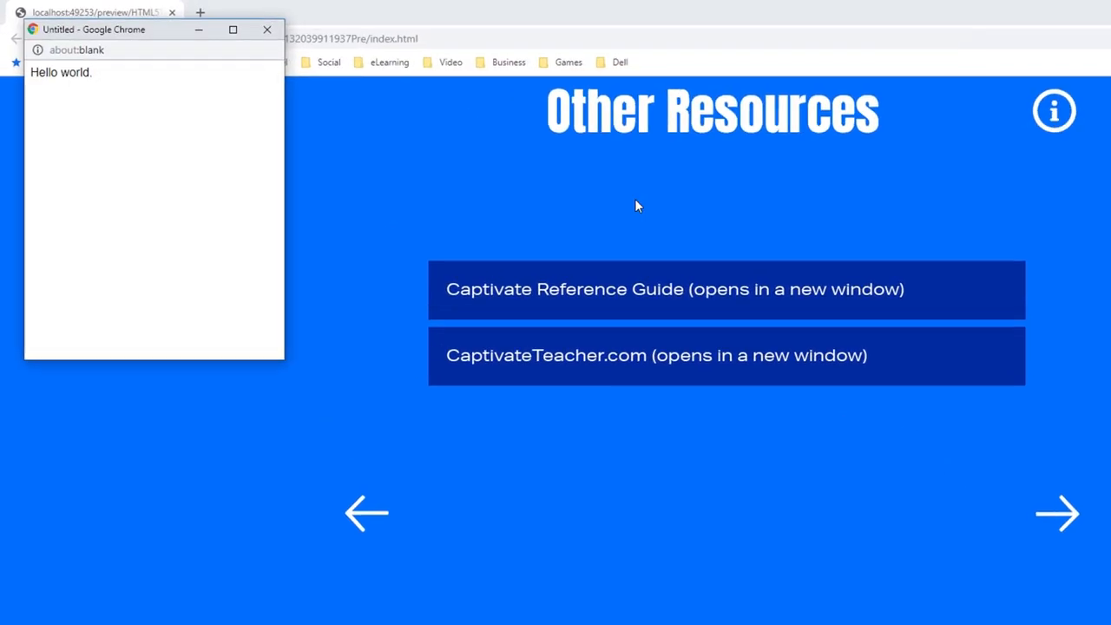
mouse_move(1055, 111)
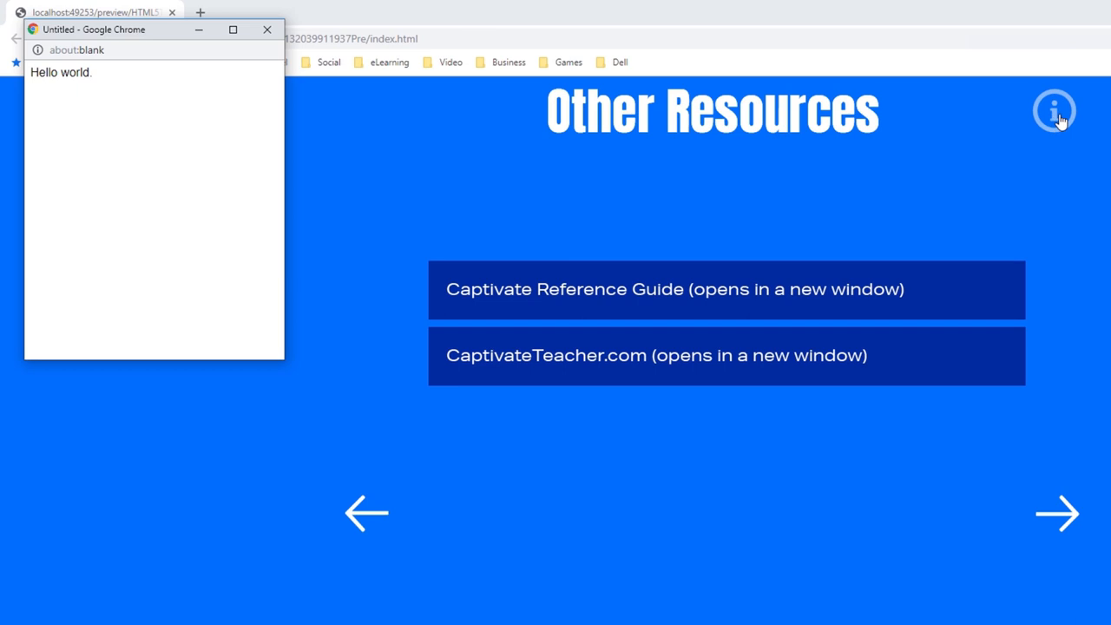
mouse_move(125, 85)
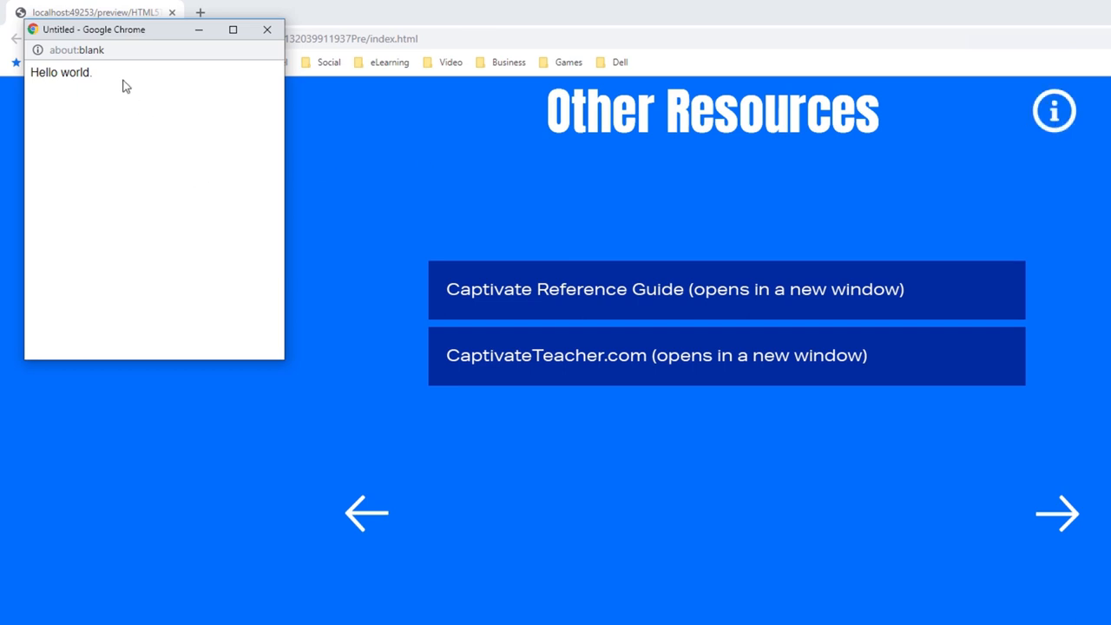
mouse_move(30, 80)
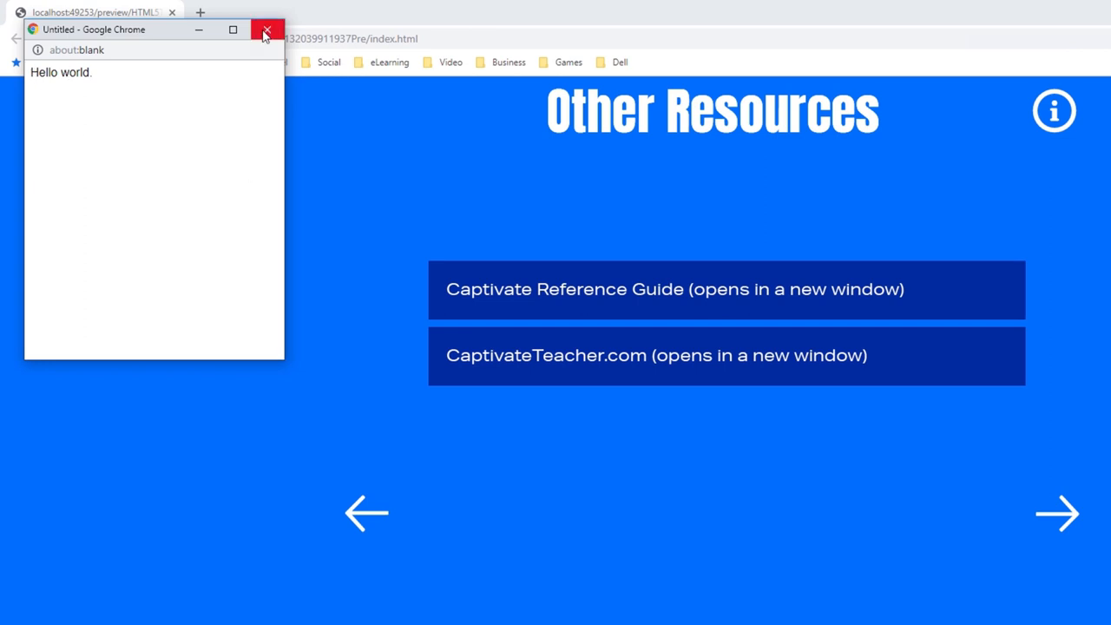
left_click(267, 30)
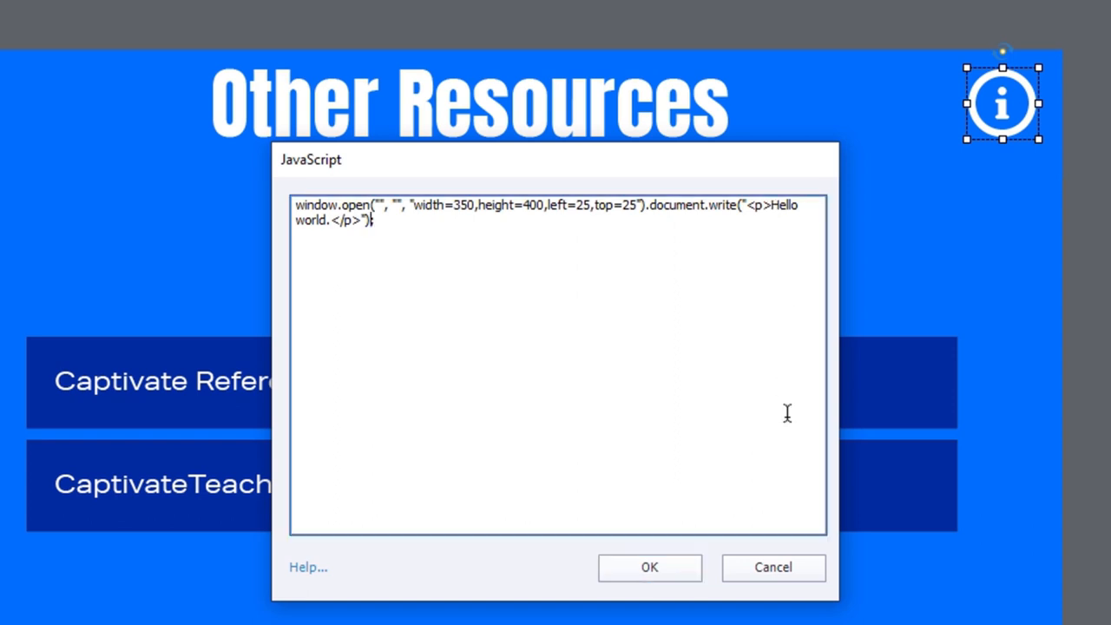
- Update the info icon script with Course Instructions HTML and preview the course in the browser
double_click(312, 220)
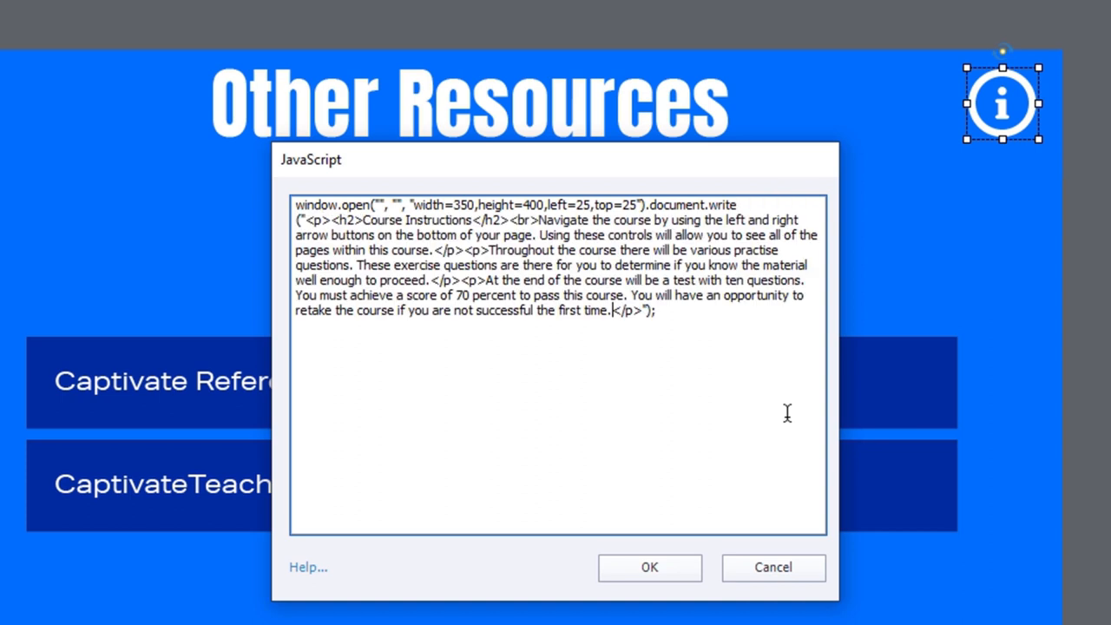
left_click(649, 567)
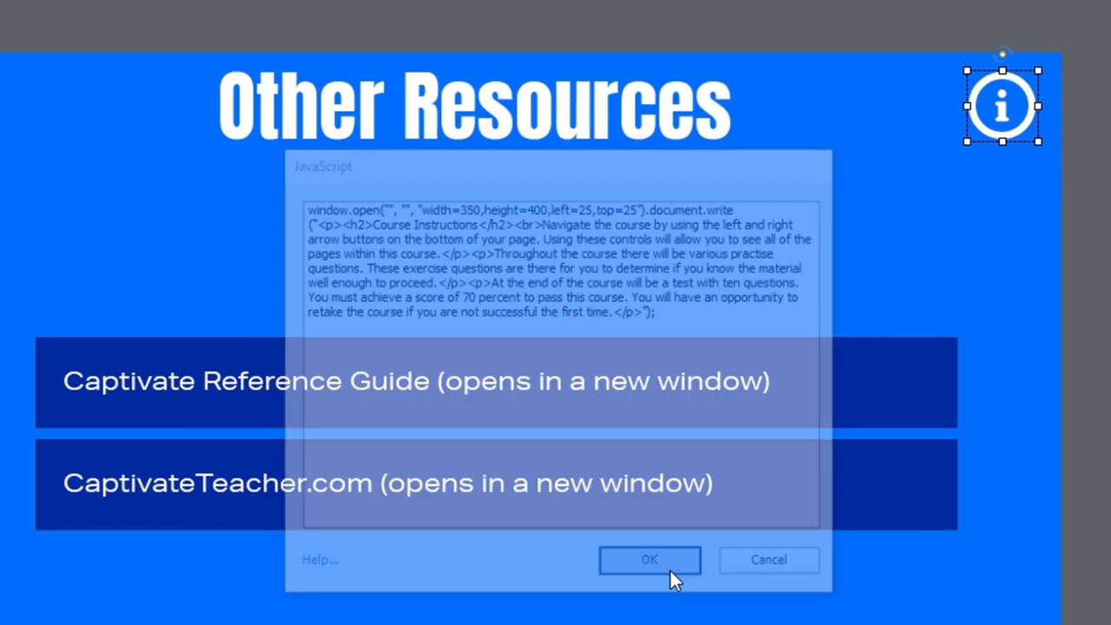
left_click(650, 559)
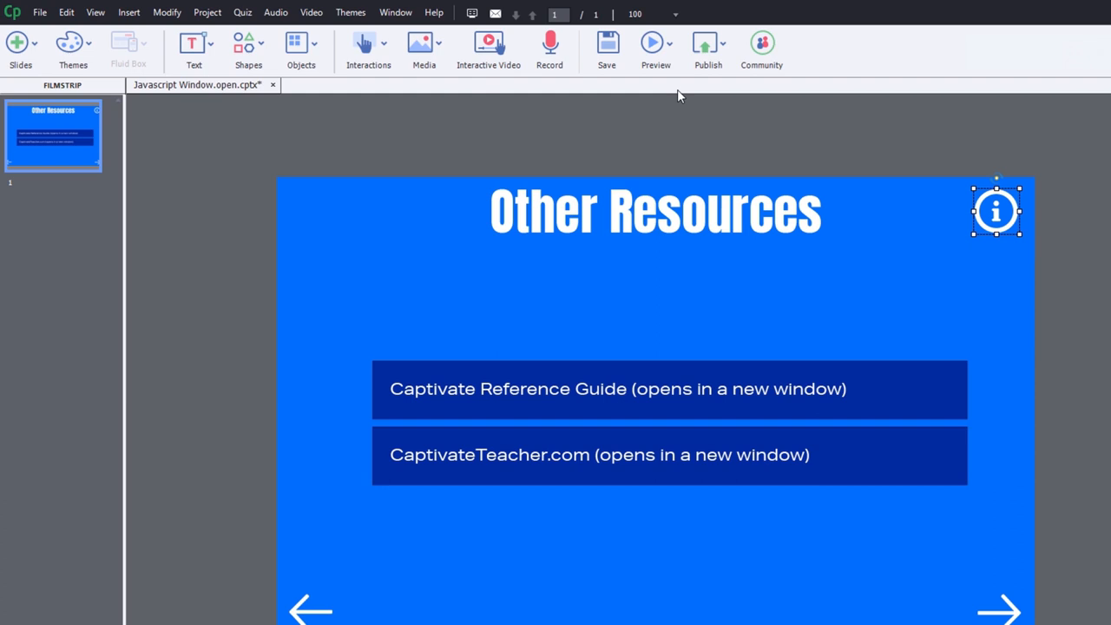
left_click(655, 41)
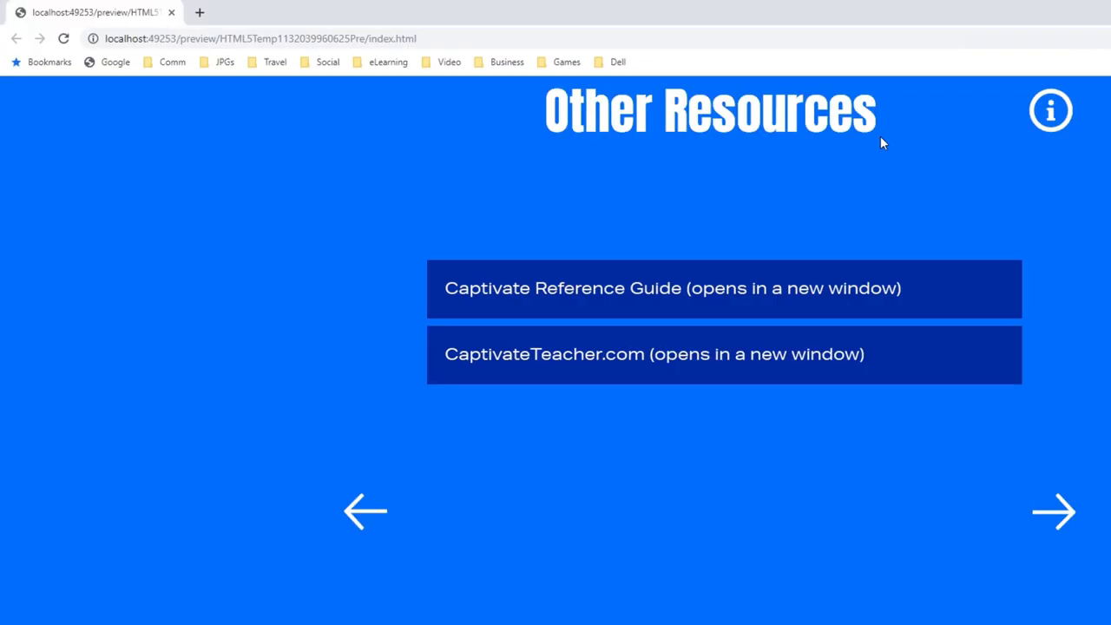